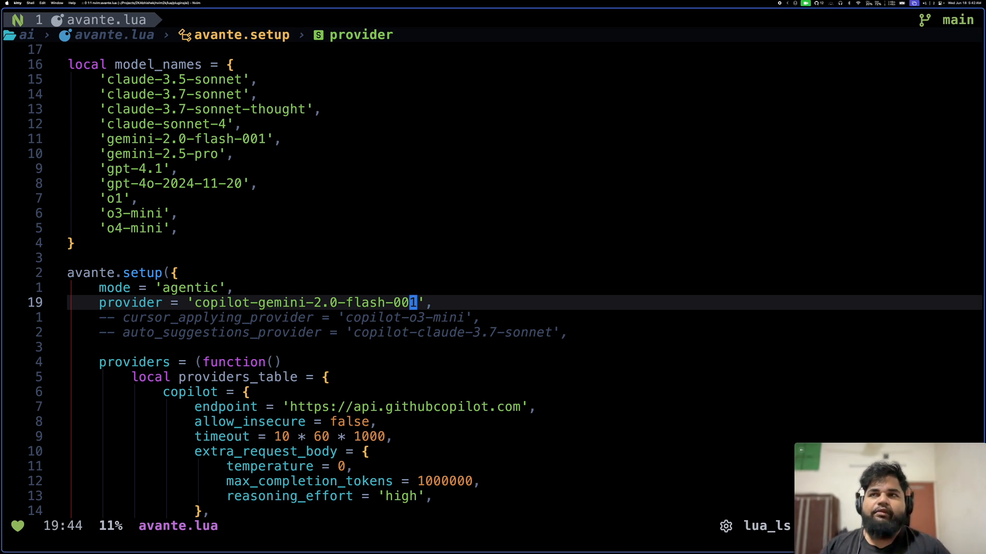
{"action": "mouse_move", "coordinate": [264, 115]}
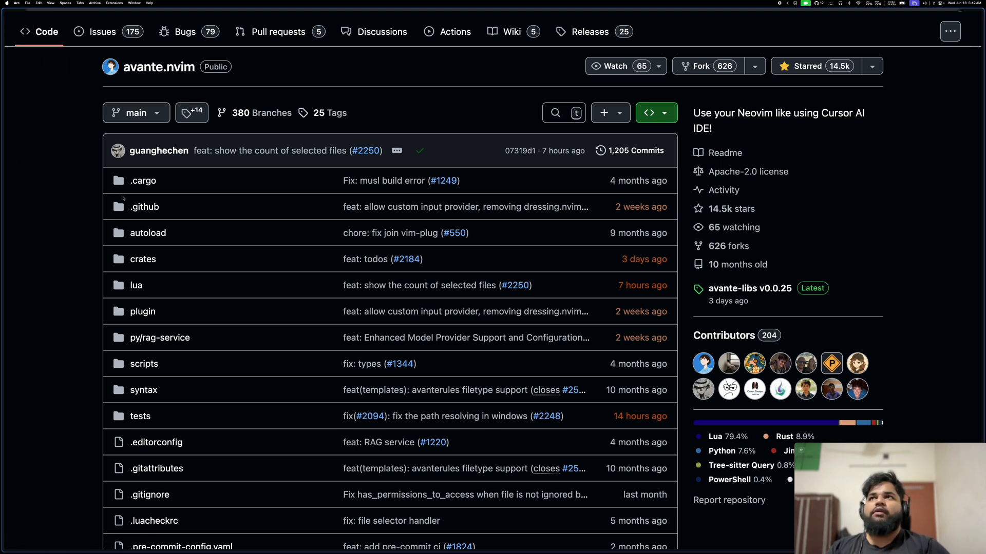
{"action": "mouse_move", "coordinate": [144, 206]}
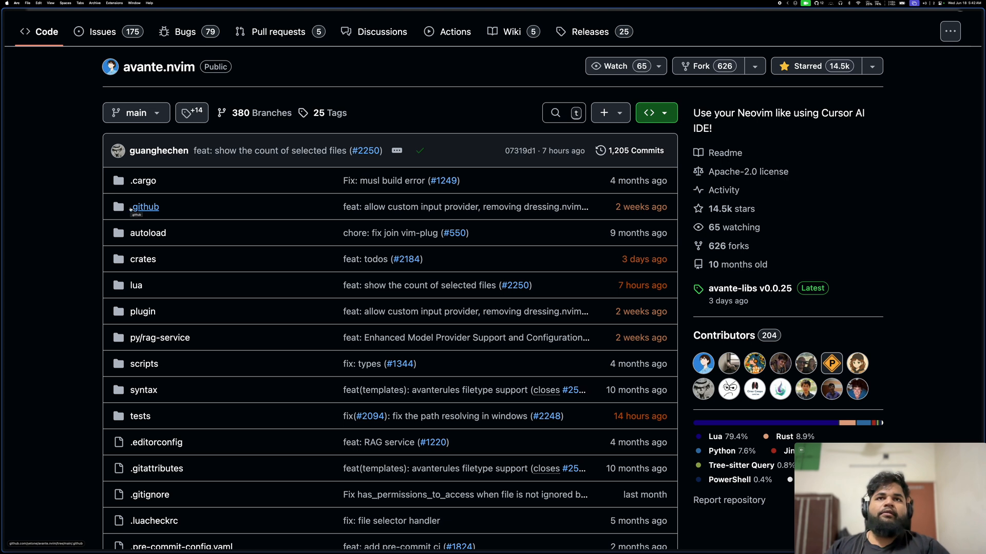
{"action": "mouse_move", "coordinate": [117, 229]}
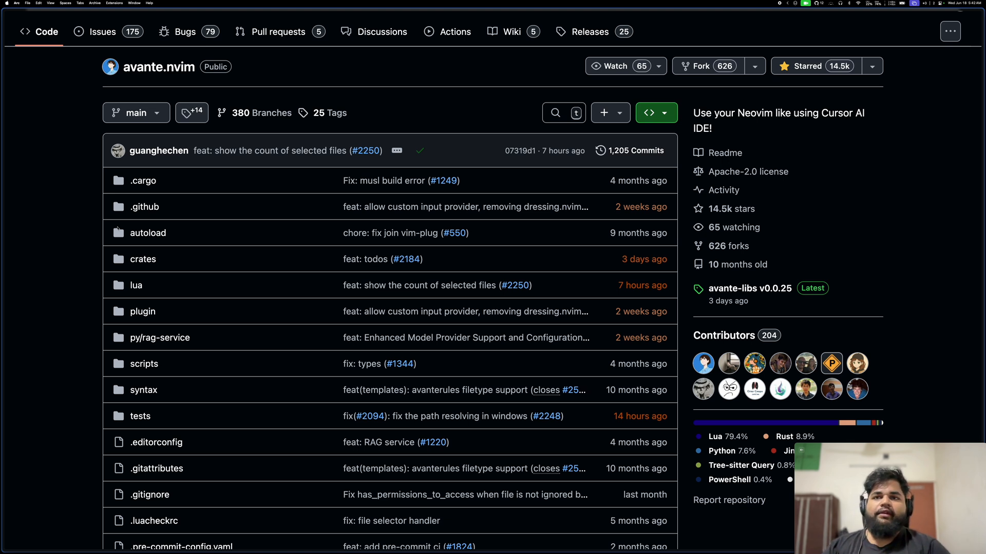
{"action": "mouse_move", "coordinate": [75, 252]}
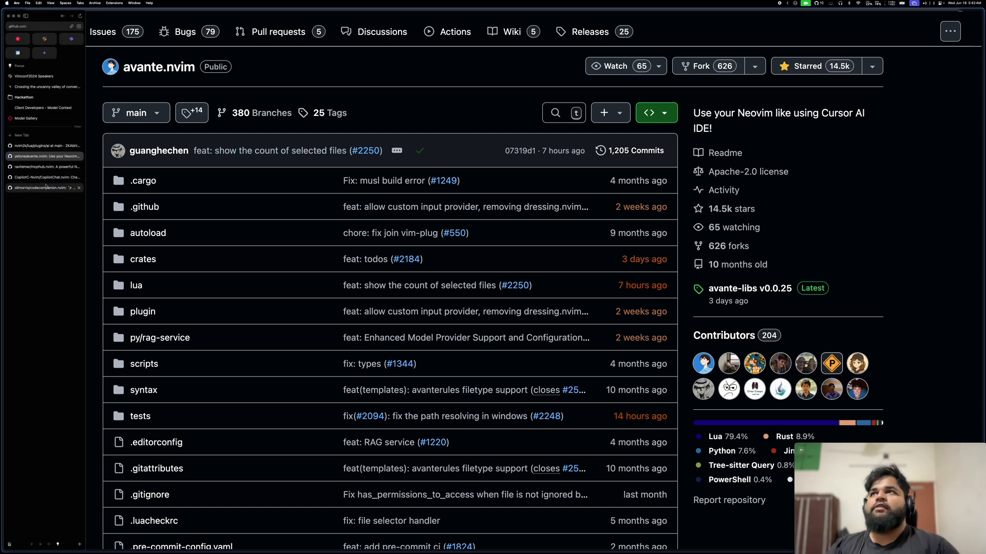
Step: Switch to the CopilotChat.nvim repository and scroll down through its README
{"action": "left_click", "coordinate": [44, 189]}
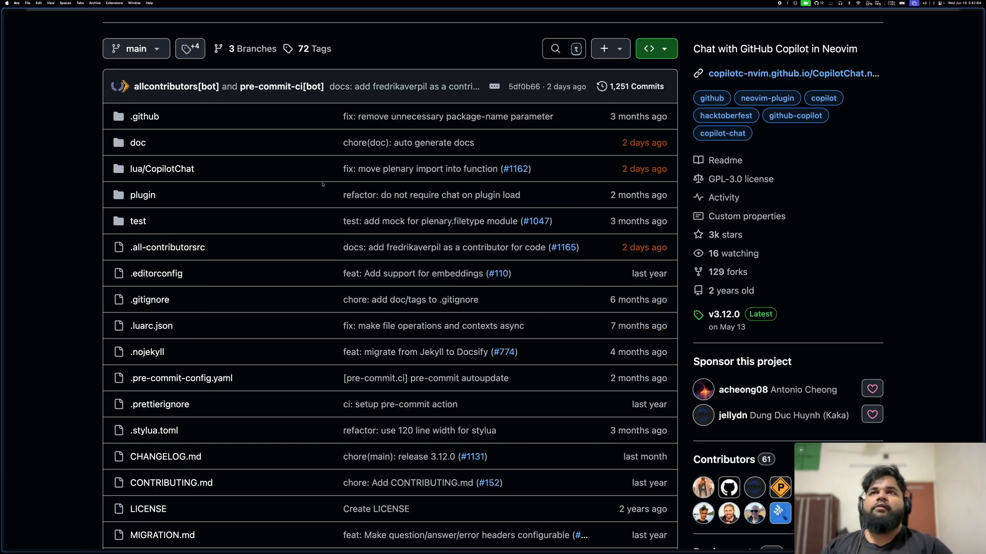
{"action": "scroll", "scroll_direction": "up", "scroll_amount": 3}
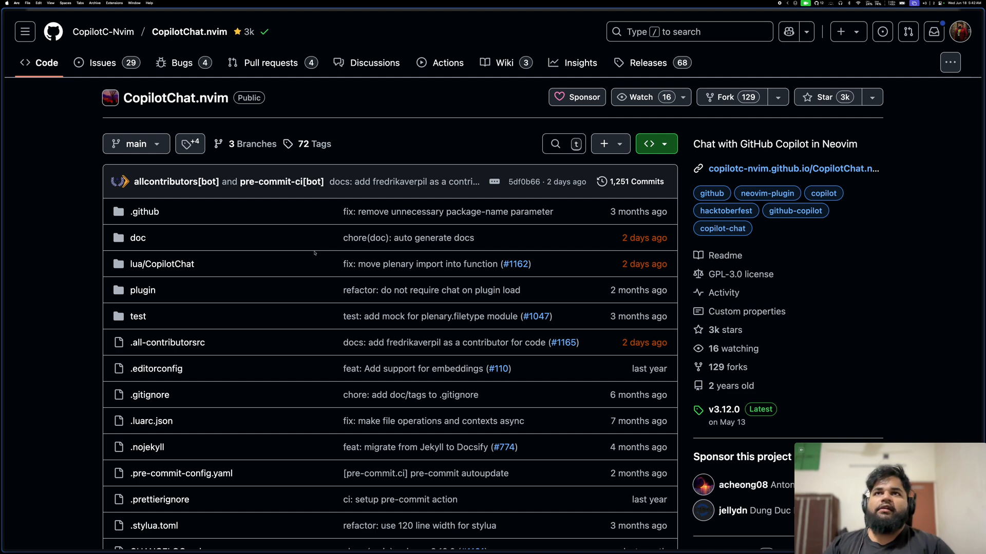
{"action": "mouse_move", "coordinate": [302, 264]}
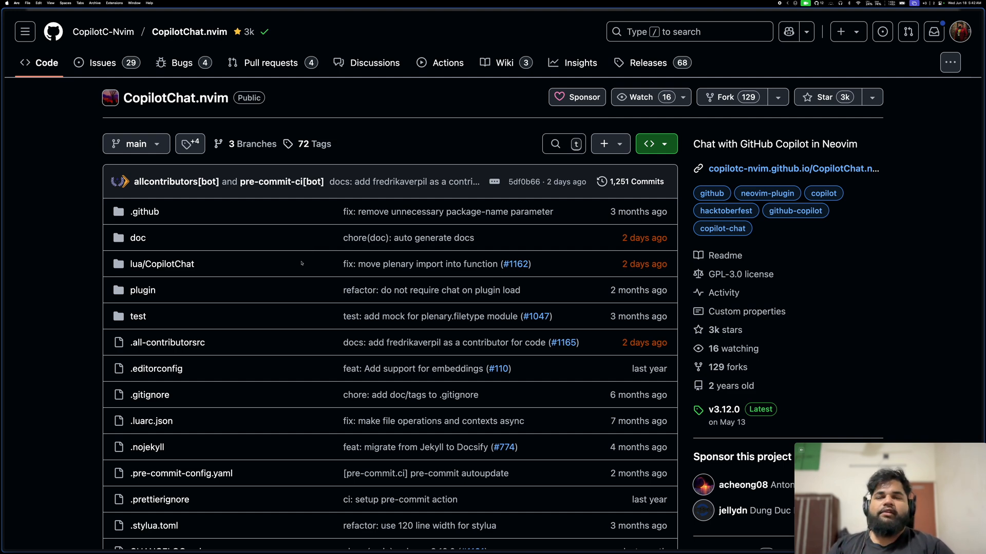
{"action": "scroll", "scroll_direction": "down", "scroll_amount": 3}
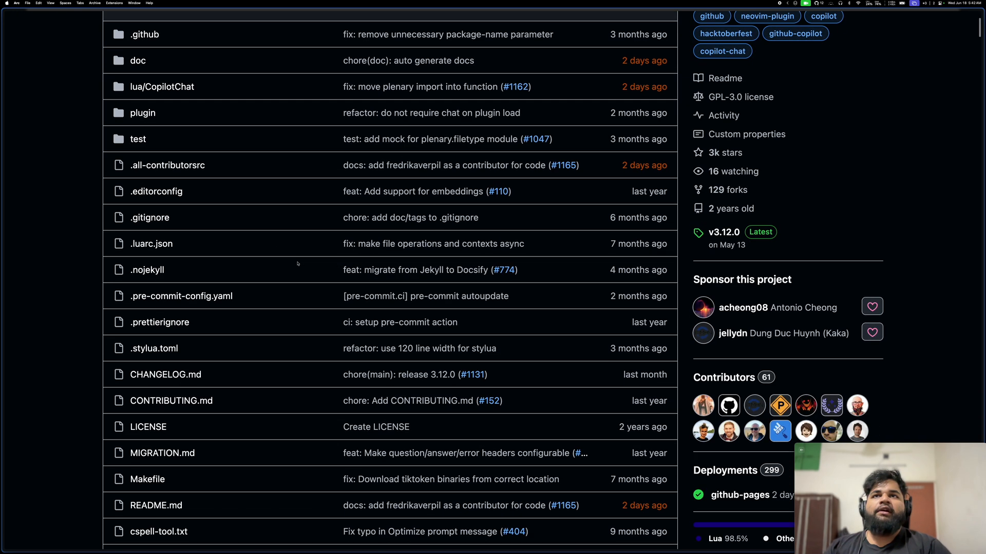
{"action": "scroll", "scroll_direction": "down", "scroll_amount": 3}
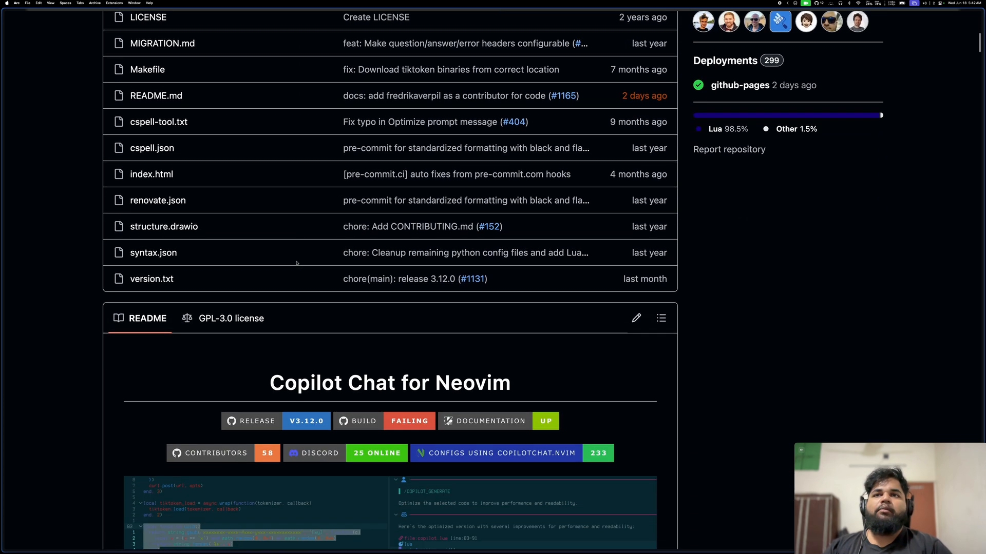
{"action": "scroll", "scroll_direction": "down", "scroll_amount": 3}
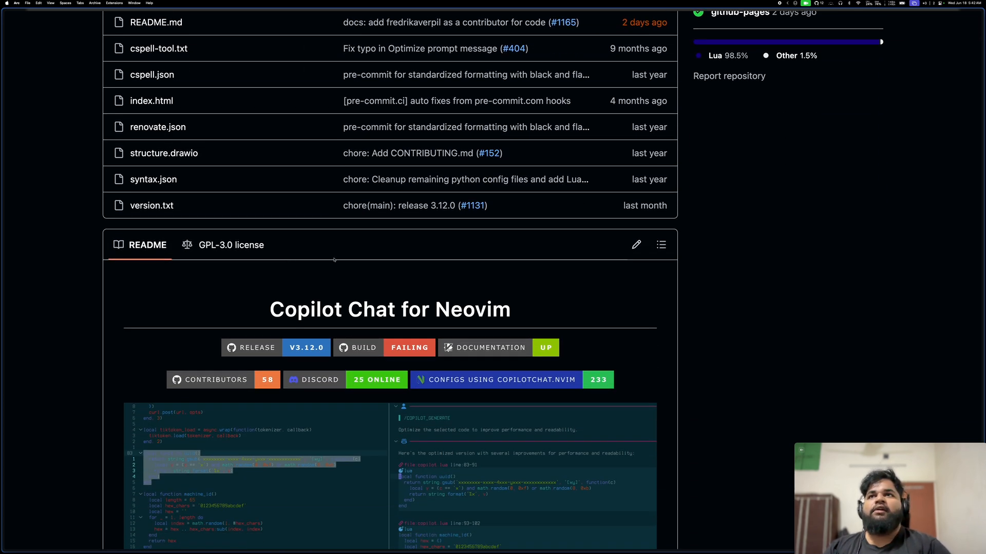
{"action": "mouse_move", "coordinate": [282, 273]}
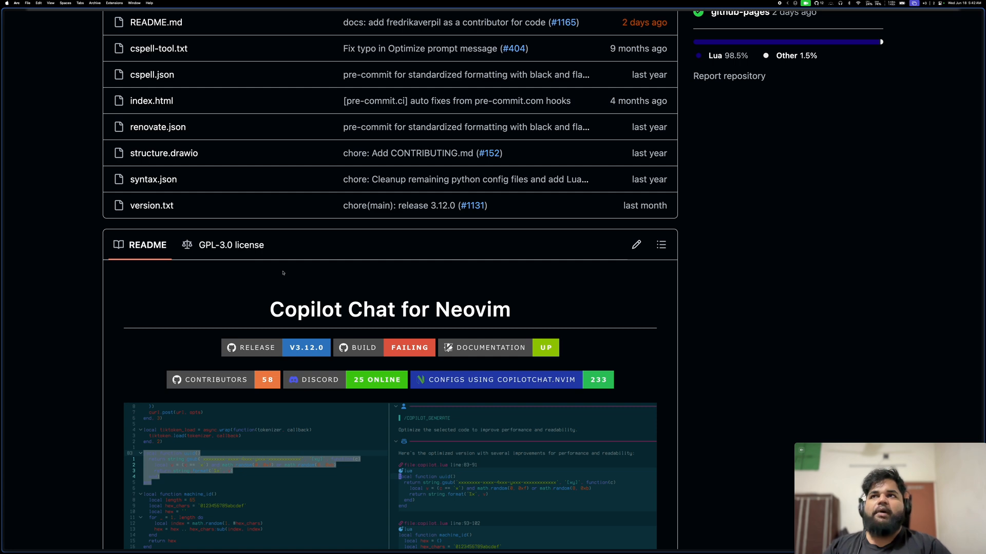
{"action": "scroll", "scroll_direction": "down", "scroll_amount": 3}
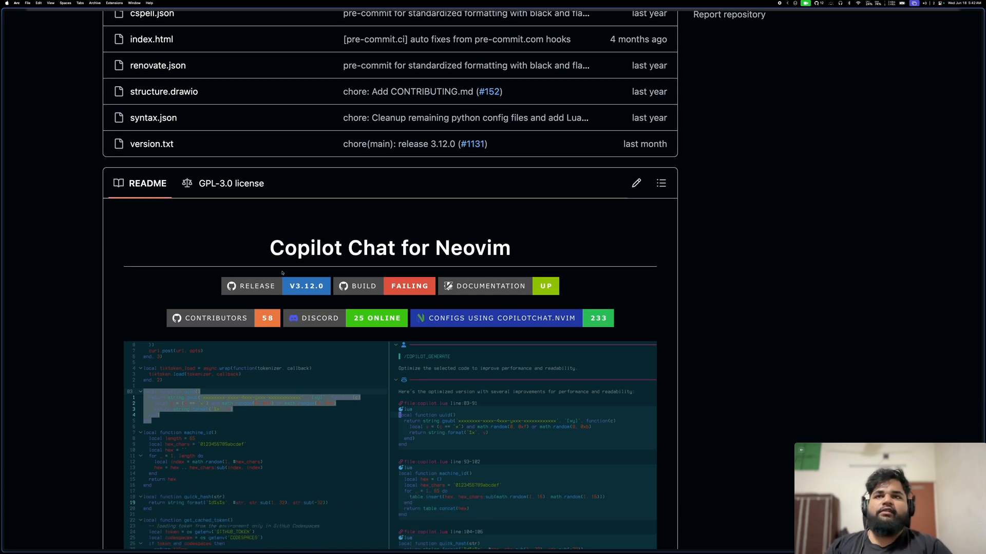
{"action": "scroll", "scroll_direction": "down", "scroll_amount": 3}
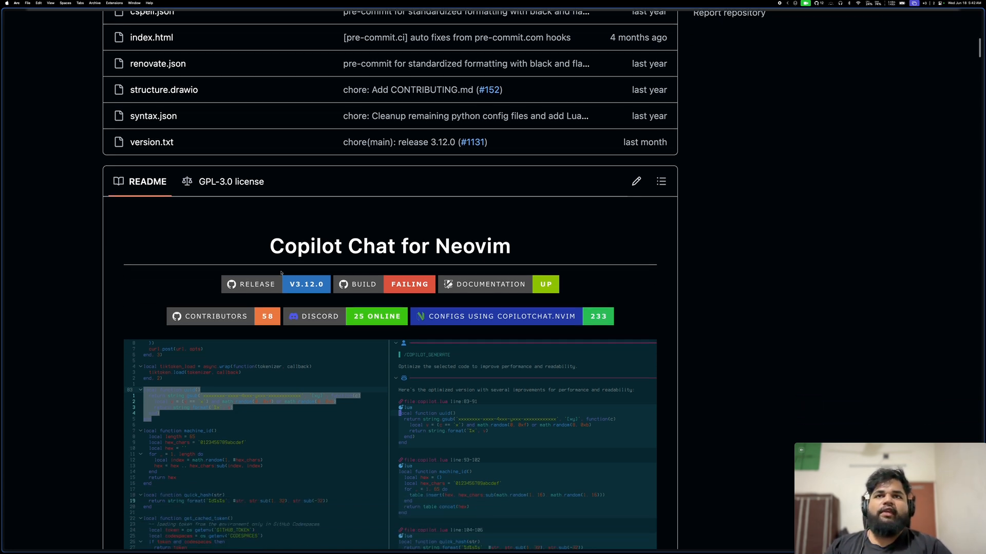
{"action": "scroll", "scroll_direction": "down", "scroll_amount": 3}
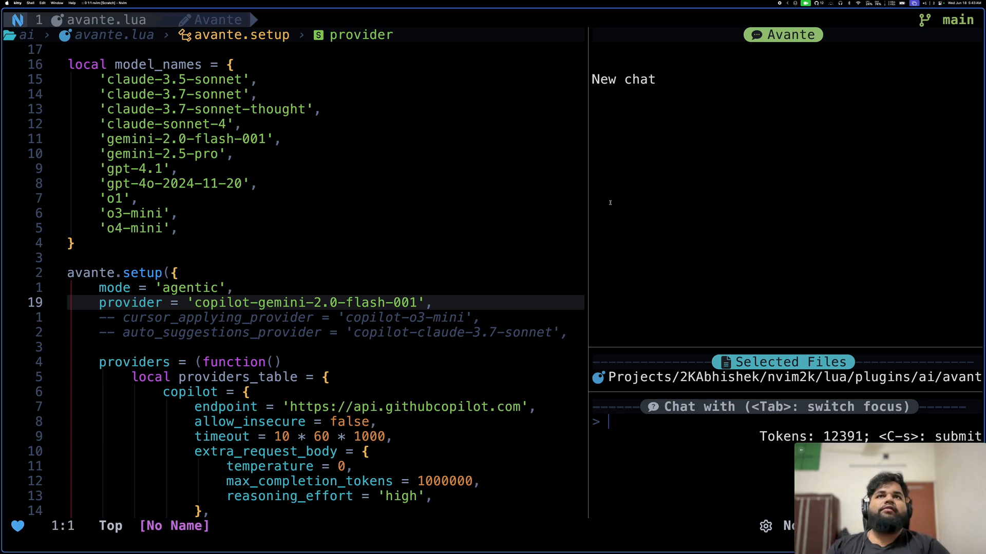
{"action": "mouse_move", "coordinate": [657, 171]}
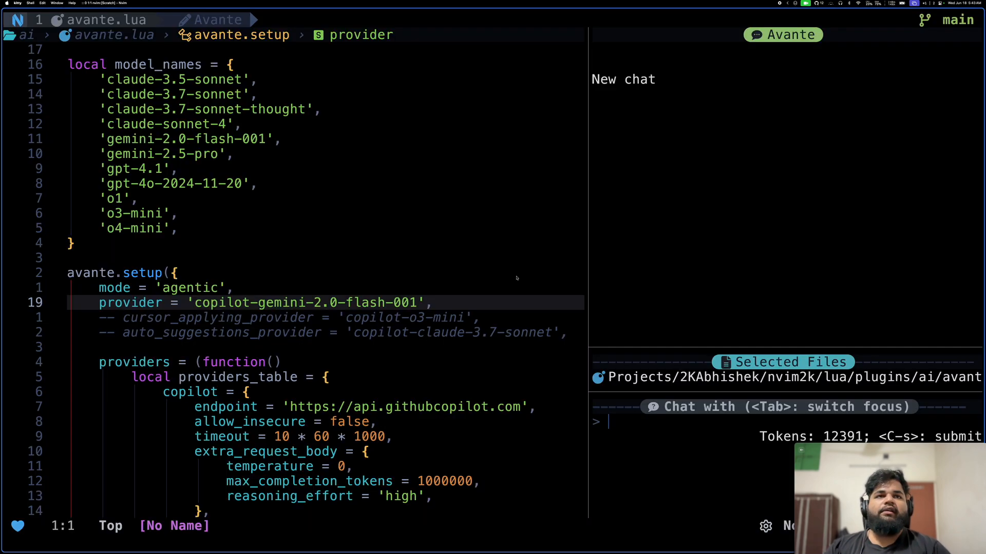
{"action": "mouse_move", "coordinate": [639, 218]}
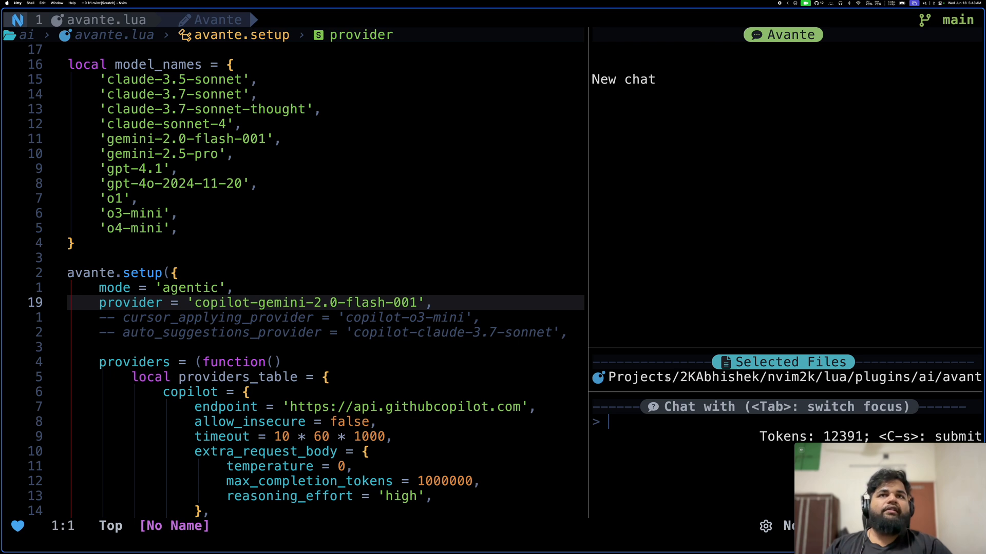
{"action": "mouse_move", "coordinate": [664, 320]}
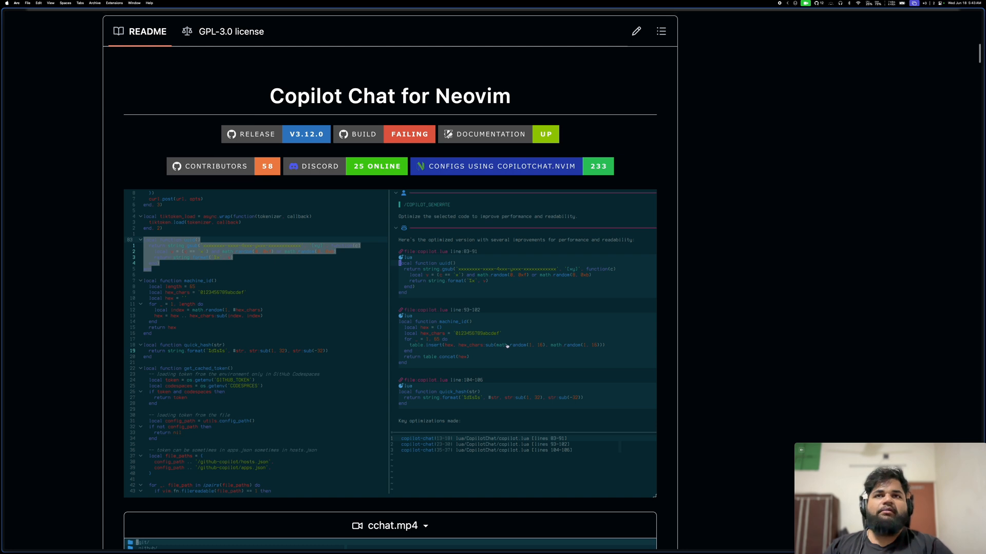
Step: Scroll around the top of the Copilot Chat for Neovim repository page and file list
{"action": "scroll", "scroll_direction": "up", "scroll_amount": 3}
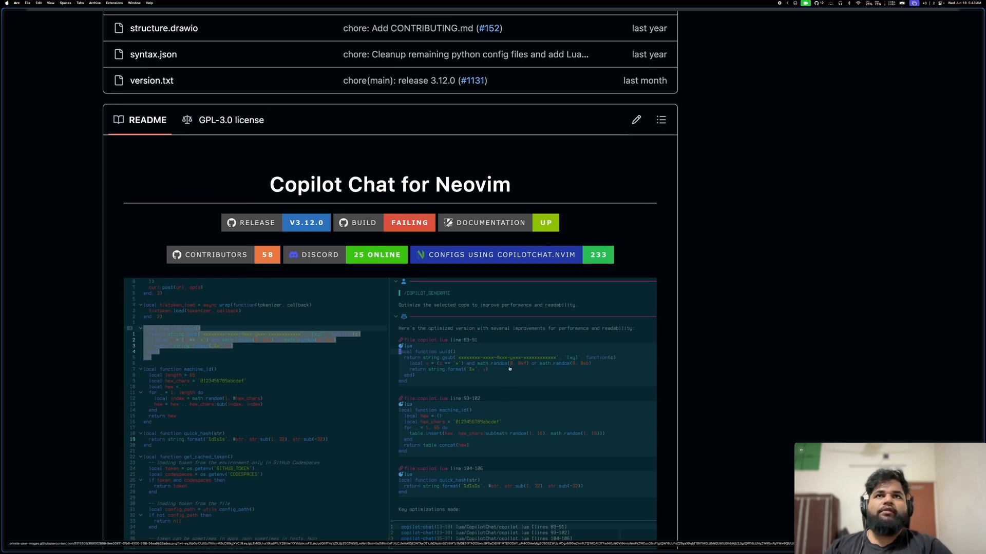
{"action": "scroll", "scroll_direction": "up", "scroll_amount": 3}
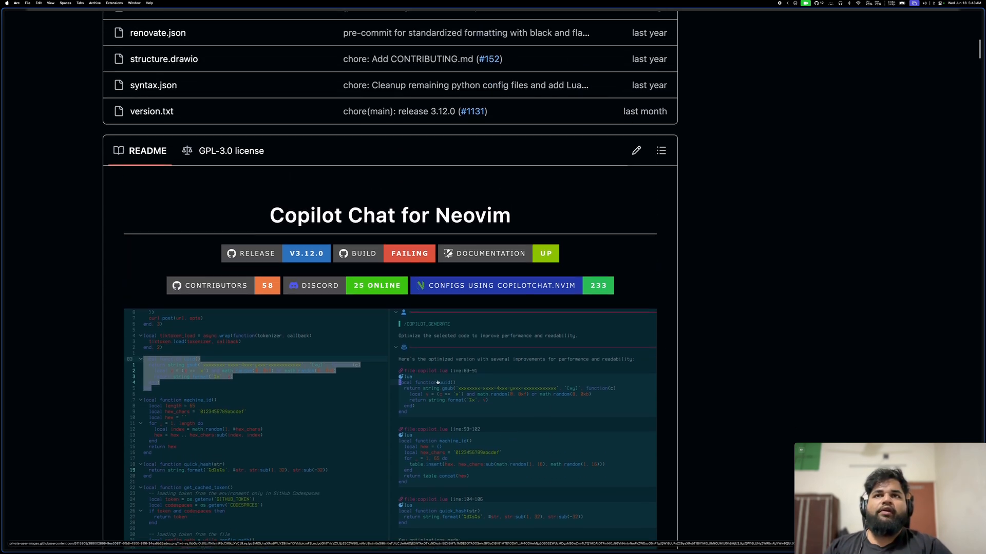
{"action": "scroll", "scroll_direction": "up", "scroll_amount": 3}
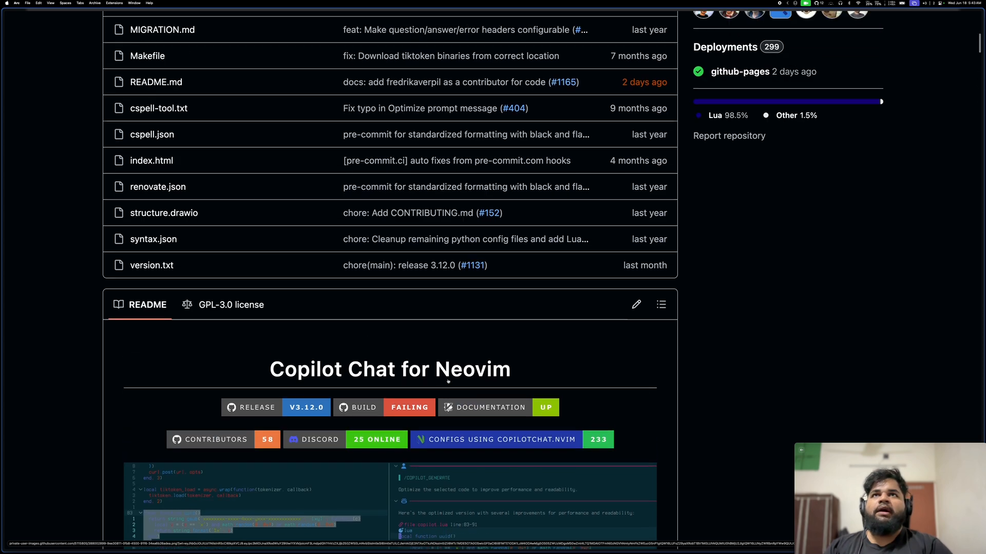
{"action": "scroll", "scroll_direction": "down", "scroll_amount": 3}
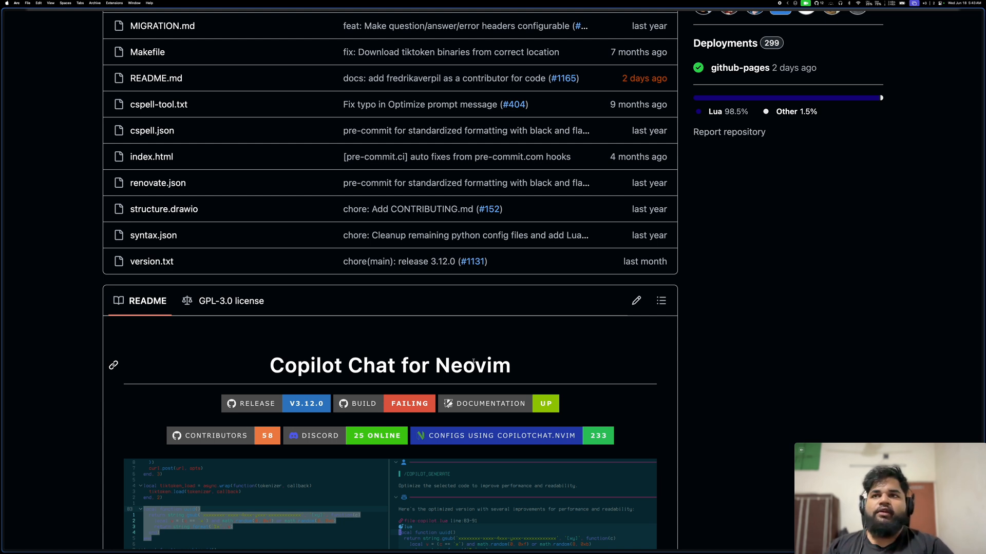
{"action": "scroll", "scroll_direction": "down", "scroll_amount": 3}
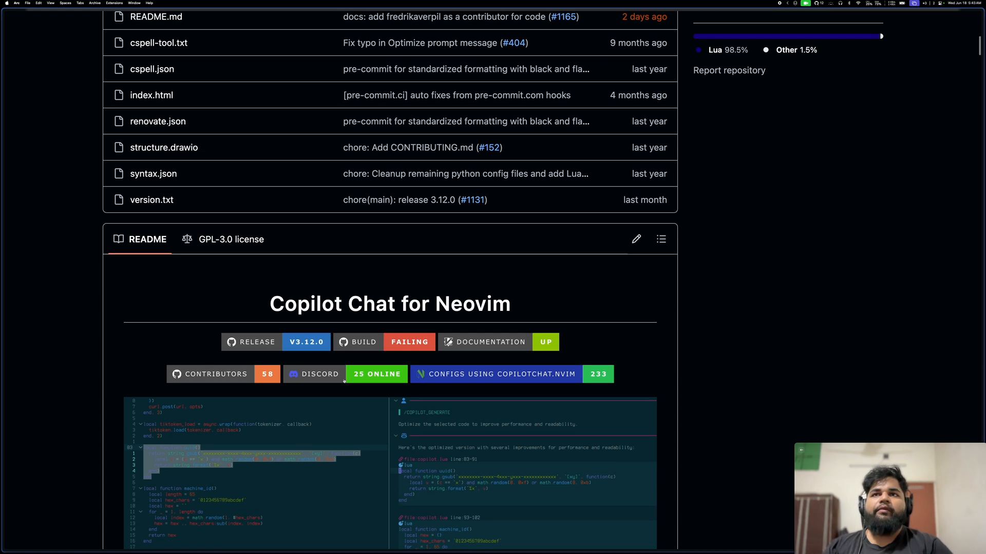
{"action": "scroll", "scroll_direction": "up", "scroll_amount": 3}
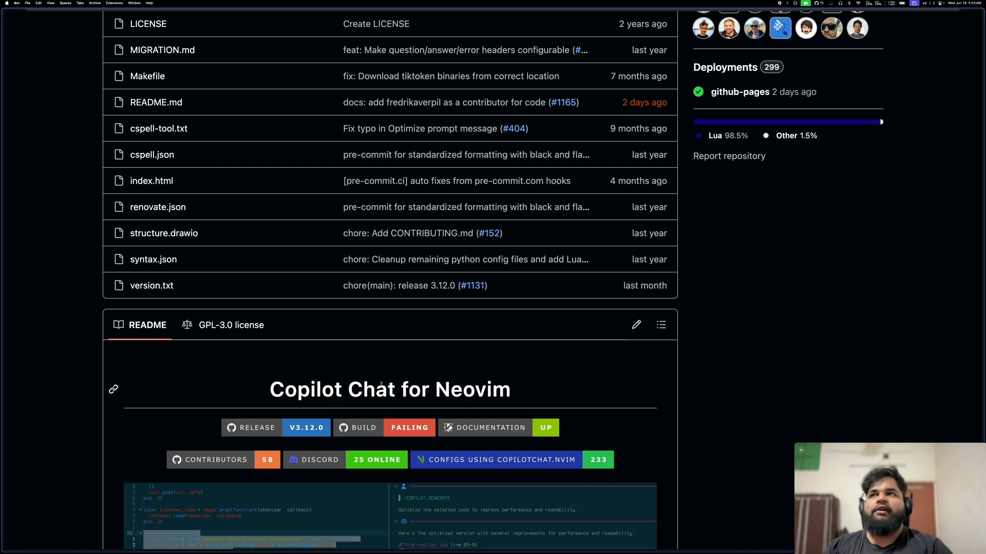
{"action": "scroll", "scroll_direction": "down", "scroll_amount": 3}
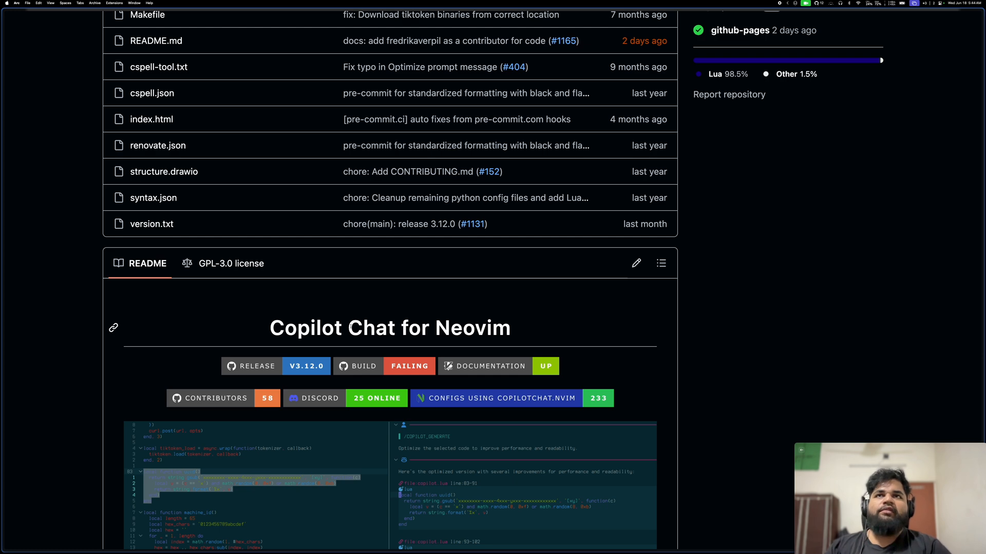
Step: Scroll down into the README section and back up slightly
{"action": "scroll", "scroll_direction": "up", "scroll_amount": 3}
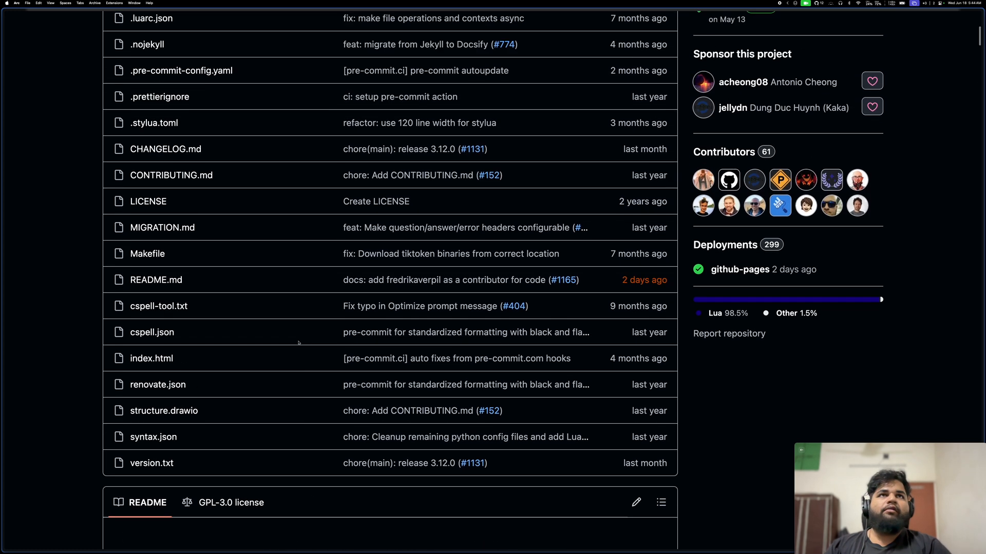
{"action": "scroll", "scroll_direction": "down", "scroll_amount": 3}
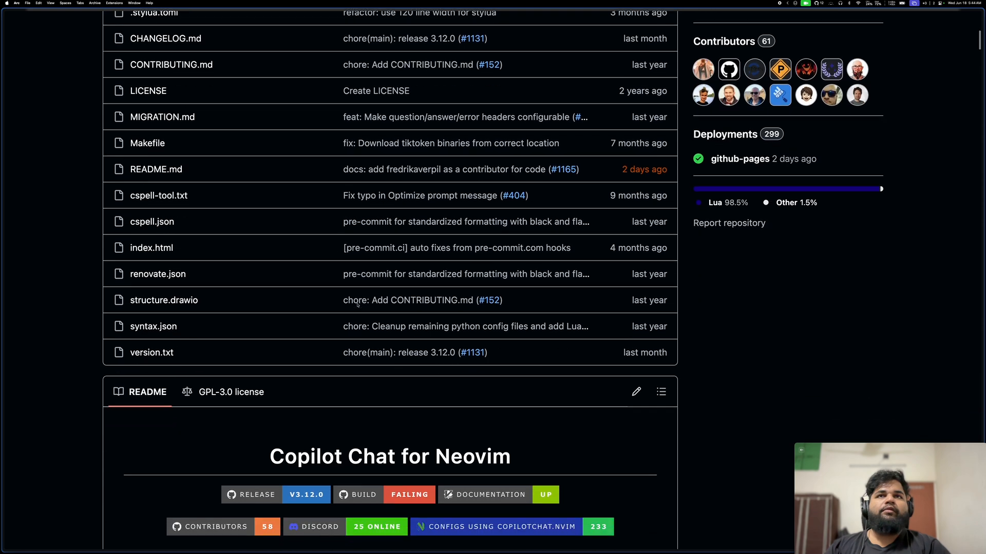
{"action": "scroll", "scroll_direction": "down", "scroll_amount": 3}
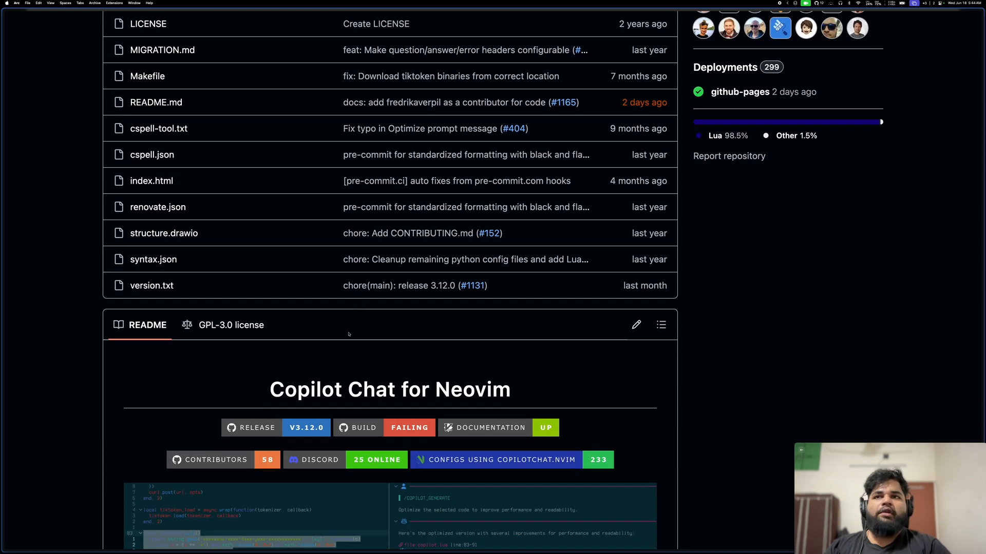
{"action": "mouse_move", "coordinate": [357, 347]}
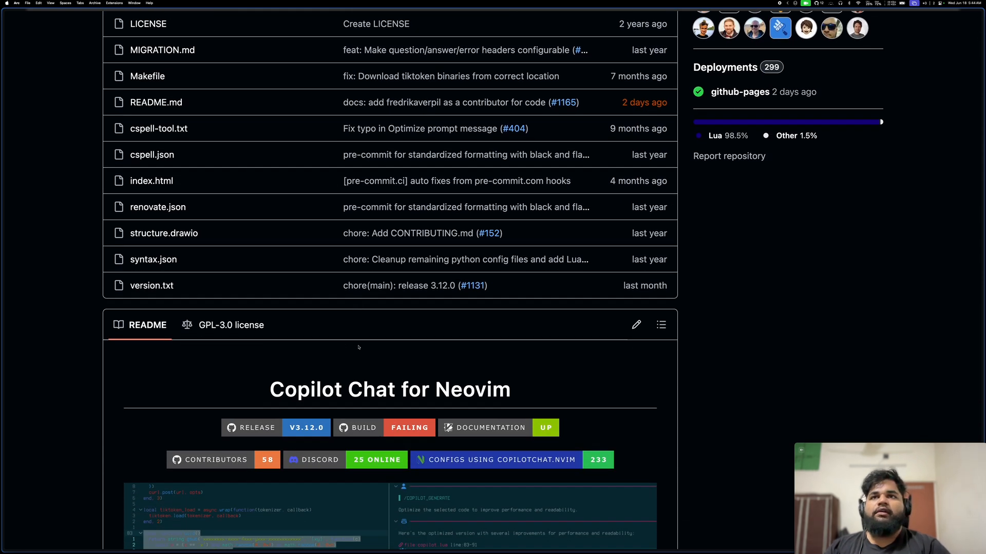
{"action": "mouse_move", "coordinate": [348, 368]}
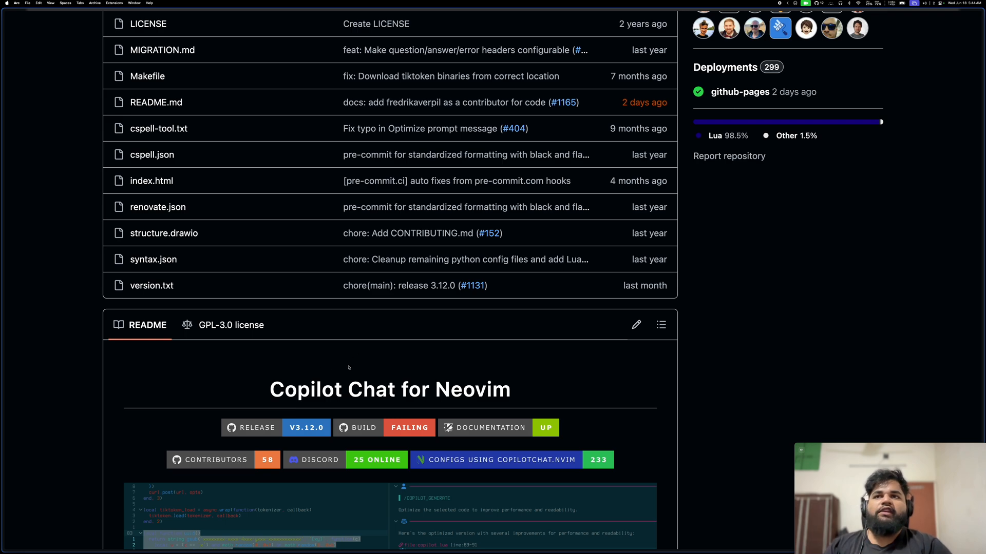
{"action": "scroll", "scroll_direction": "down", "scroll_amount": 3}
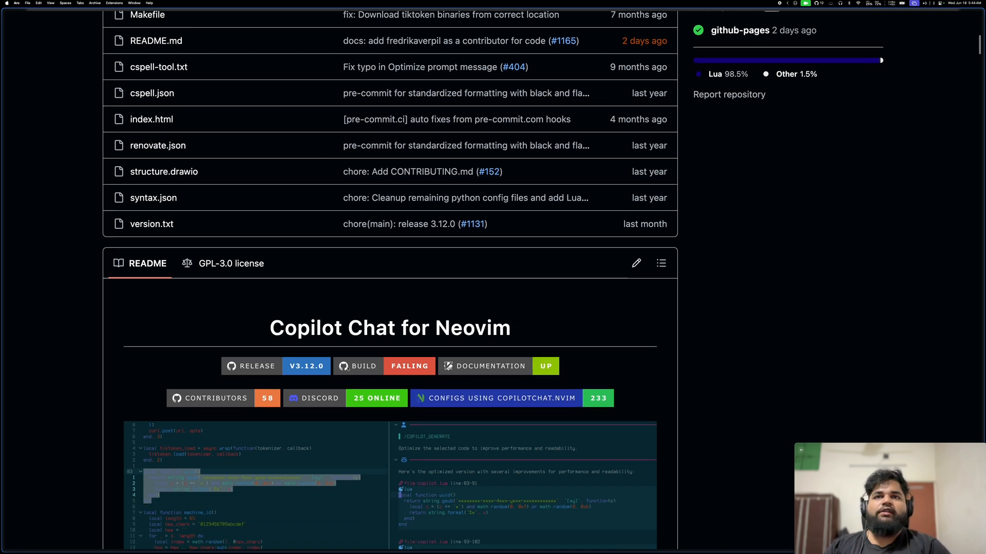
{"action": "scroll", "scroll_direction": "up", "scroll_amount": 3}
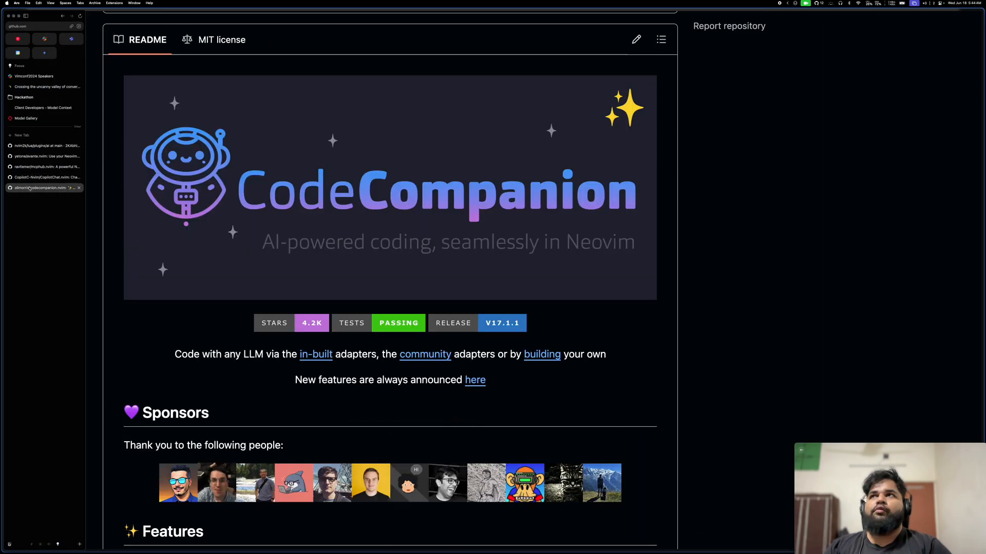
Step: Scroll through the CodeCompanion README banner, badges and file list
{"action": "scroll", "scroll_direction": "up", "scroll_amount": 3}
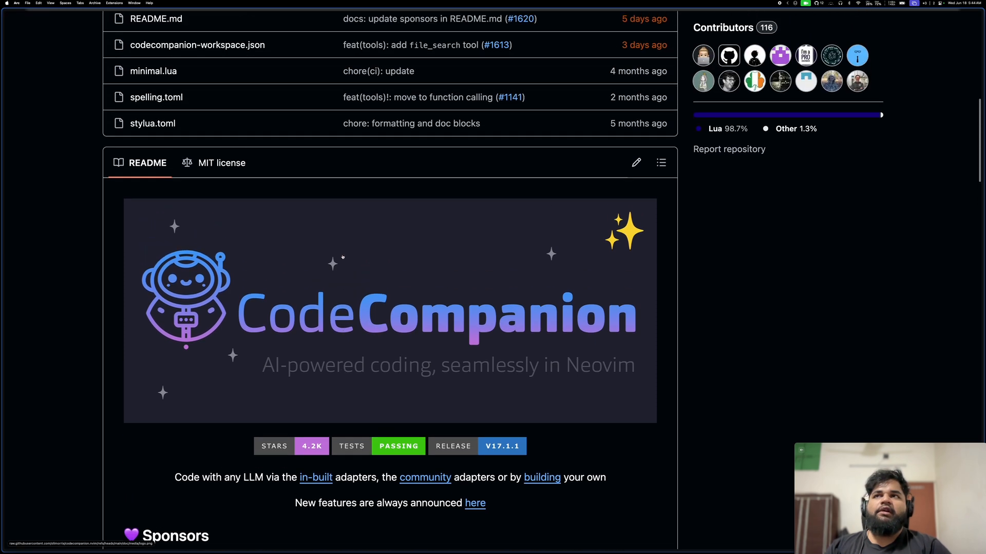
{"action": "scroll", "scroll_direction": "down", "scroll_amount": 3}
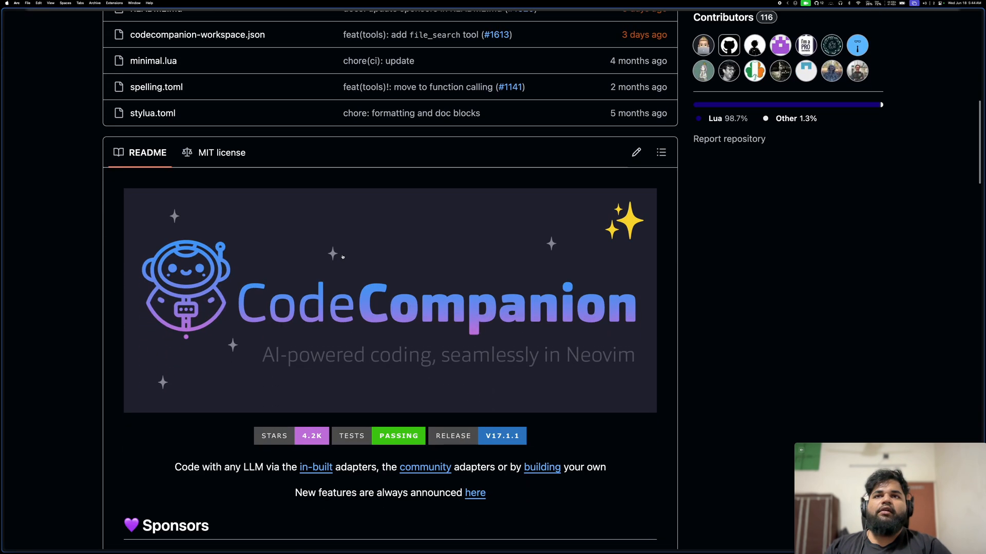
{"action": "mouse_move", "coordinate": [533, 276]}
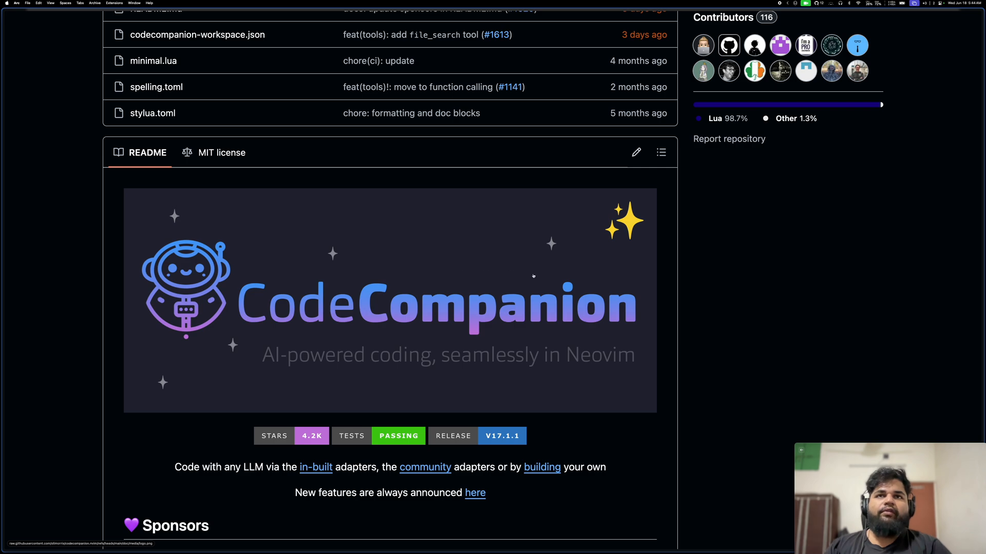
{"action": "scroll", "scroll_direction": "up", "scroll_amount": 3}
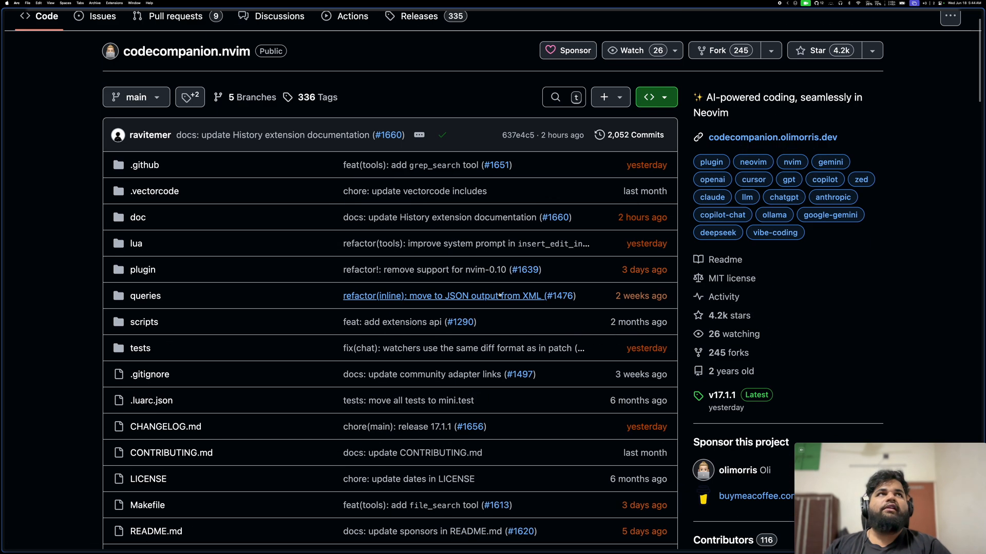
{"action": "scroll", "scroll_direction": "down", "scroll_amount": 3}
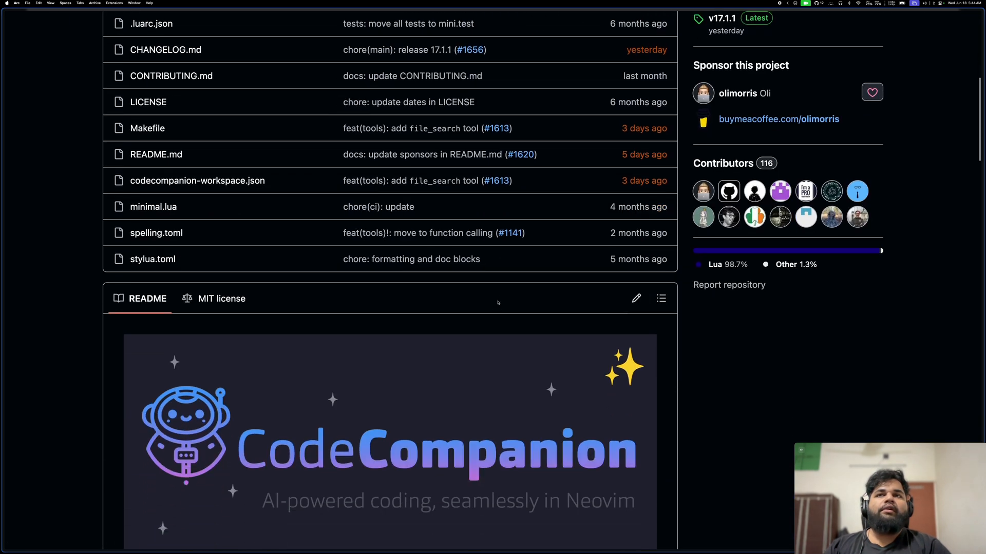
{"action": "mouse_move", "coordinate": [418, 373]}
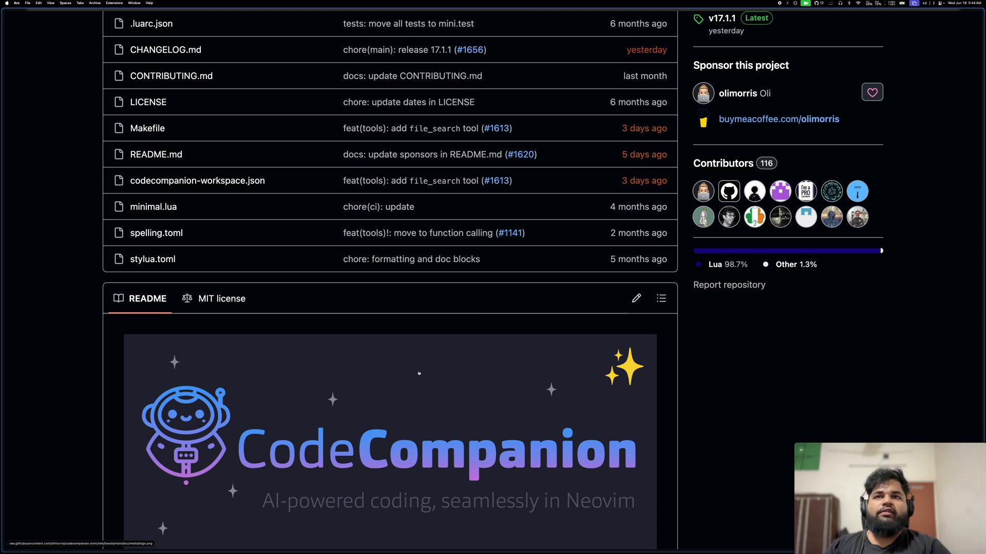
{"action": "scroll", "scroll_direction": "down", "scroll_amount": 3}
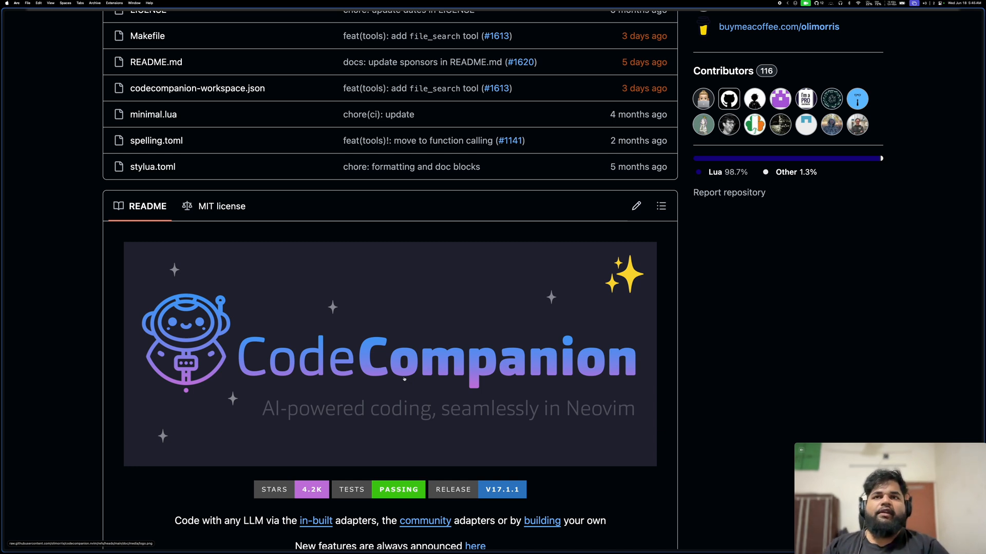
{"action": "scroll", "scroll_direction": "down", "scroll_amount": 3}
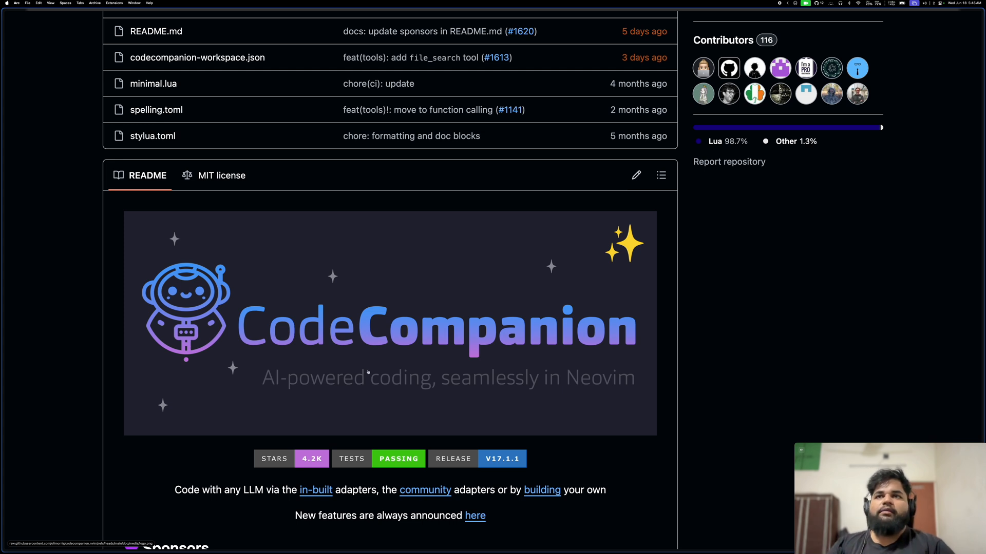
{"action": "scroll", "scroll_direction": "down", "scroll_amount": 3}
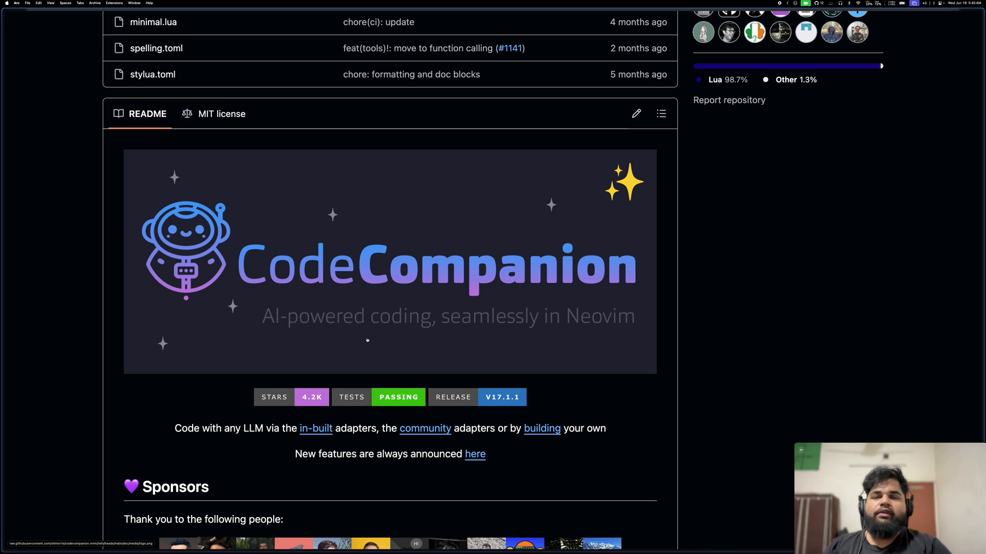
{"action": "scroll", "scroll_direction": "down", "scroll_amount": 3}
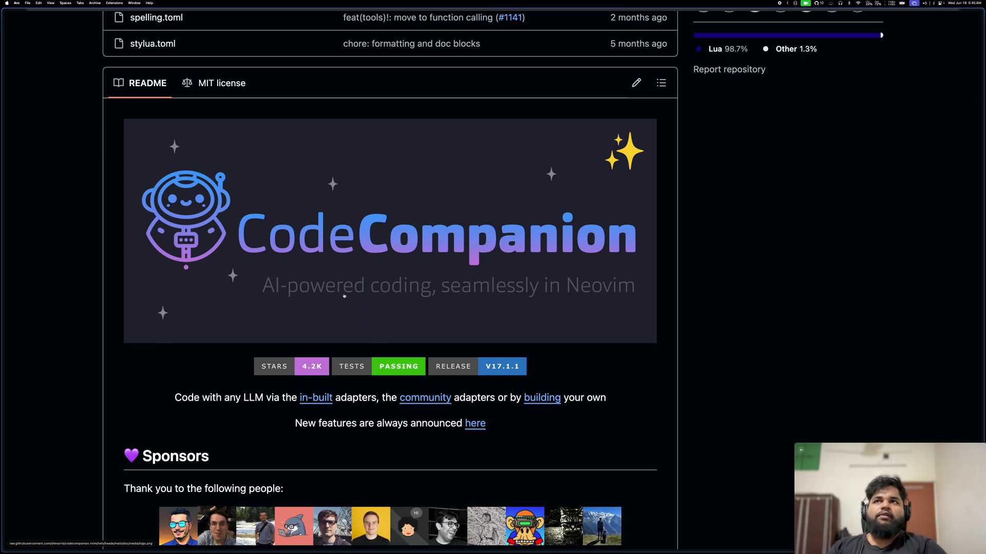
{"action": "mouse_move", "coordinate": [341, 312]}
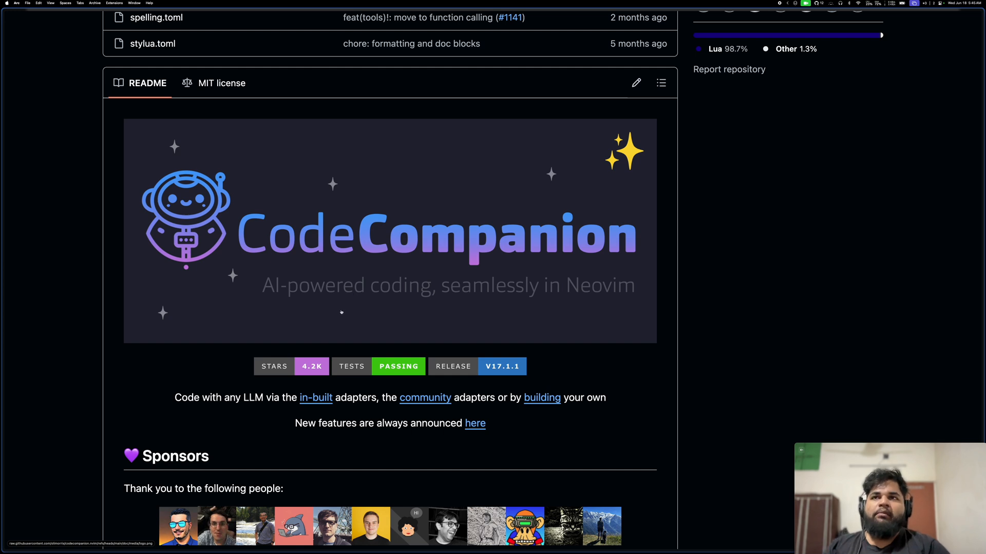
{"action": "mouse_move", "coordinate": [317, 252]}
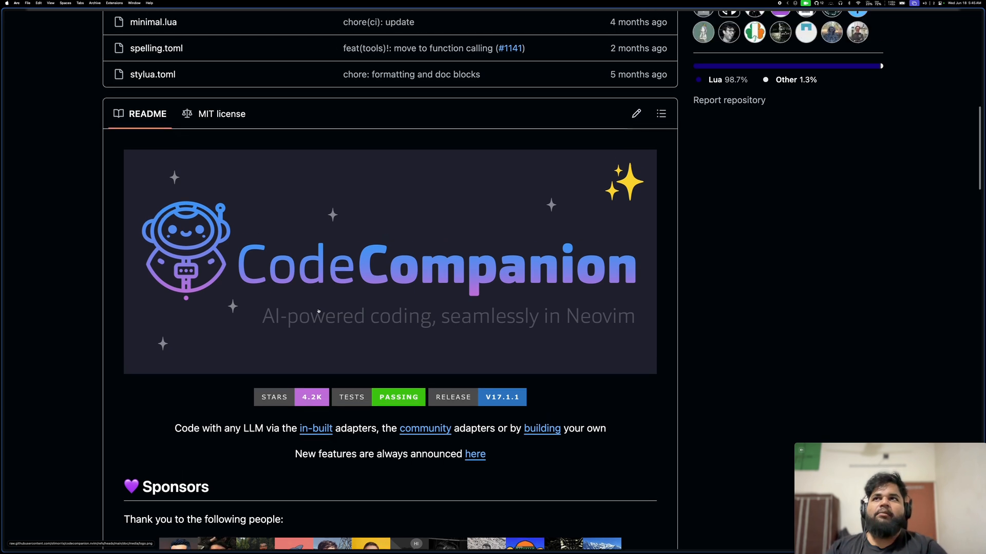
{"action": "mouse_move", "coordinate": [307, 313]}
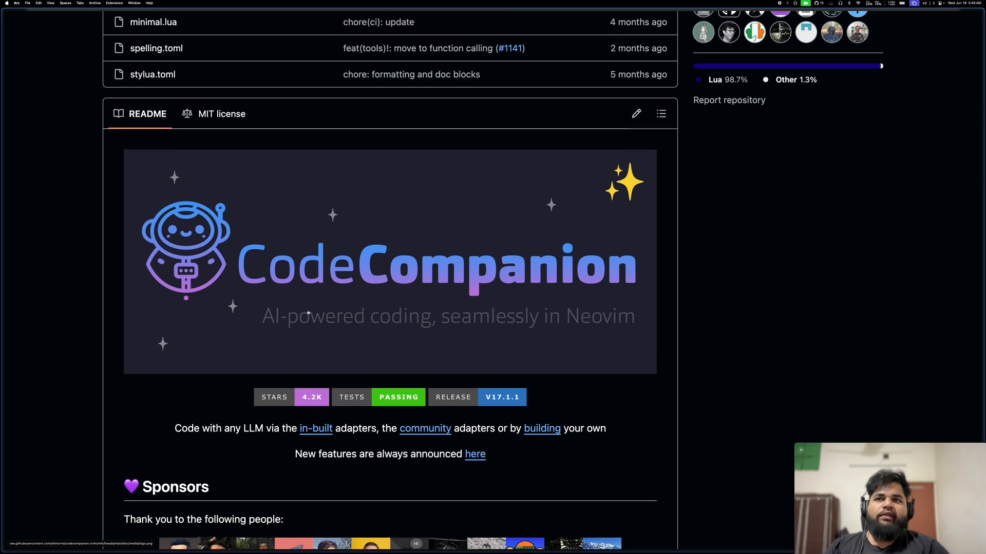
{"action": "mouse_move", "coordinate": [325, 293]}
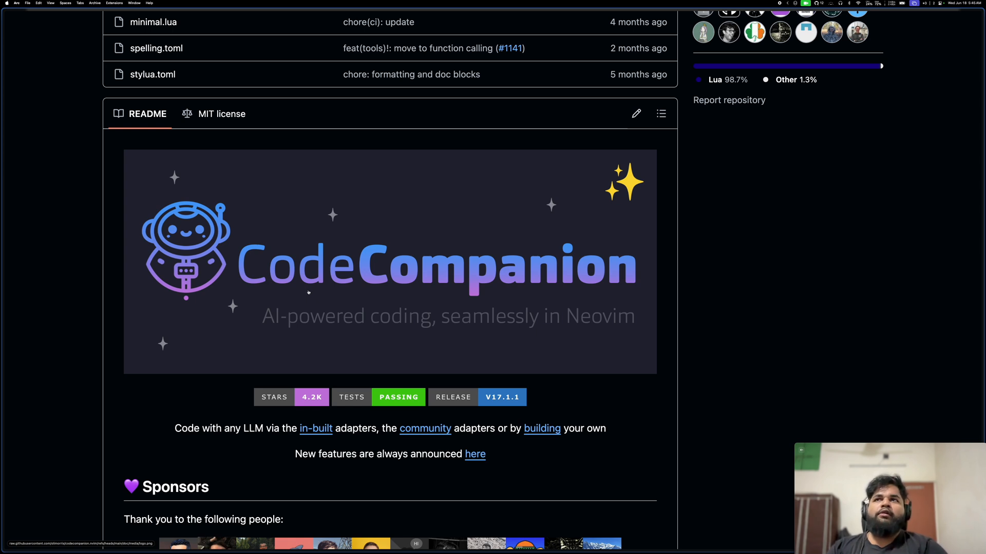
{"action": "mouse_move", "coordinate": [333, 274]}
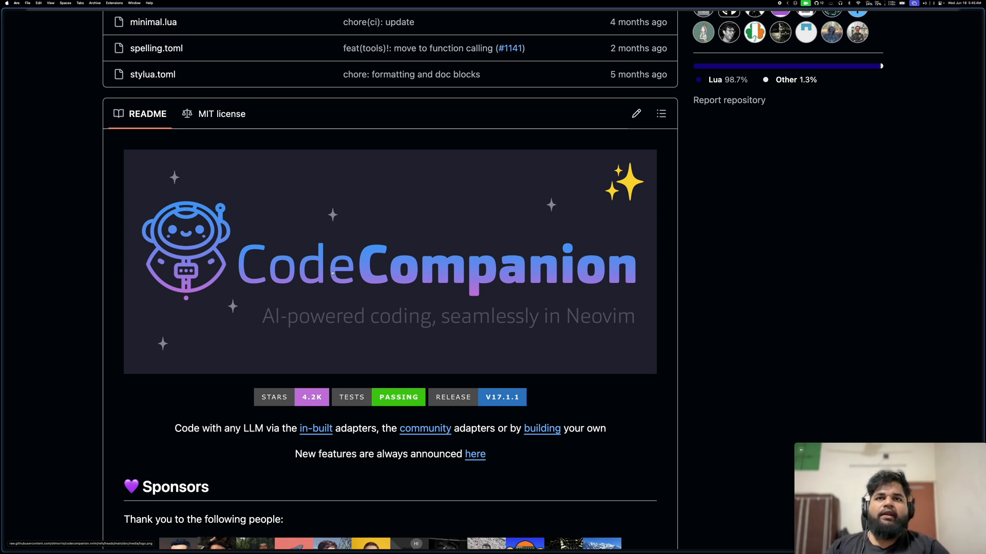
{"action": "mouse_move", "coordinate": [307, 295]}
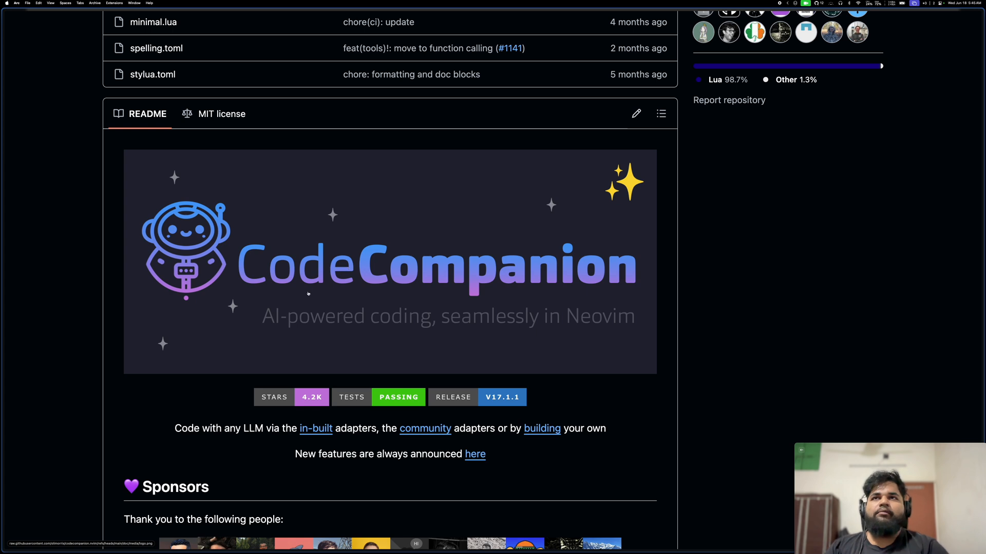
{"action": "scroll", "scroll_direction": "up", "scroll_amount": 3}
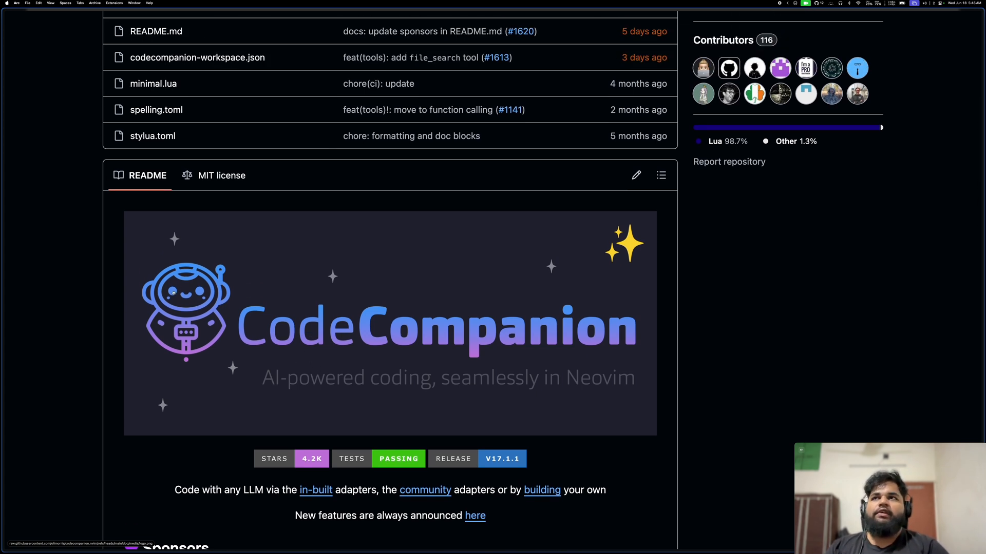
Step: Switch to the avante.nvim repository and scroll to the README introduction and badges
{"action": "left_click", "coordinate": [44, 156]}
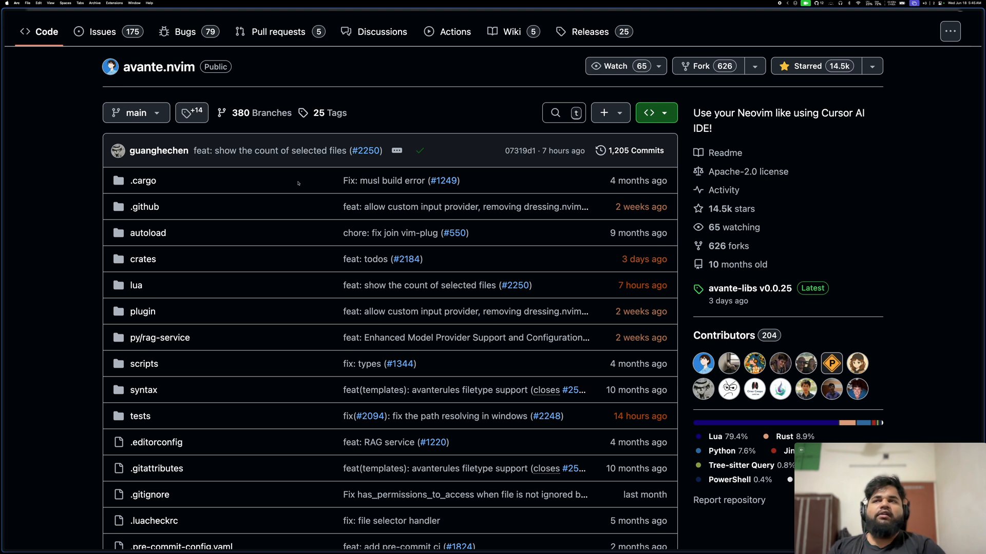
{"action": "mouse_move", "coordinate": [193, 160]}
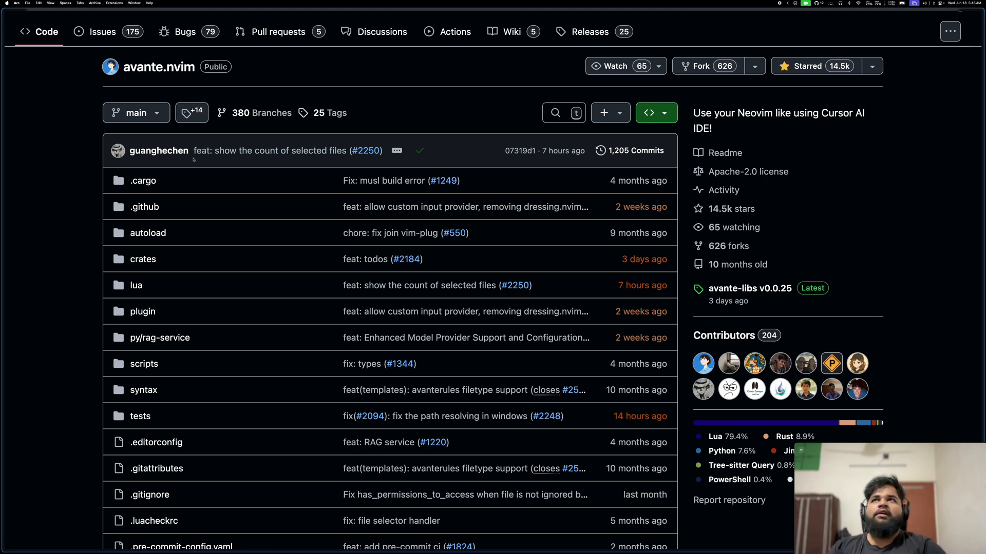
{"action": "mouse_move", "coordinate": [167, 181]}
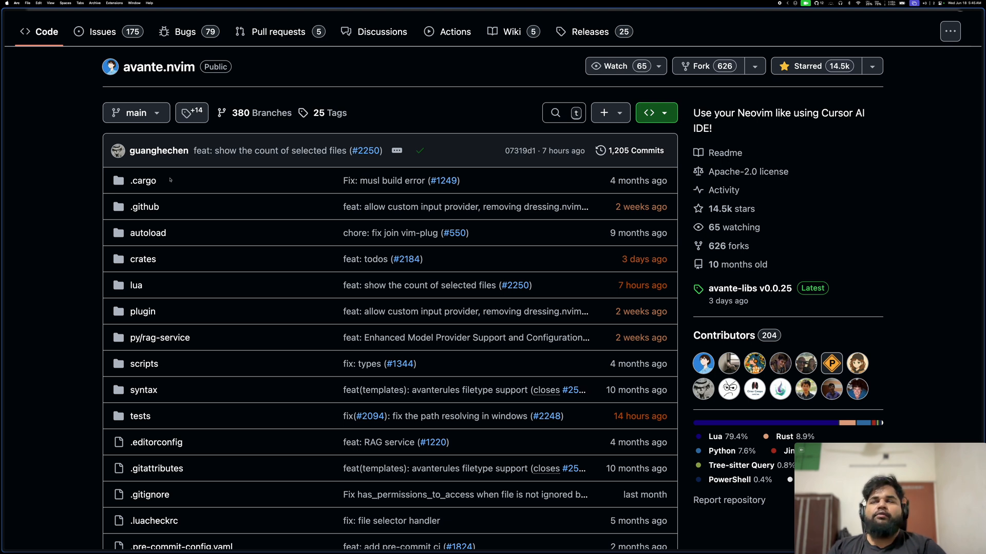
{"action": "mouse_move", "coordinate": [205, 180]}
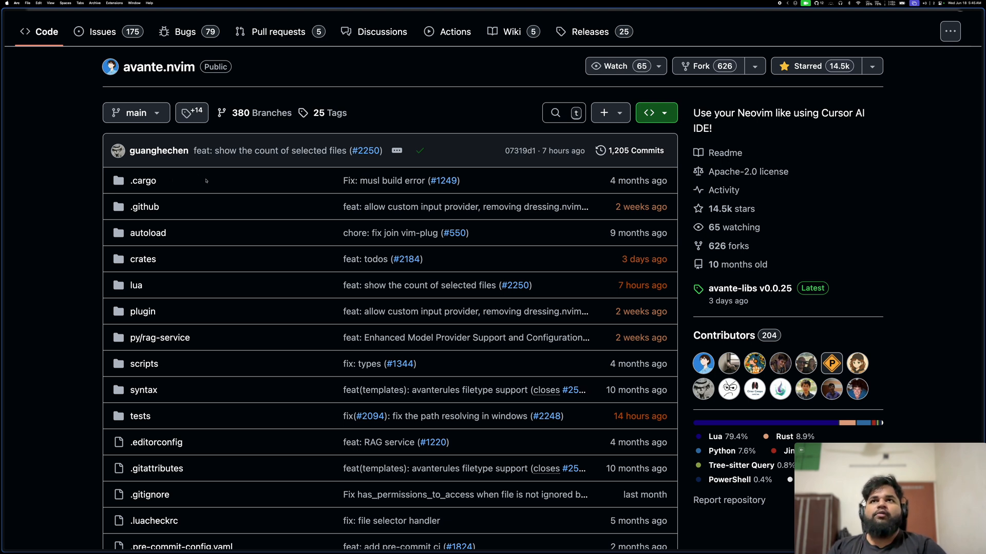
{"action": "mouse_move", "coordinate": [144, 206]}
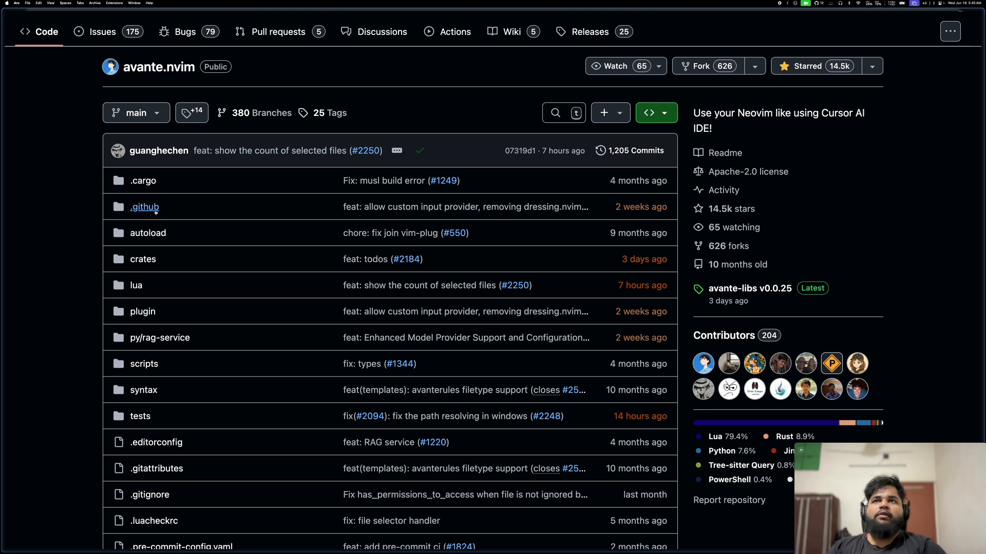
{"action": "mouse_move", "coordinate": [101, 223]}
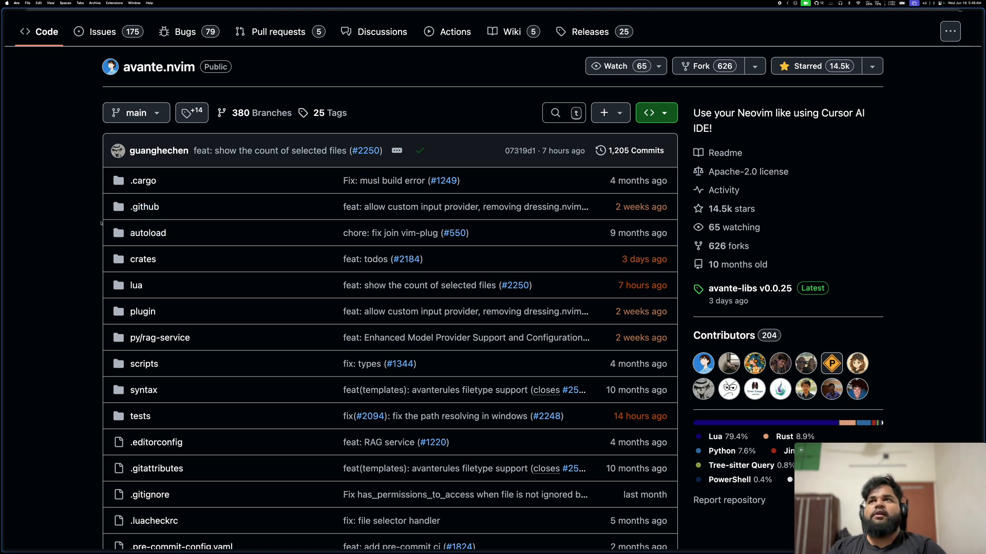
{"action": "mouse_move", "coordinate": [184, 236]}
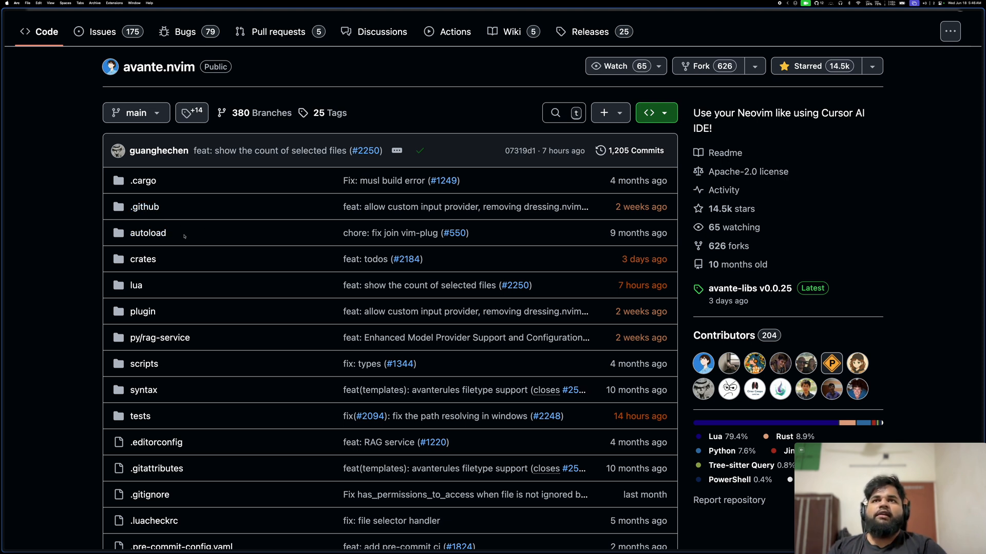
{"action": "scroll", "scroll_direction": "down", "scroll_amount": 3}
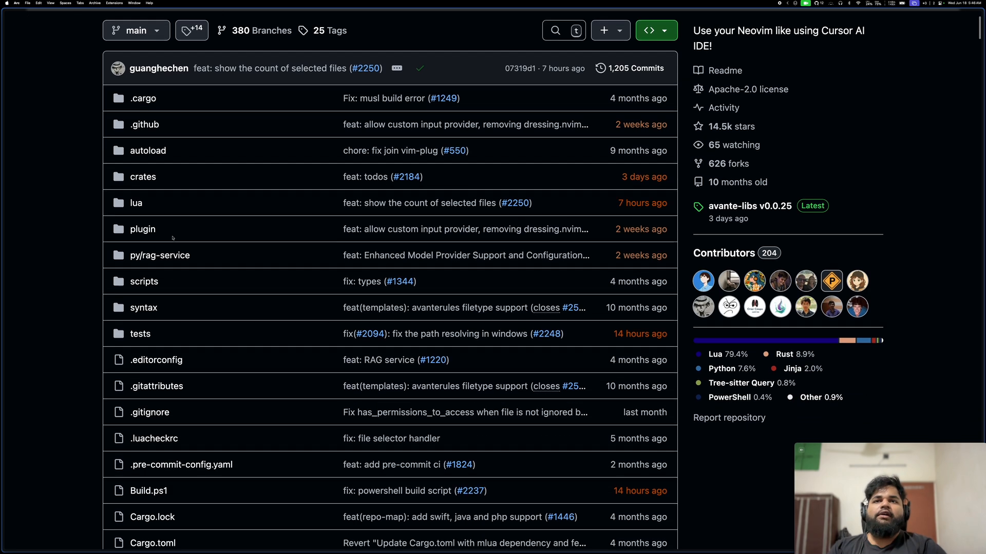
{"action": "scroll", "scroll_direction": "down", "scroll_amount": 3}
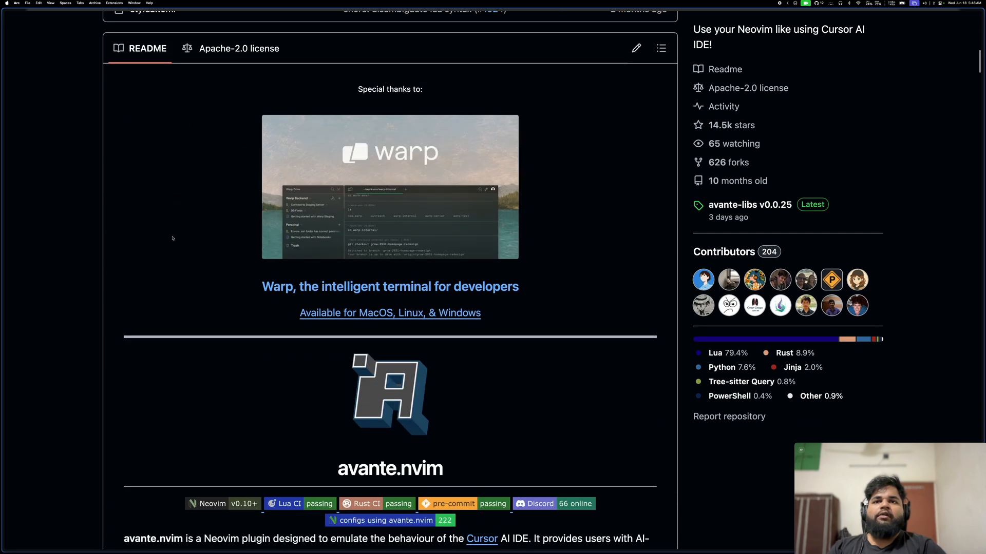
{"action": "scroll", "scroll_direction": "down", "scroll_amount": 3}
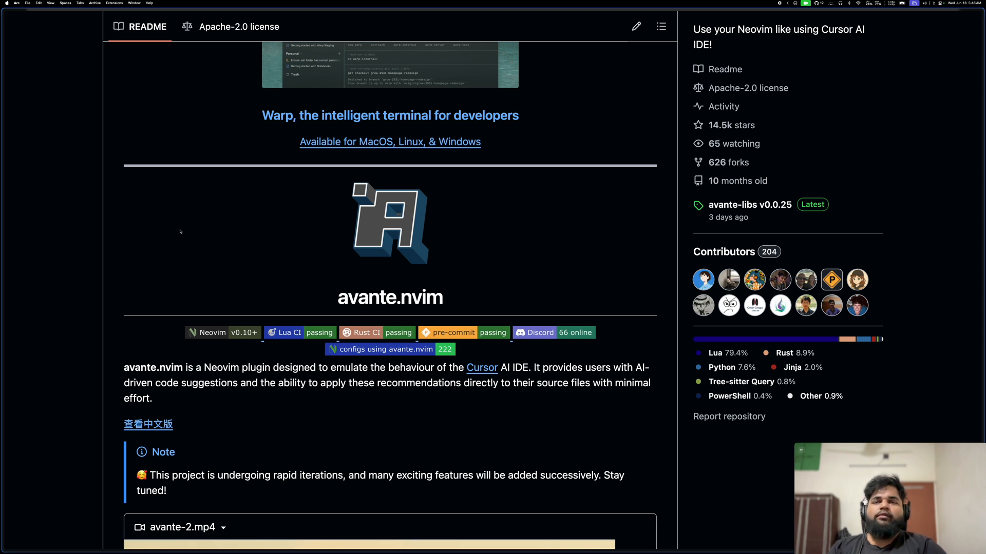
{"action": "mouse_move", "coordinate": [326, 205]}
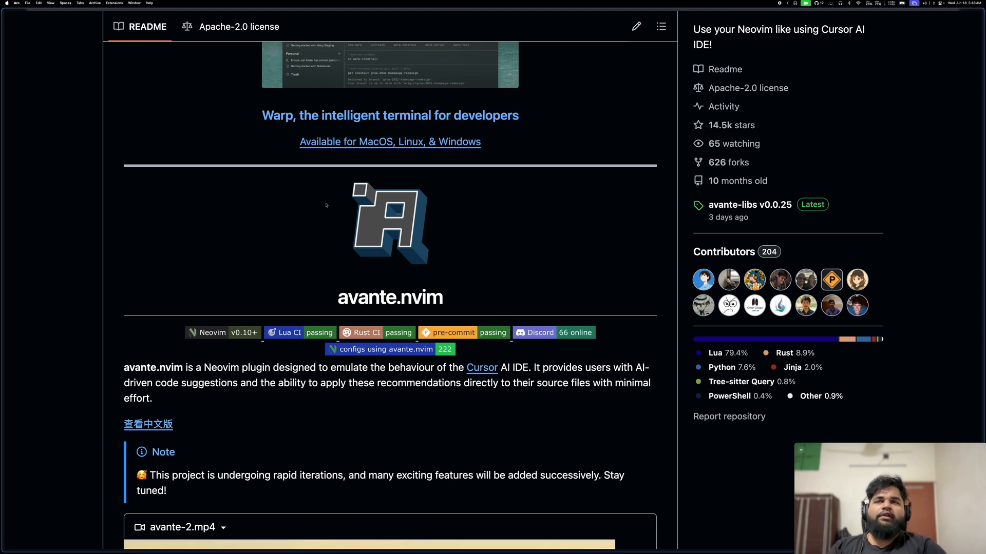
{"action": "mouse_move", "coordinate": [321, 205]}
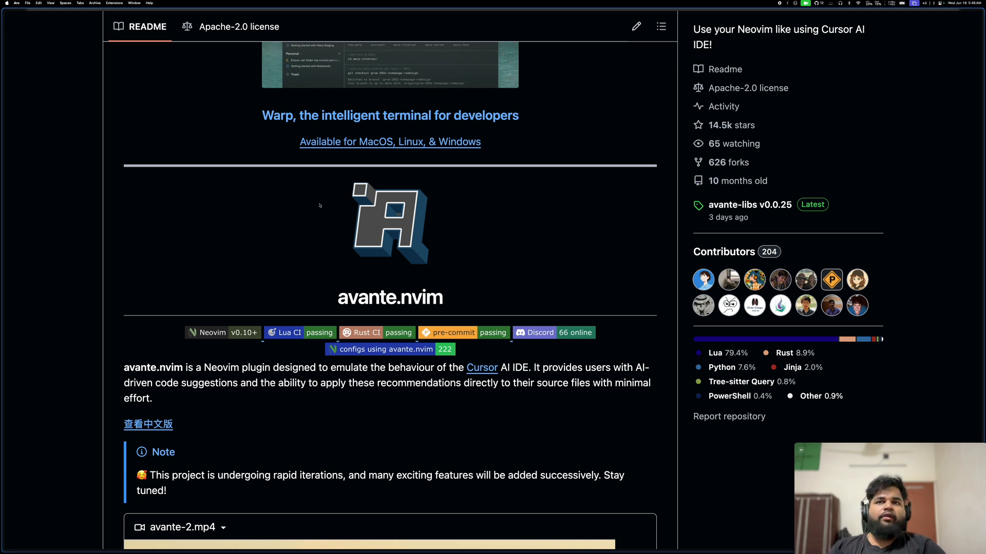
{"action": "mouse_move", "coordinate": [220, 216]}
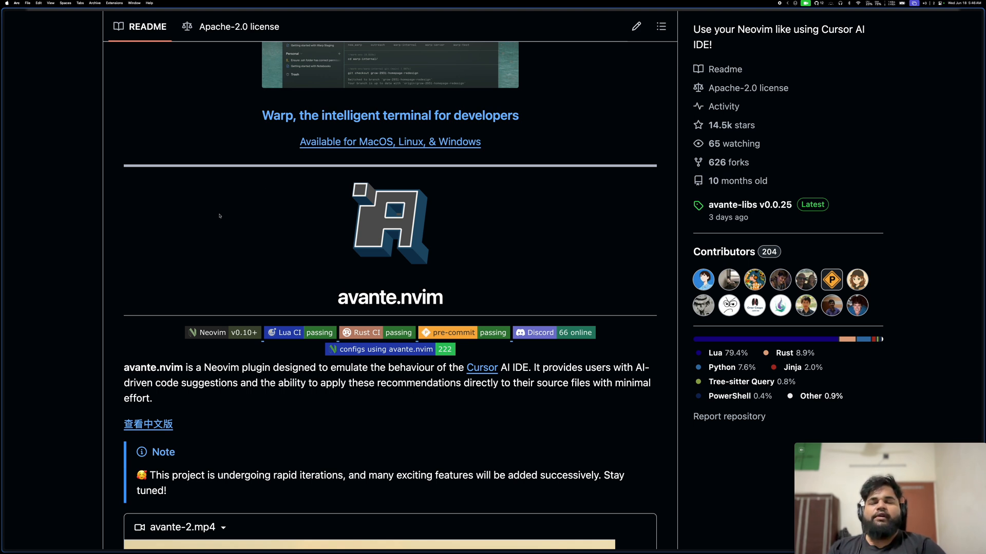
{"action": "mouse_move", "coordinate": [349, 214]}
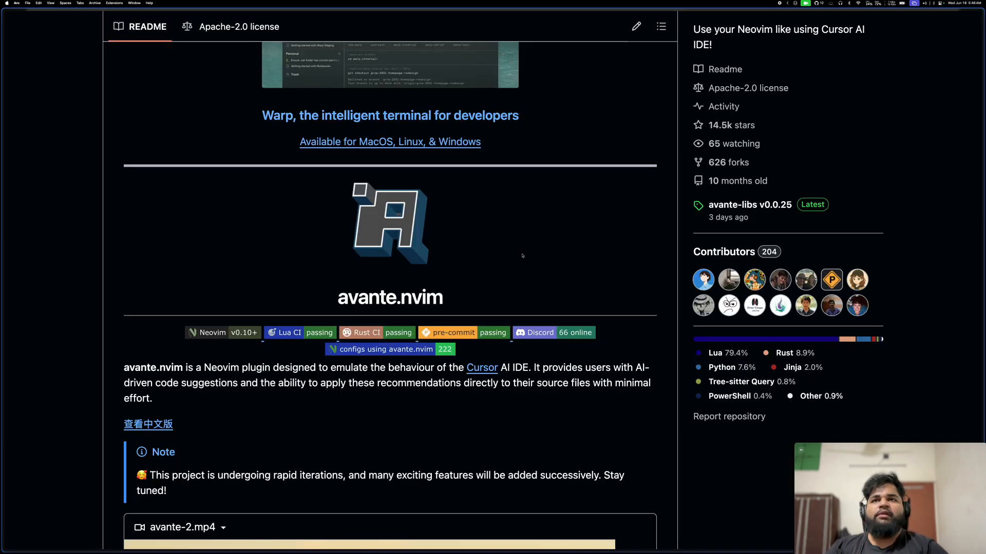
{"action": "mouse_move", "coordinate": [507, 257]}
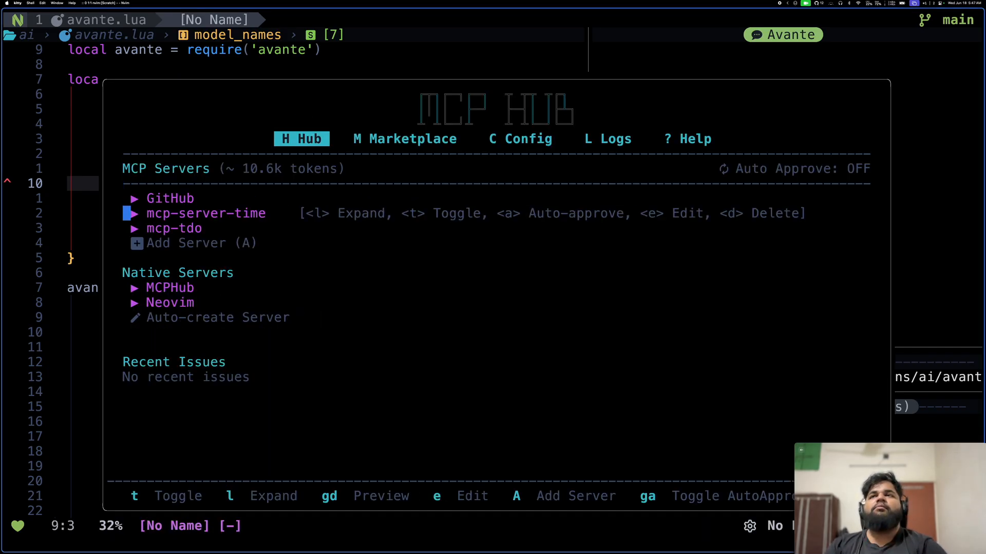
Step: Move down one entry in the MCP Hub server overview
{"action": "key", "text": "j"}
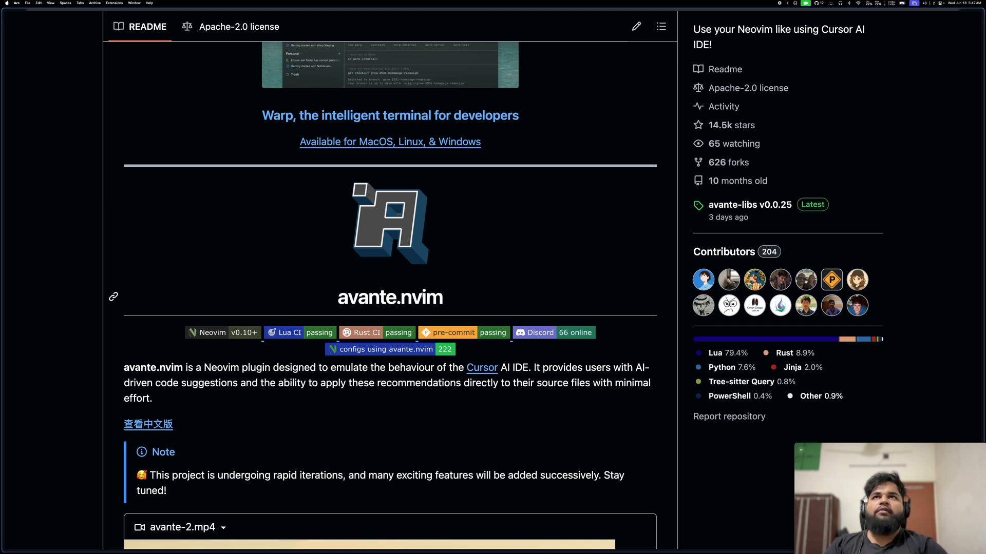
{"action": "mouse_move", "coordinate": [166, 287]}
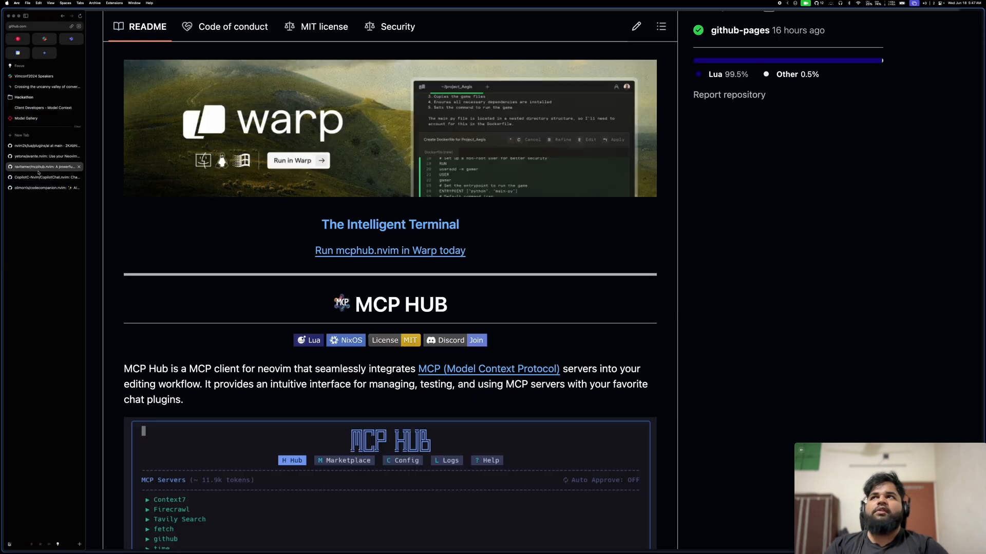
Step: Scroll the mcphub.nvim README down to the MCP HUB introduction
{"action": "scroll", "scroll_direction": "down", "scroll_amount": 3}
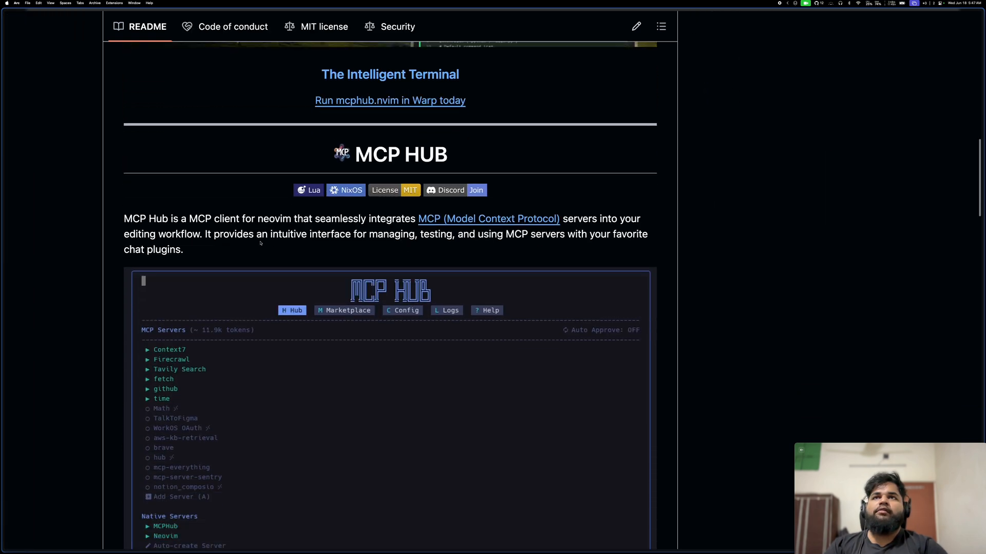
{"action": "mouse_move", "coordinate": [202, 239]}
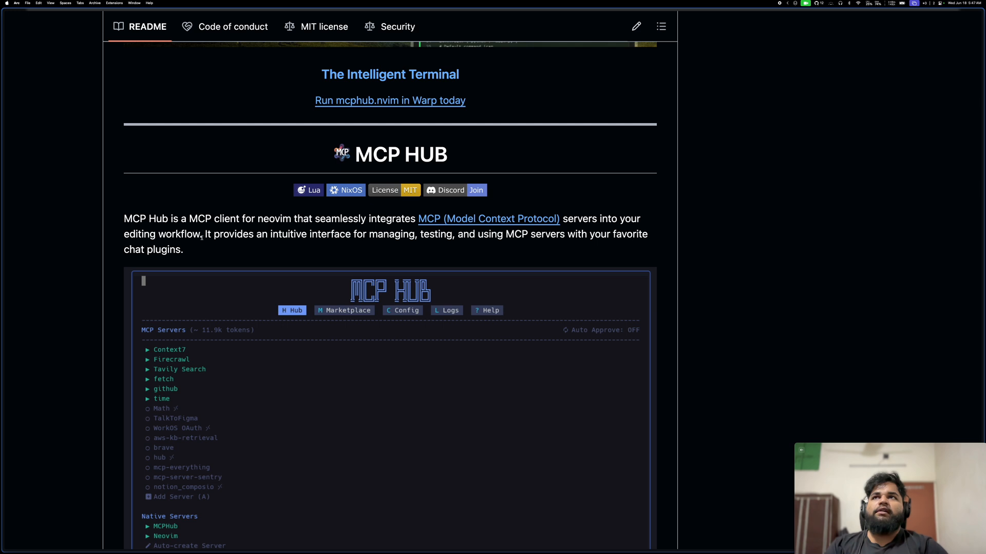
{"action": "mouse_move", "coordinate": [252, 338]}
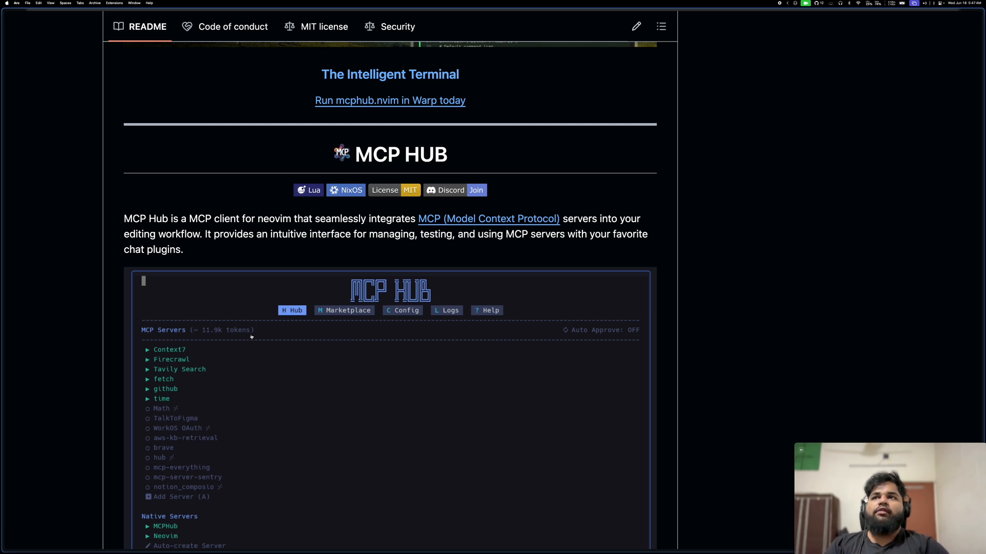
{"action": "mouse_move", "coordinate": [237, 340]}
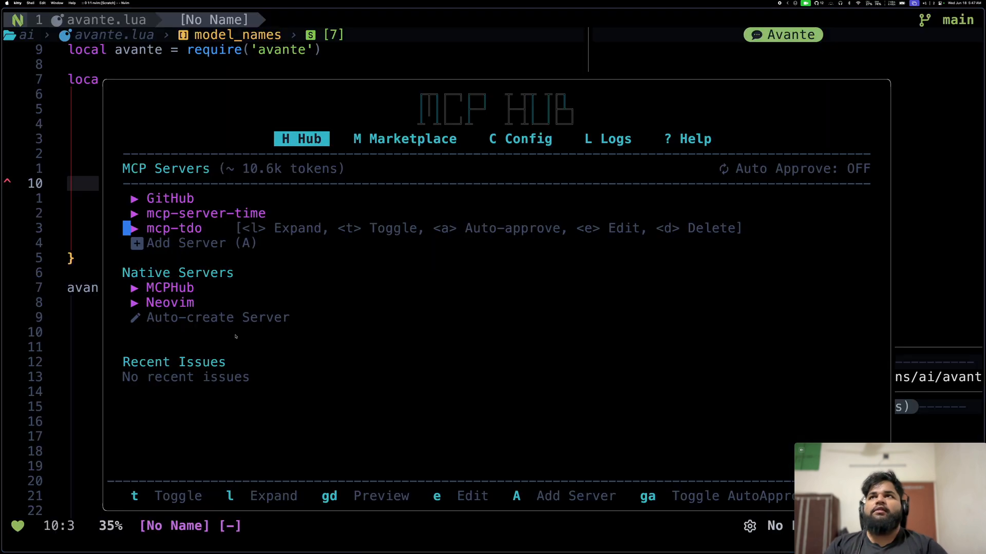
Step: Step through the GitHub, mcp-server-time and mcp-tdo server entries in MCP Hub
{"action": "key", "text": "up"}
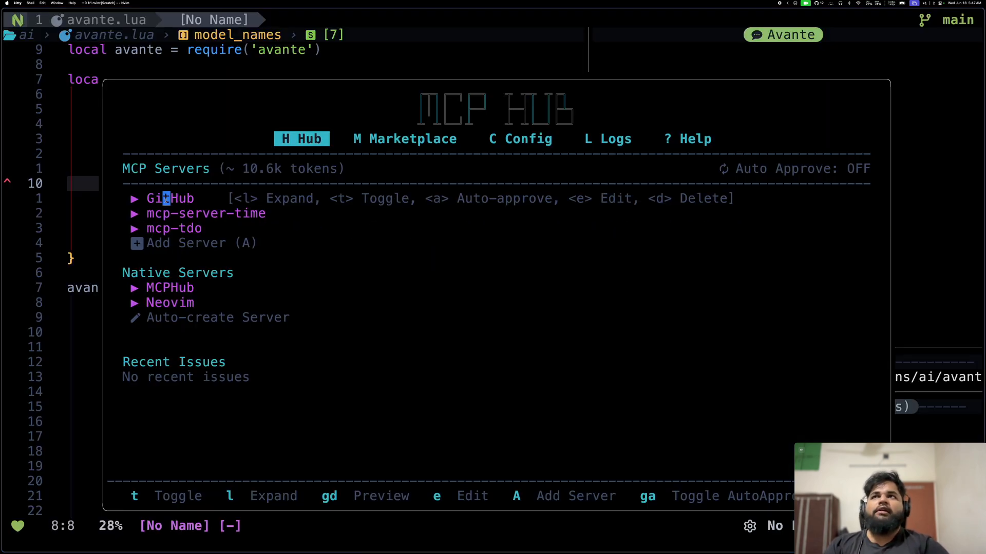
{"action": "key", "text": "j"}
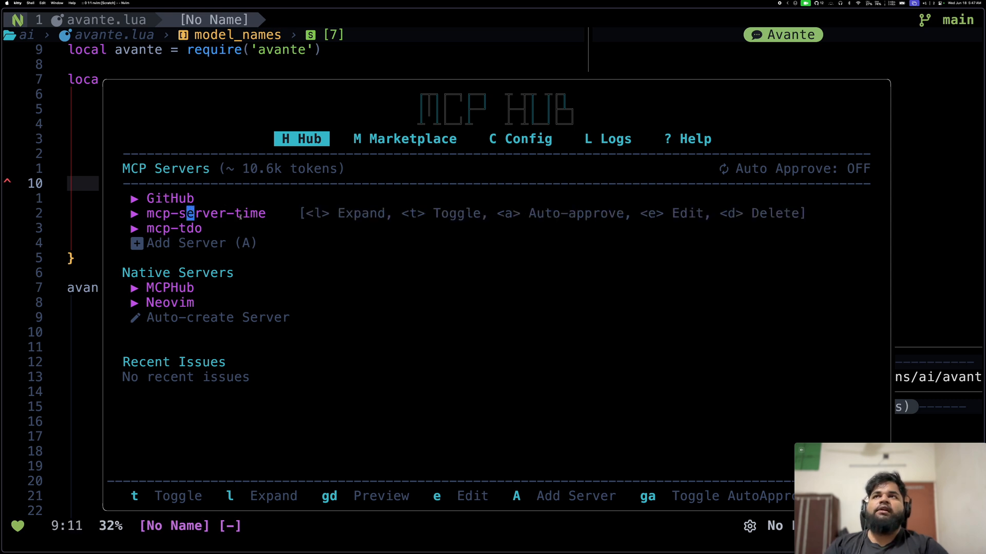
{"action": "key", "text": "j"}
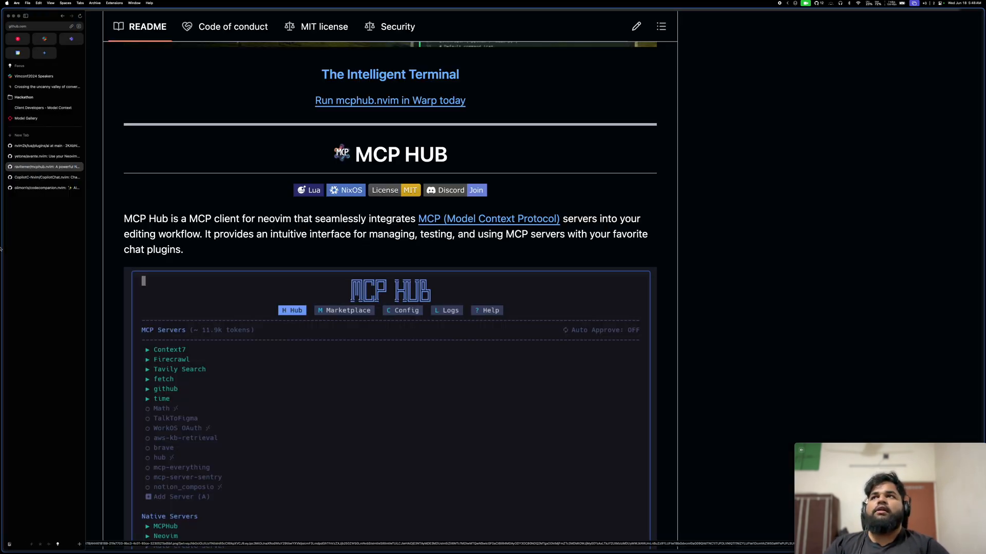
Step: Open the avante.lua config file from the nvim2k ai plugins folder on GitHub
{"action": "left_click", "coordinate": [44, 145]}
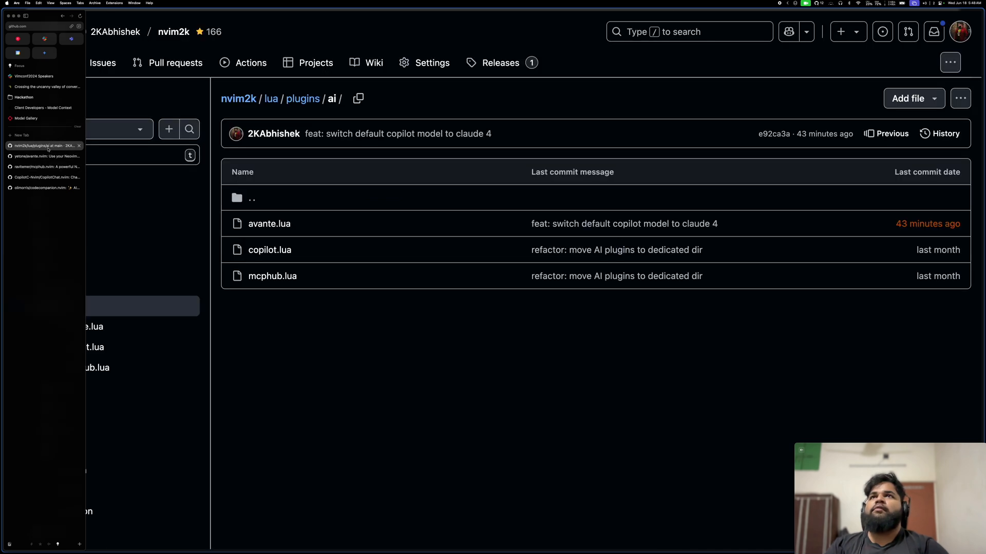
{"action": "left_click", "coordinate": [25, 32]}
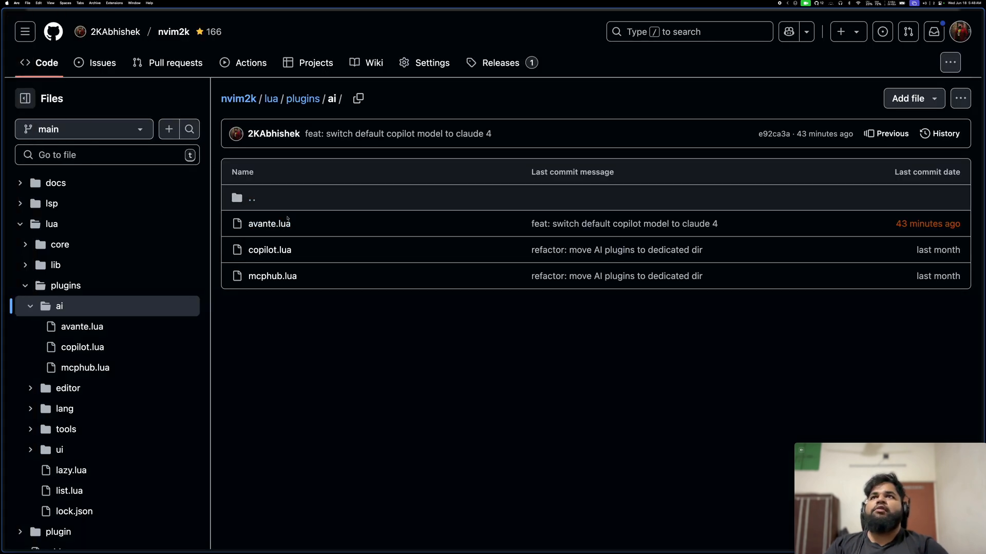
{"action": "mouse_move", "coordinate": [269, 224]}
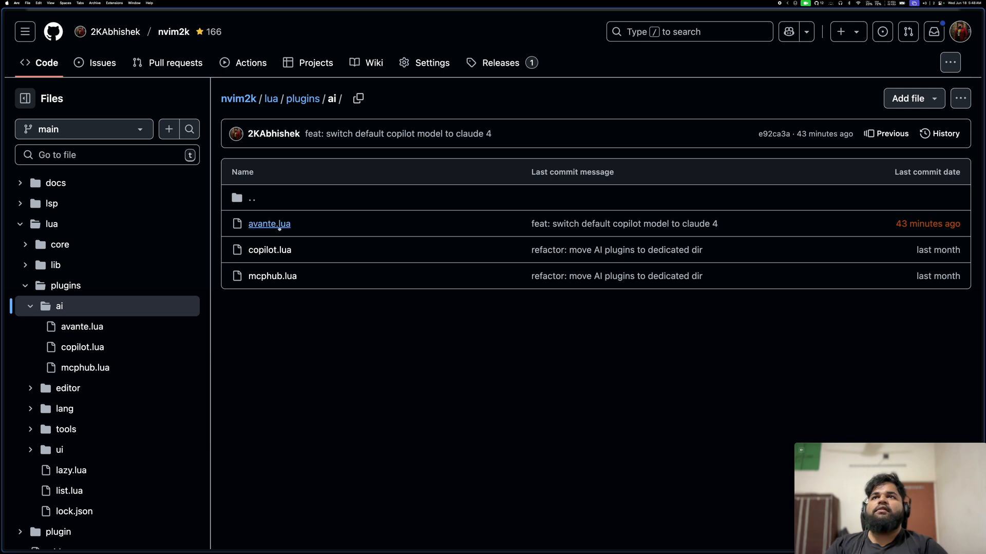
{"action": "left_click", "coordinate": [269, 224]}
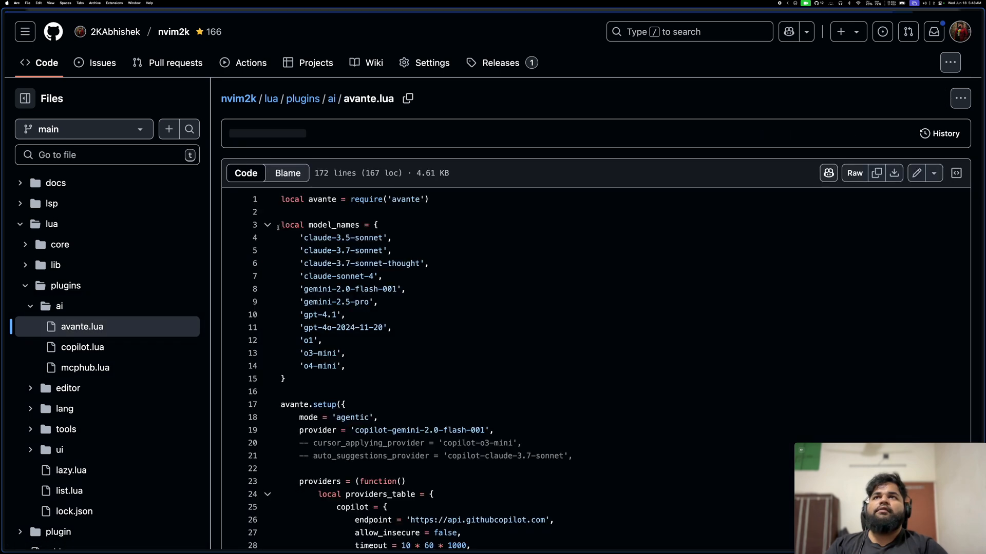
Step: Scroll through avante.lua to the end of its setup and back to the top
{"action": "scroll", "scroll_direction": "down", "scroll_amount": 3}
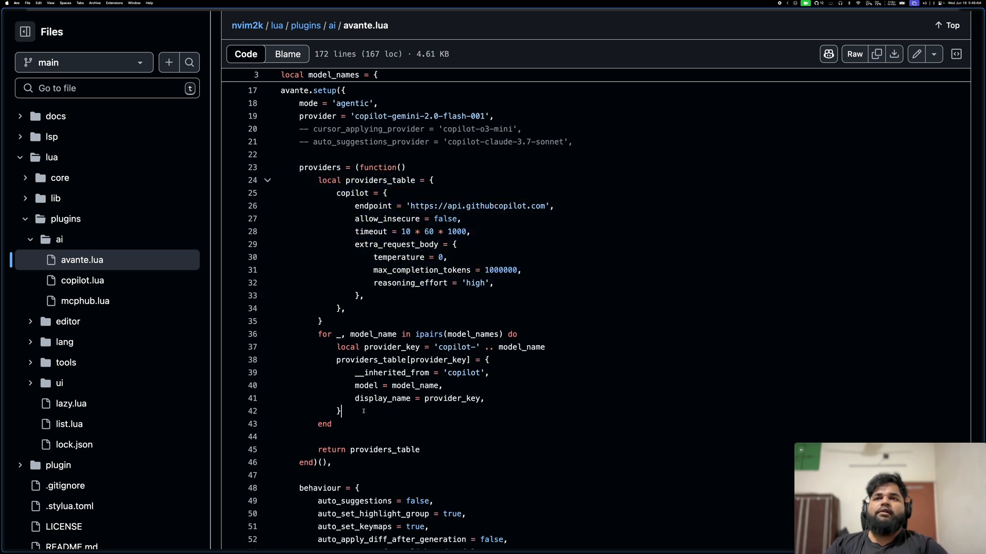
{"action": "scroll", "scroll_direction": "up", "scroll_amount": 3}
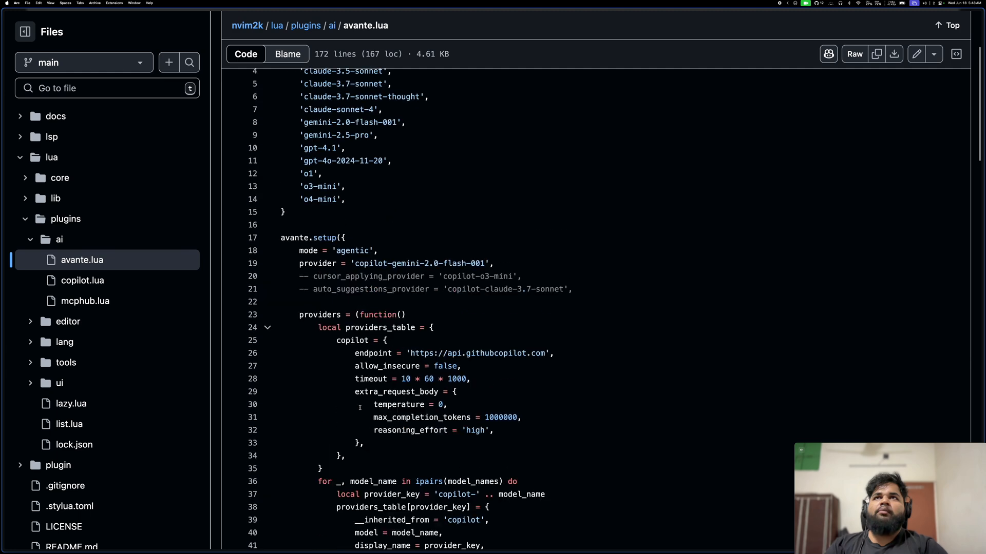
{"action": "scroll", "scroll_direction": "down", "scroll_amount": 3}
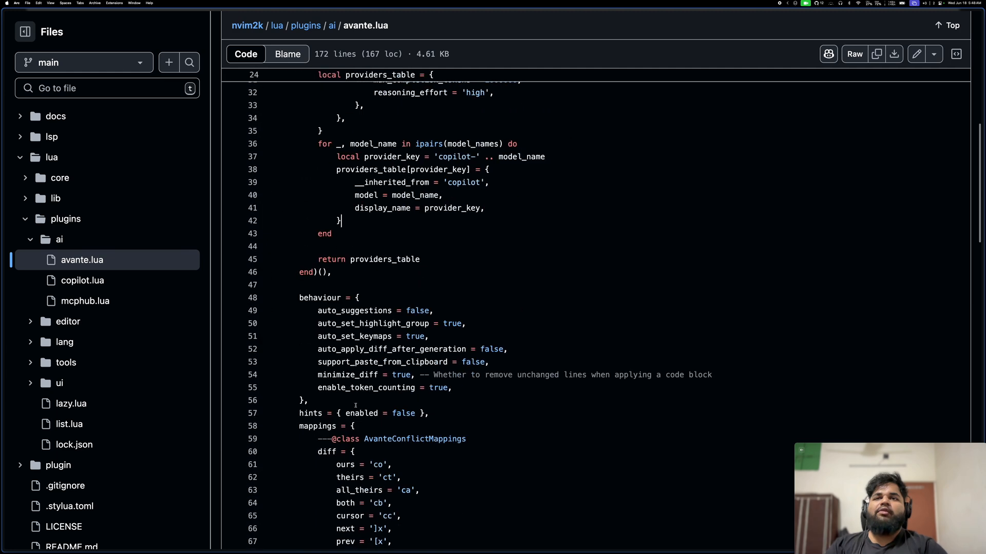
{"action": "scroll", "scroll_direction": "down", "scroll_amount": 3}
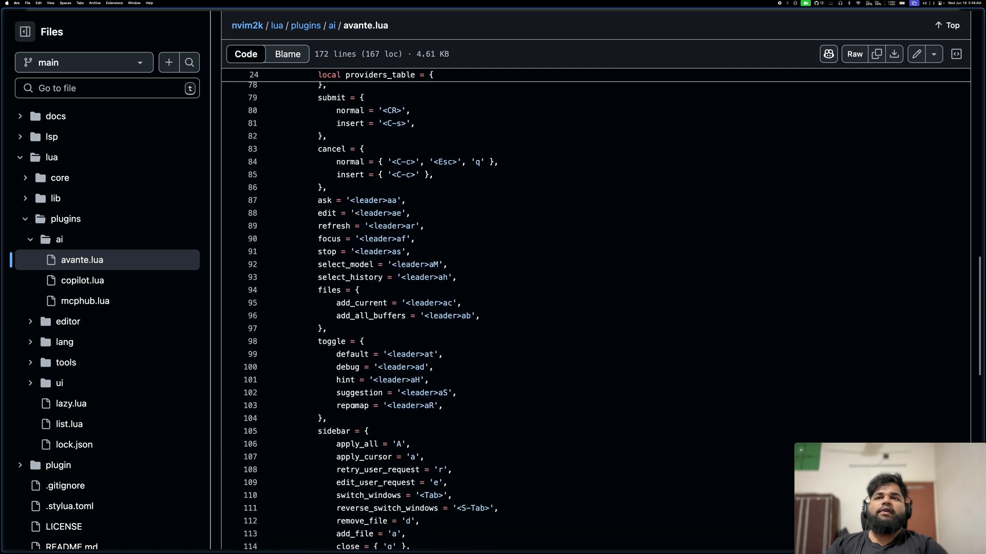
{"action": "scroll", "scroll_direction": "down", "scroll_amount": 3}
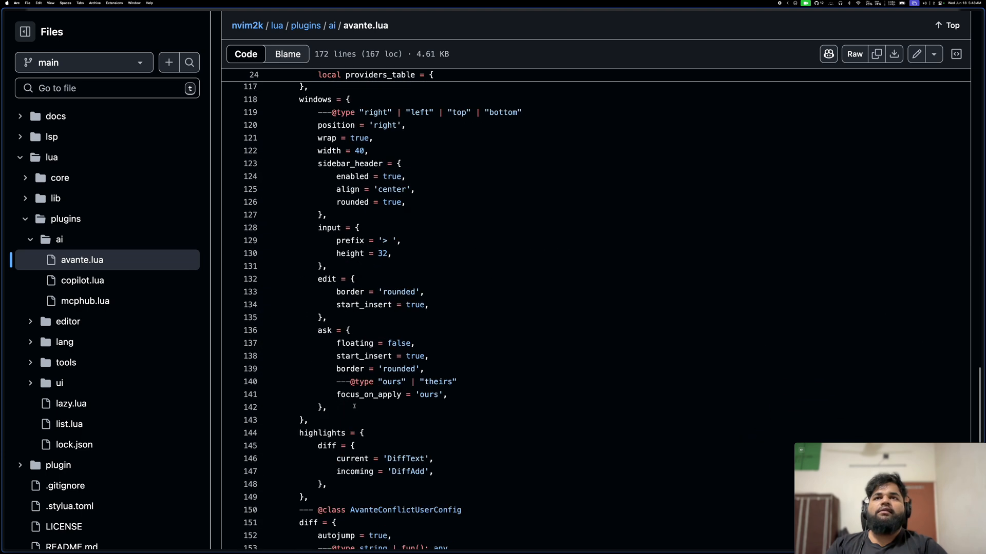
{"action": "scroll", "scroll_direction": "down", "scroll_amount": 3}
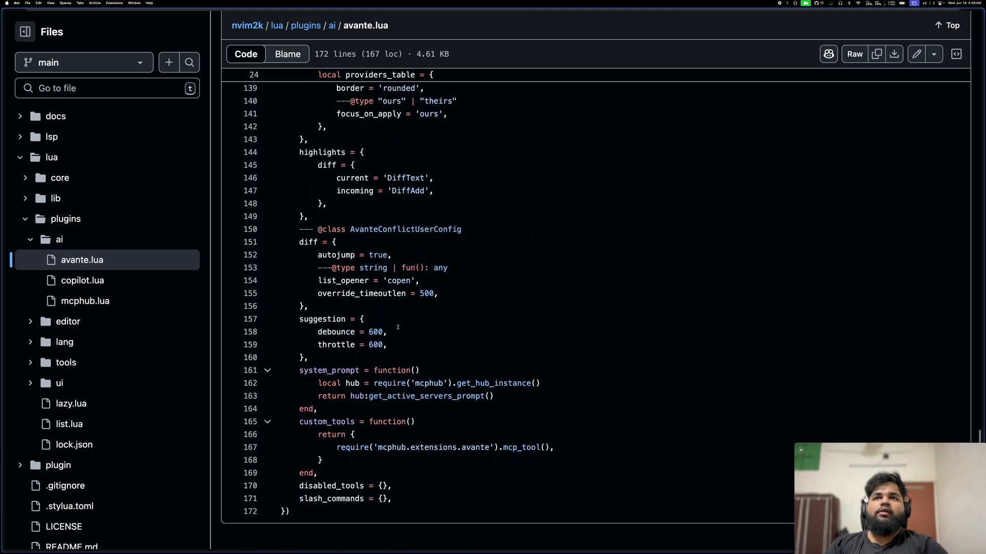
{"action": "scroll", "scroll_direction": "up", "scroll_amount": 3}
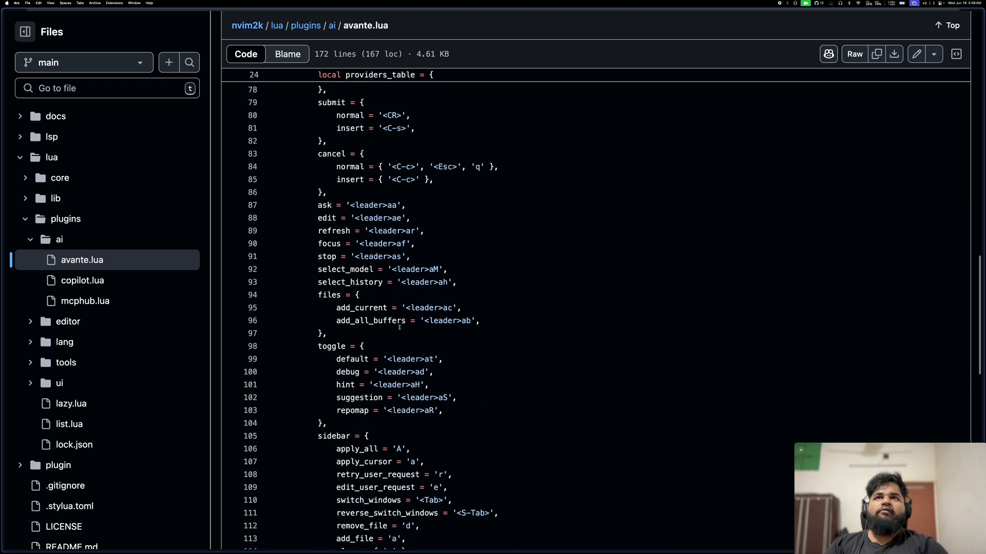
{"action": "scroll", "scroll_direction": "up", "scroll_amount": 3}
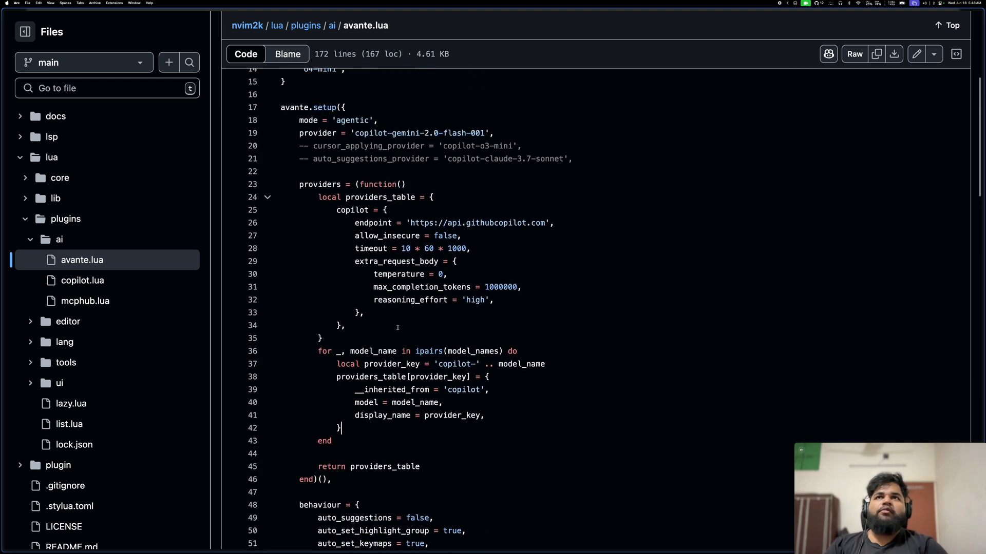
{"action": "scroll", "scroll_direction": "up", "scroll_amount": 3}
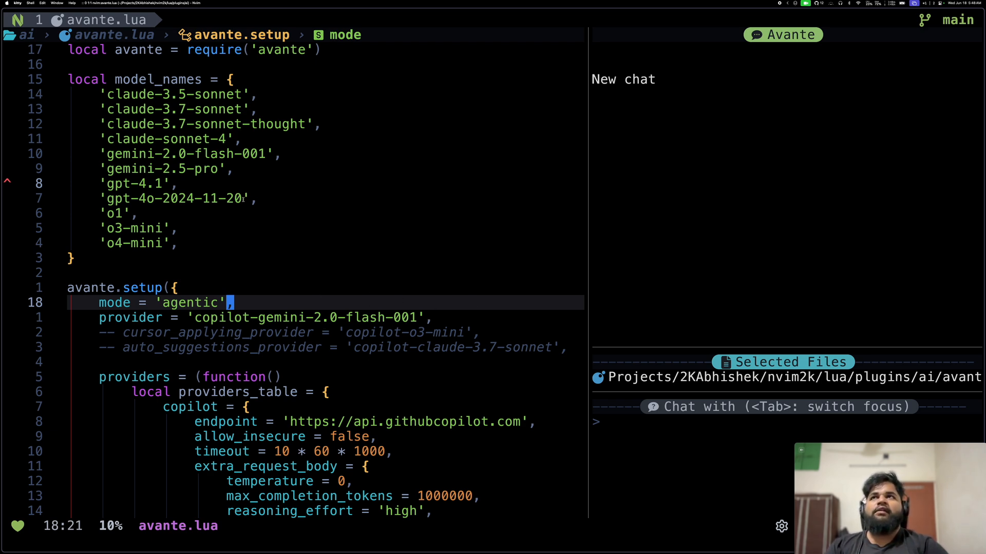
{"action": "mouse_move", "coordinate": [330, 195]}
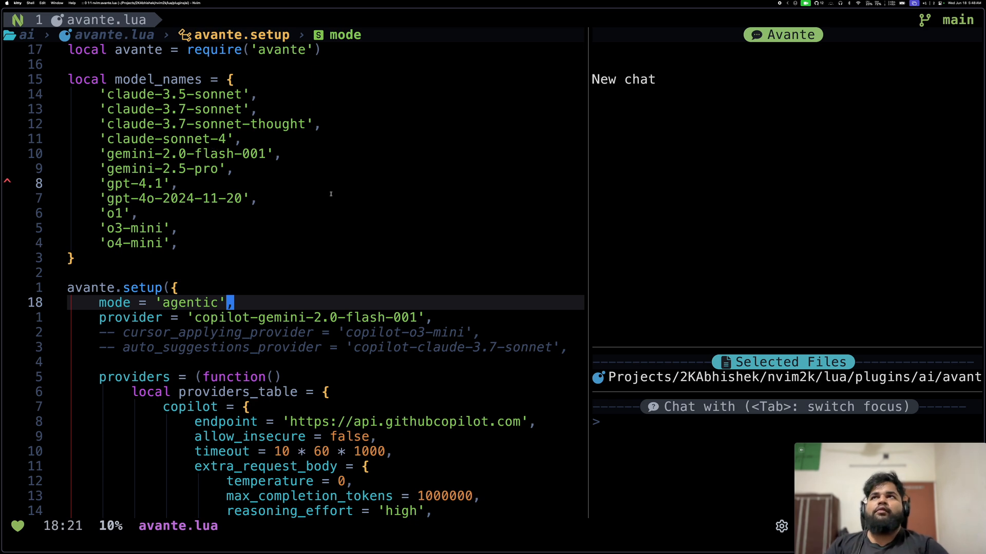
{"action": "mouse_move", "coordinate": [324, 165]}
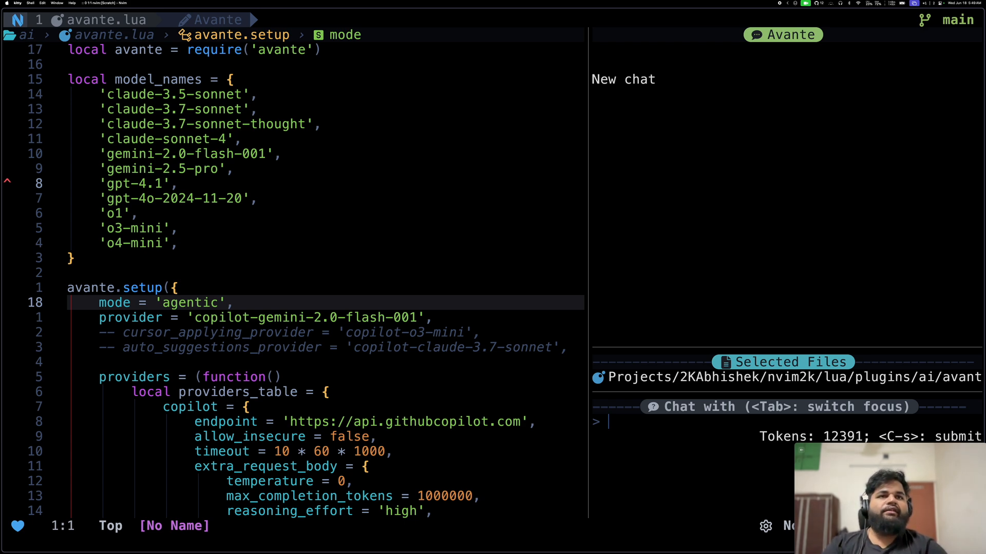
Step: Ask the Avante chat to 'summarize this file for me'
{"action": "type", "text": "summarize this"}
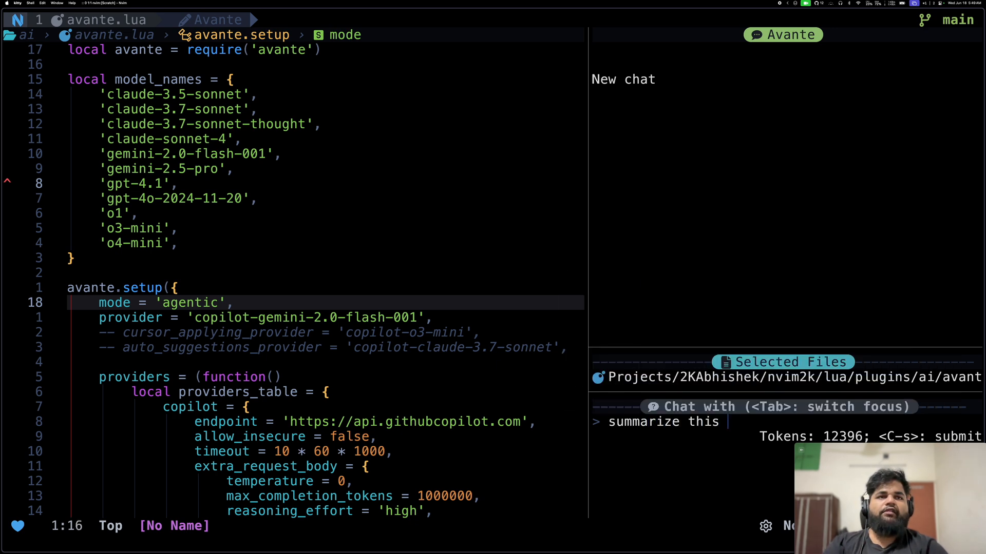
{"action": "type", "text": "file for me"}
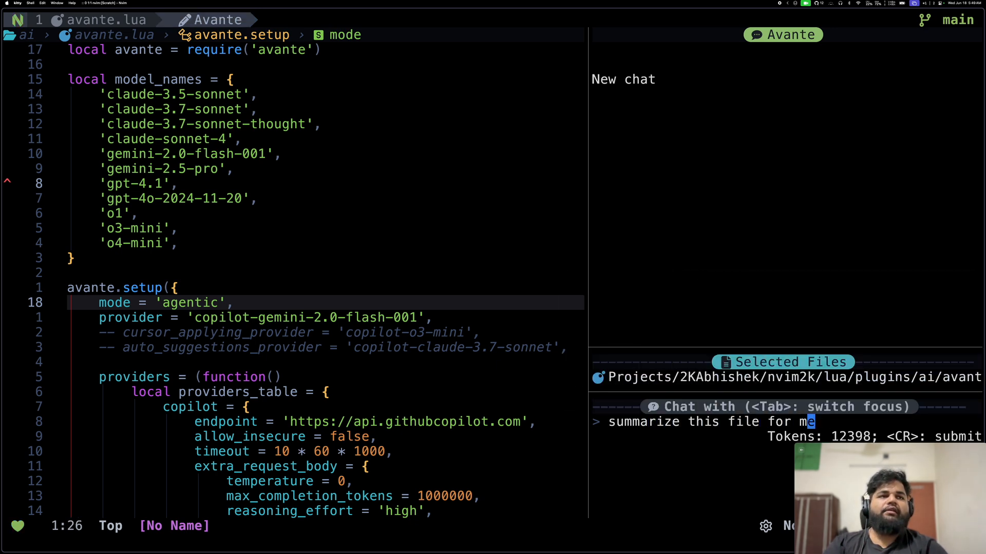
{"action": "key", "text": "Return"}
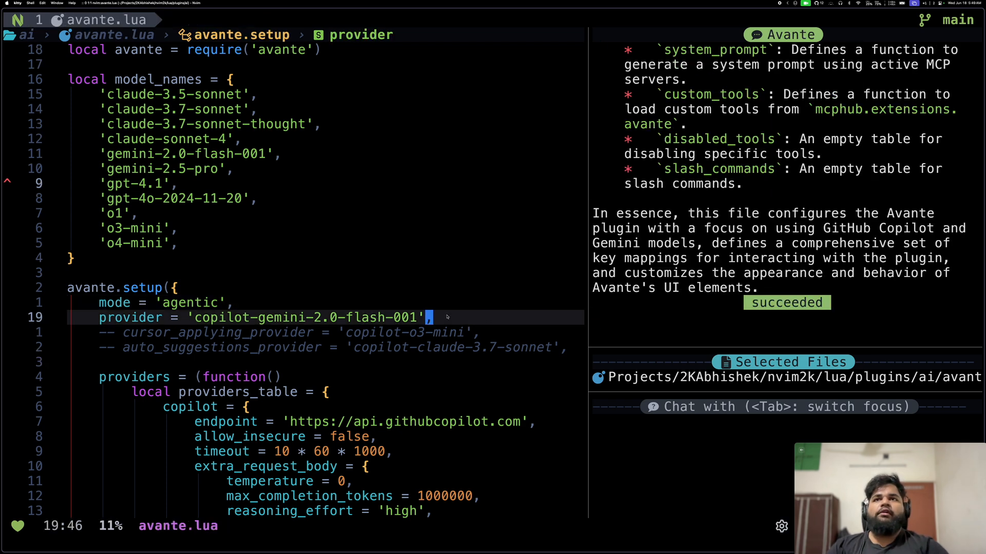
Step: Select the provider line and ask Avante what model it configures
{"action": "key", "text": "V"}
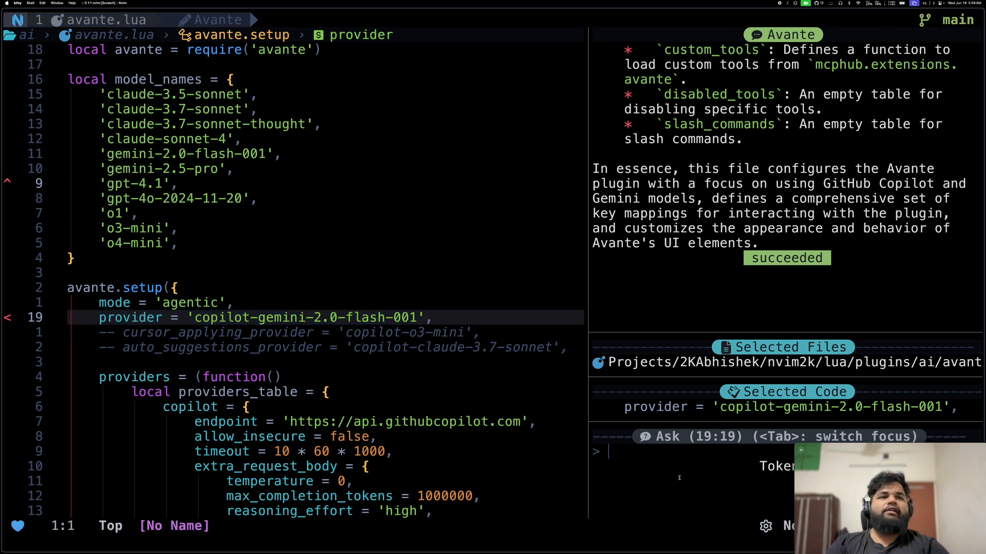
{"action": "type", "text": "what m"}
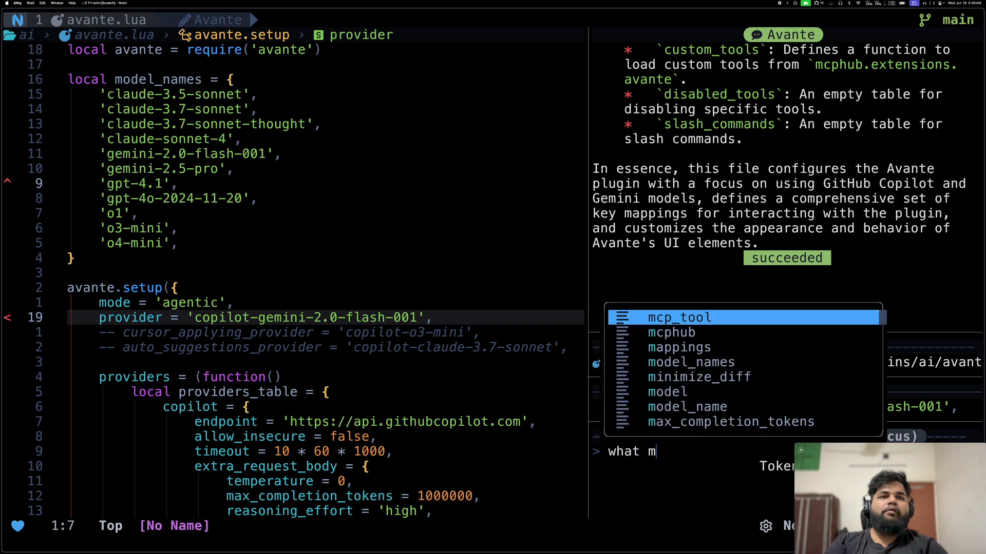
{"action": "type", "text": "ode"}
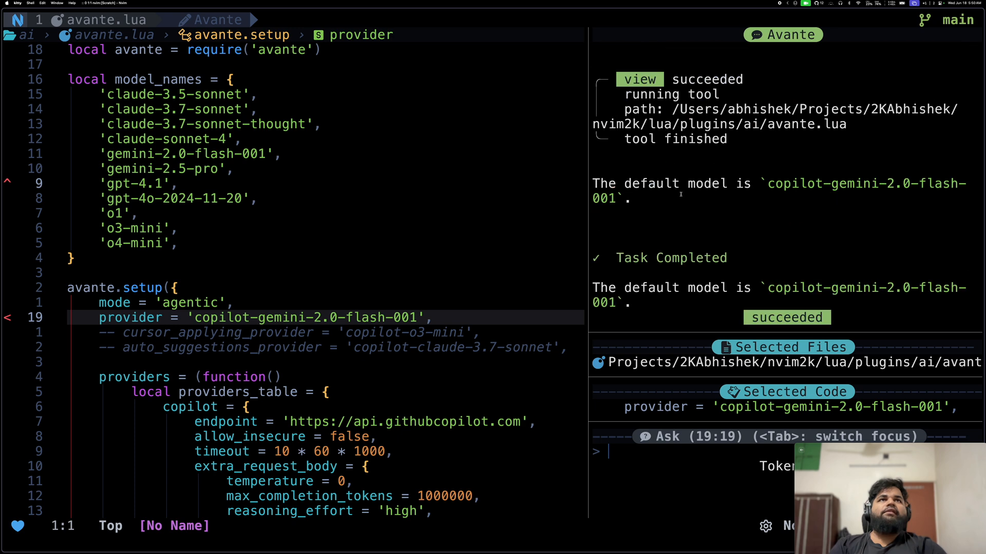
{"action": "scroll", "scroll_direction": "up", "scroll_amount": 3}
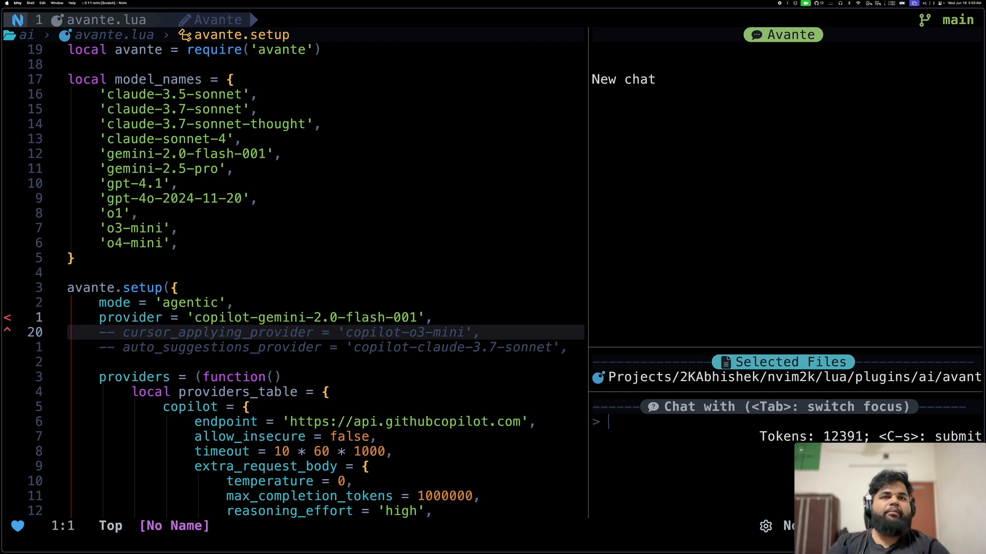
Step: Ask Avante 'can you tell me about' the tmux2k repo and allow the GitHub search tool
{"action": "type", "text": "c"}
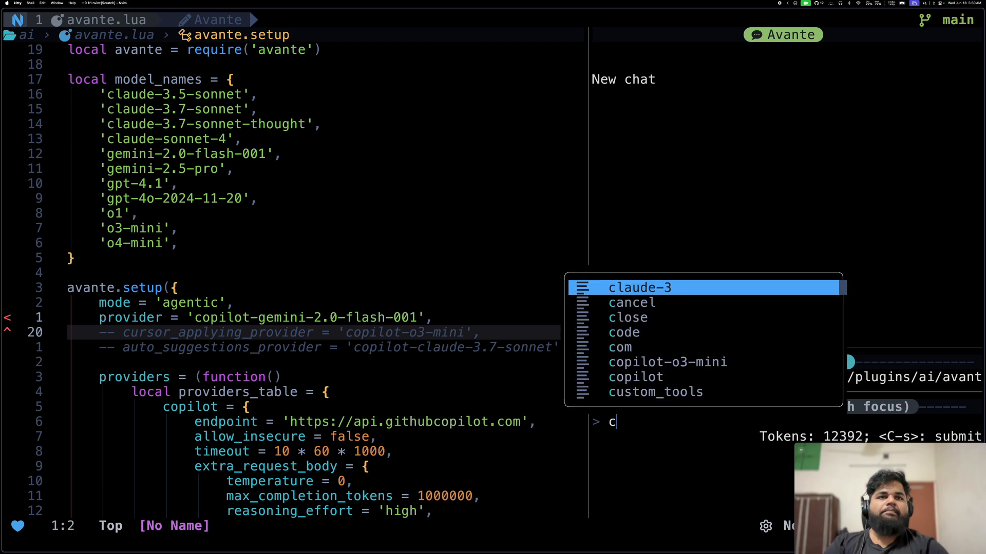
{"action": "type", "text": "an you tel"}
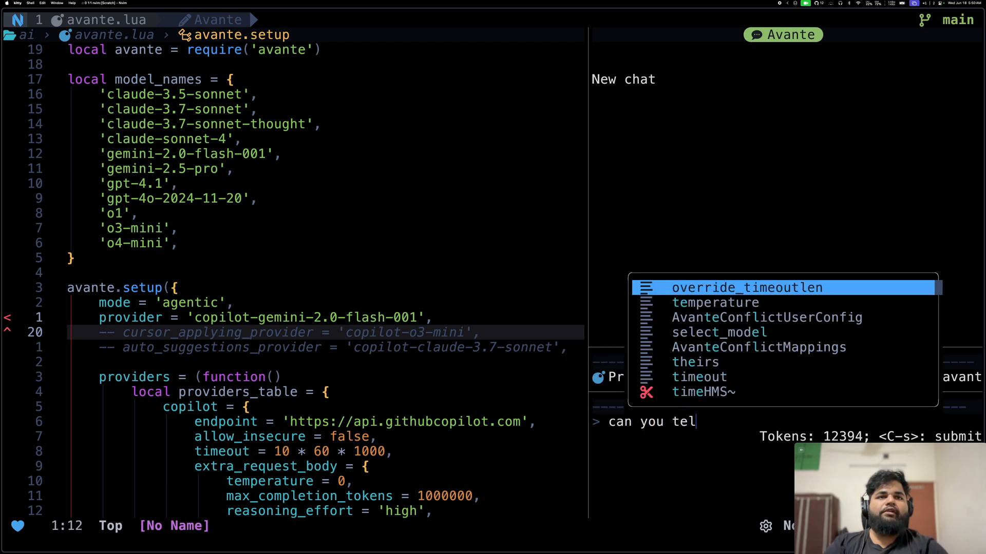
{"action": "type", "text": "l me about the 2kabhish"}
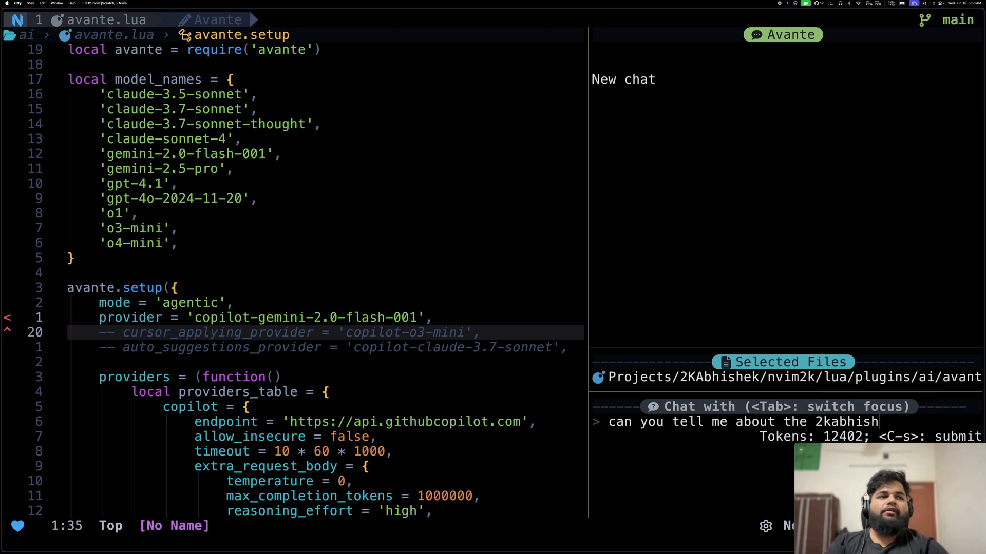
{"action": "type", "text": "/tm"}
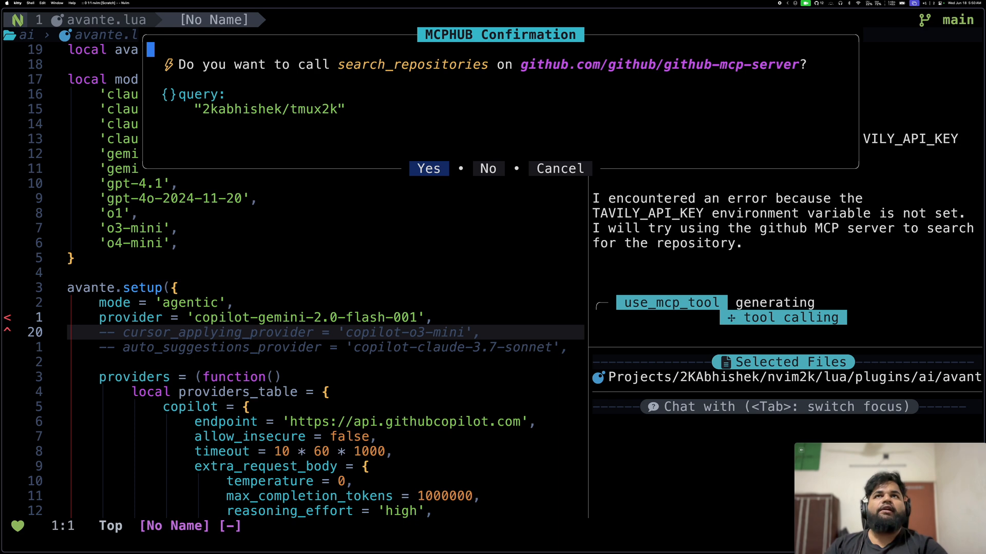
{"action": "left_click", "coordinate": [428, 167]}
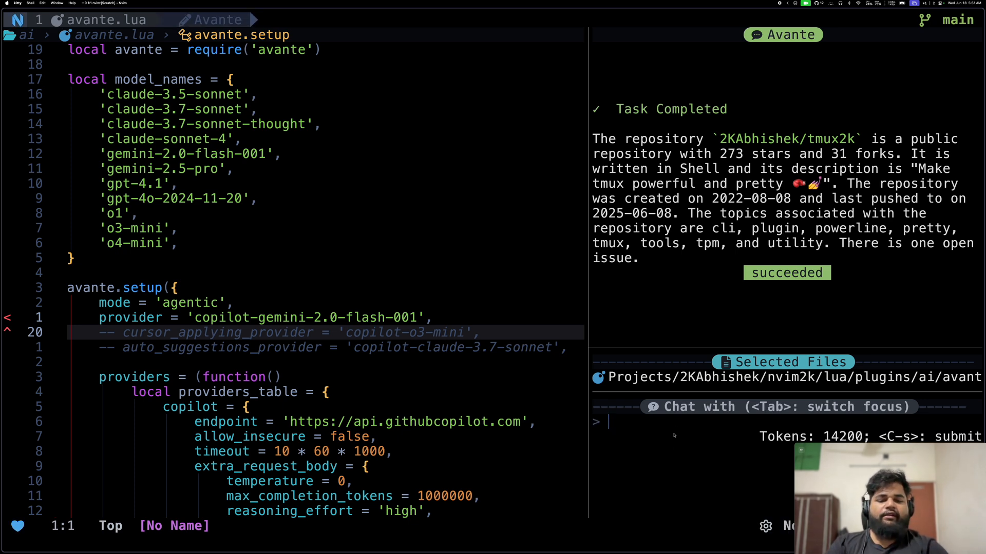
Step: Ask Avante 'what are the open issues' for the repository
{"action": "type", "text": "what"}
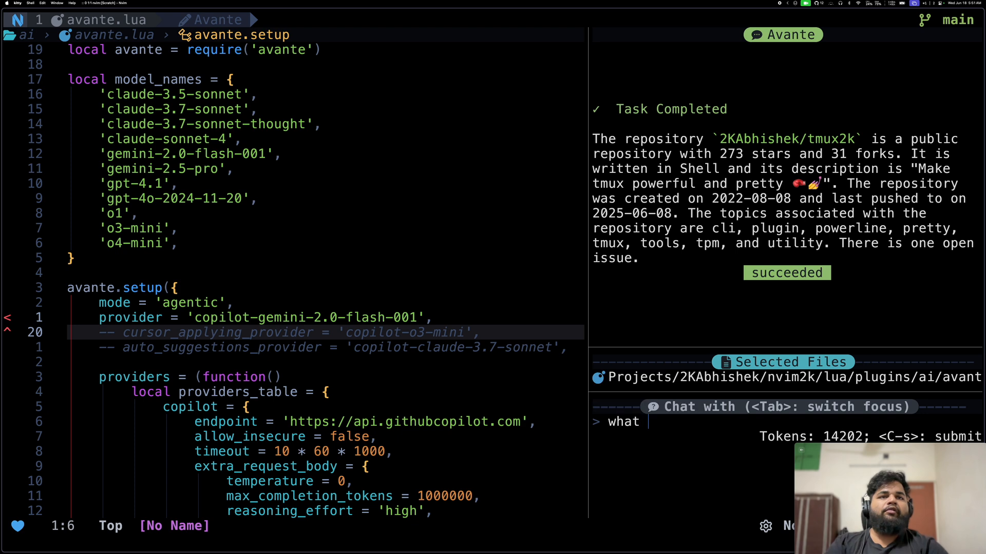
{"action": "type", "text": "are the ope"}
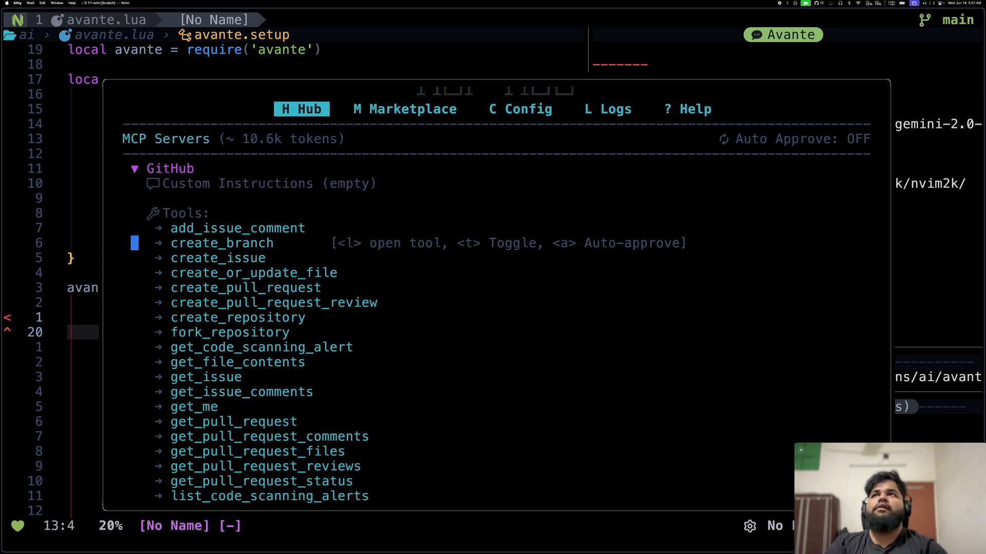
Step: Browse MCP Hub and expand the GitHub server to review its available tools
{"action": "key", "text": "j"}
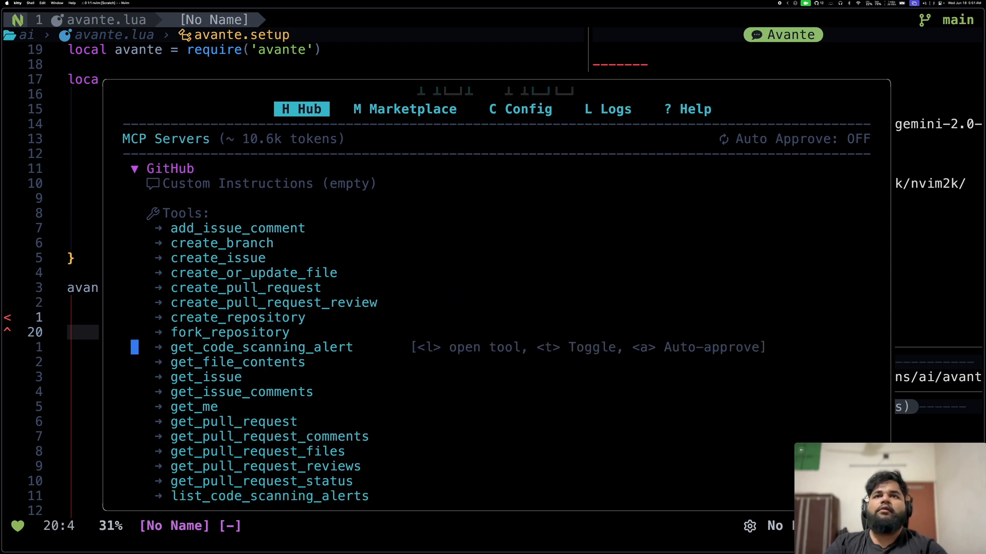
{"action": "scroll", "scroll_direction": "down", "scroll_amount": 3}
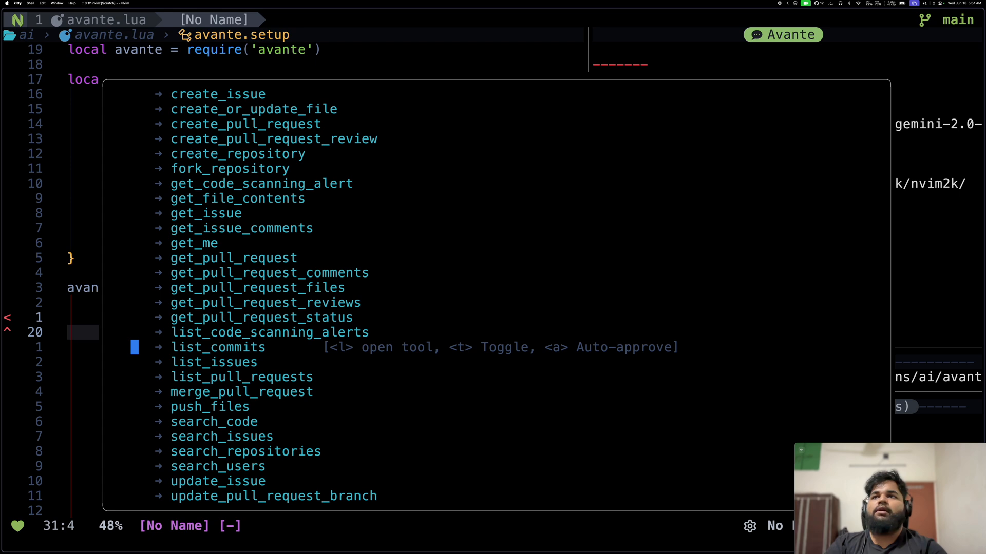
{"action": "scroll", "scroll_direction": "down", "scroll_amount": 3}
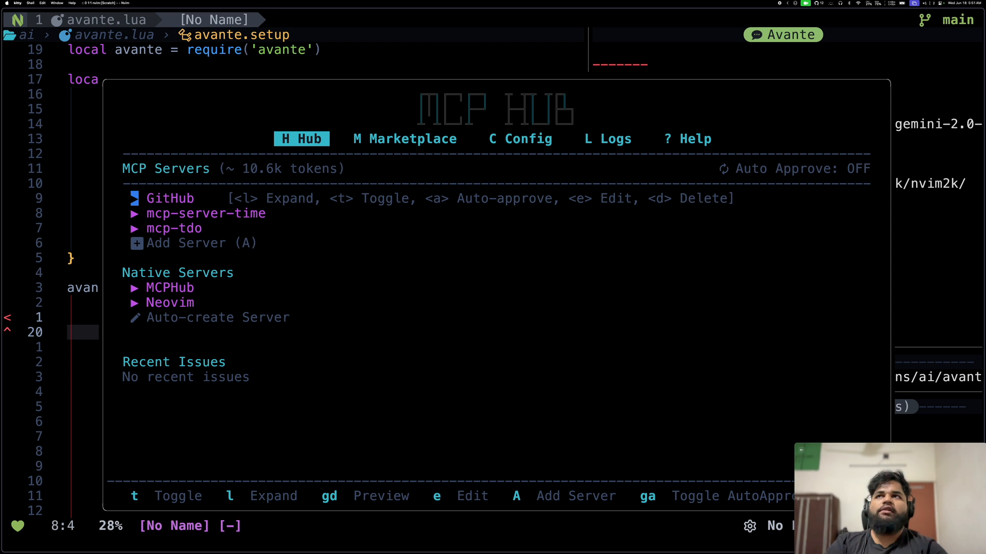
{"action": "key", "text": "l"}
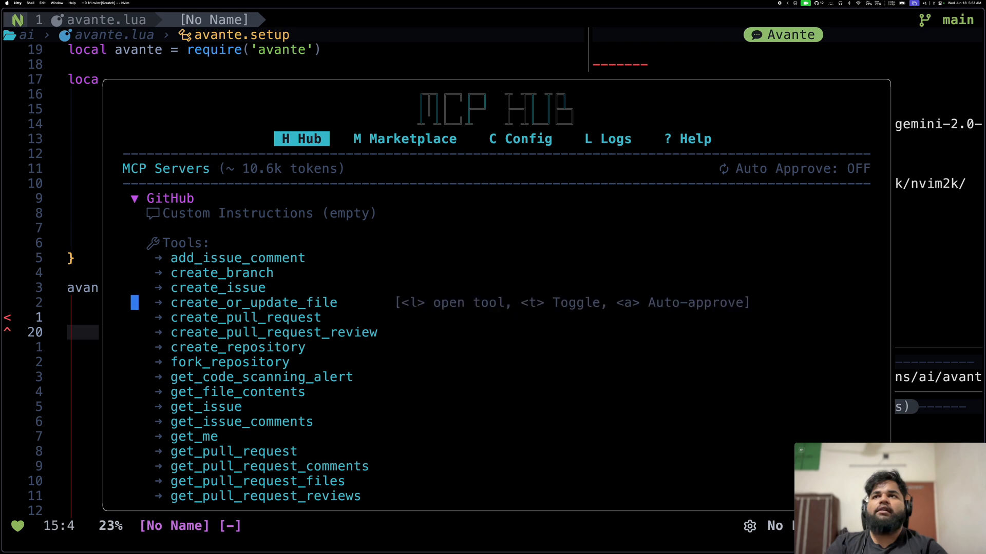
{"action": "key", "text": "k"}
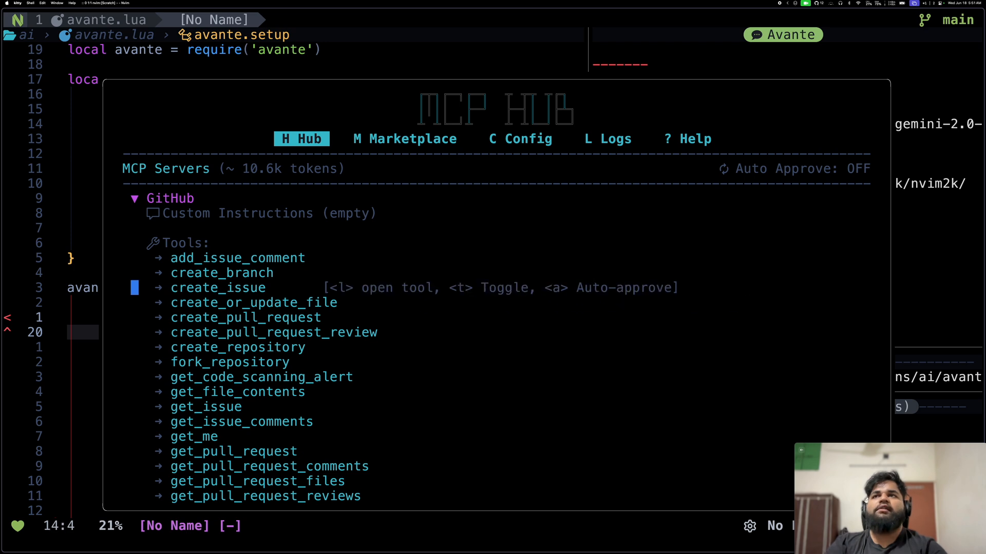
{"action": "scroll", "scroll_direction": "down", "scroll_amount": 3}
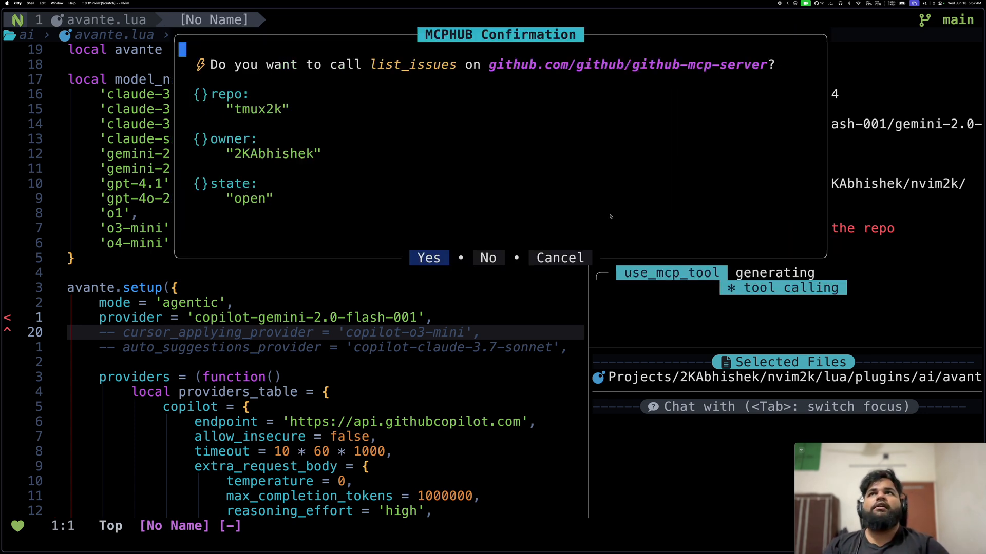
Step: Allow the list_issues call, reporting open tmux2k bug issue 58
{"action": "left_click", "coordinate": [428, 258]}
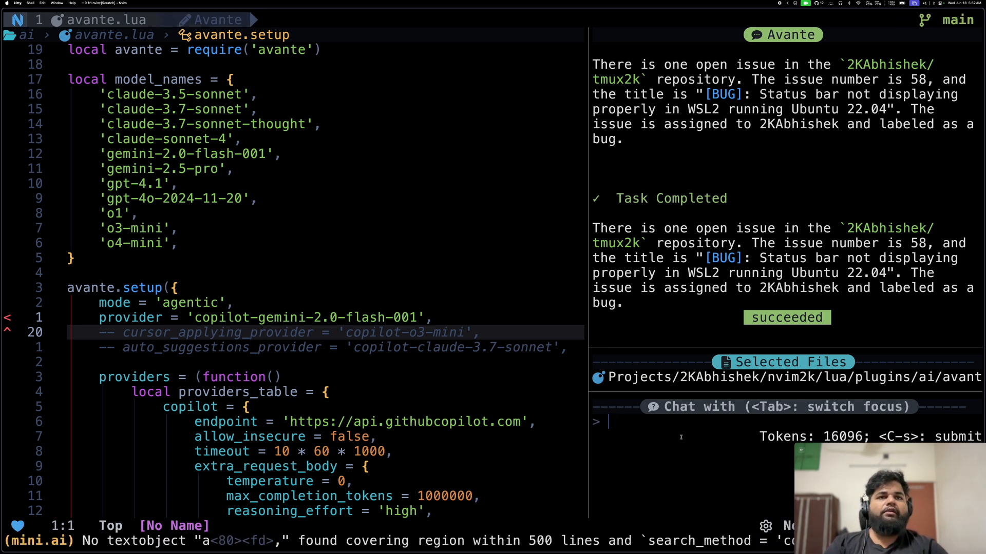
Step: Ask 'can you tell me about the comments on that issue' and approve get_issue_comments for issue 58
{"action": "type", "text": "can you t"}
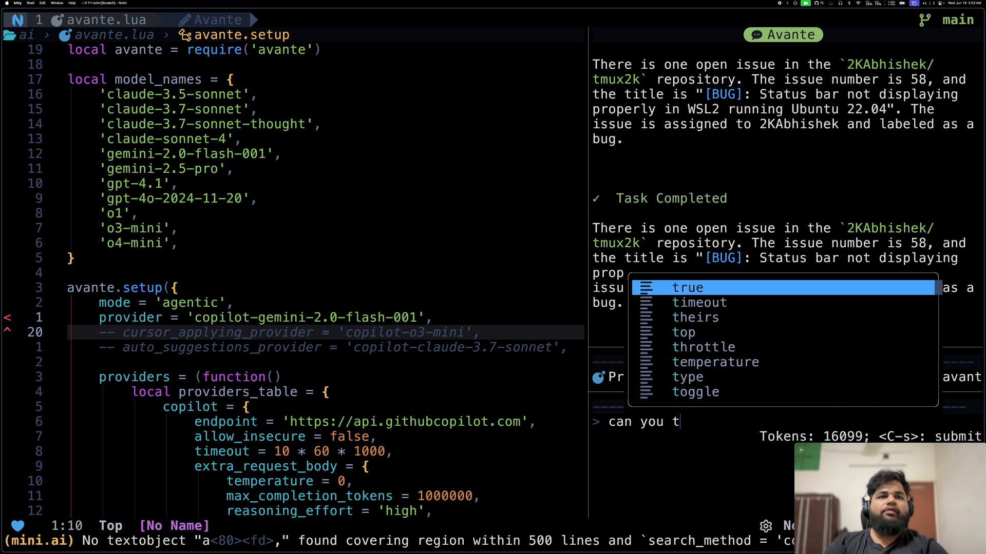
{"action": "type", "text": "ell me a"}
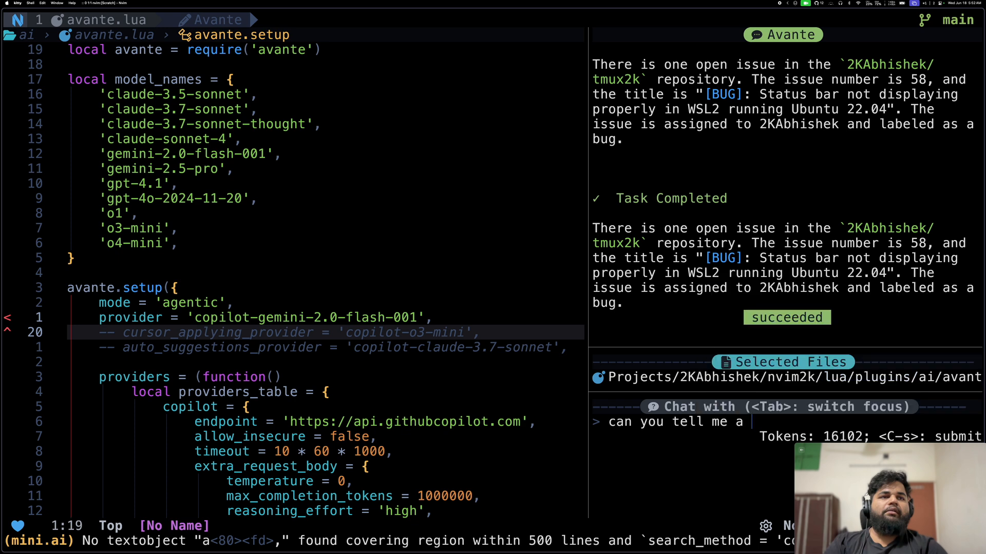
{"action": "type", "text": "bout the"}
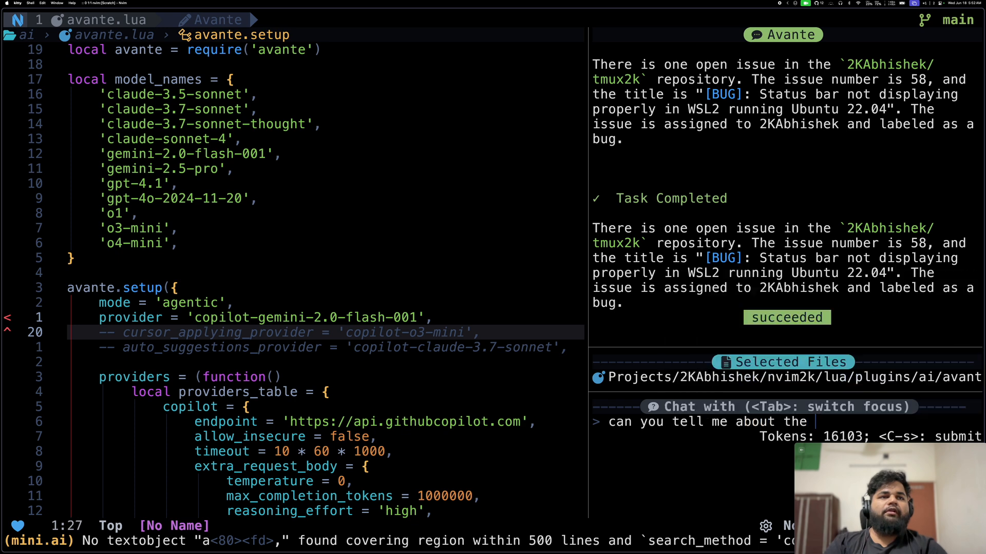
{"action": "type", "text": "comments on"}
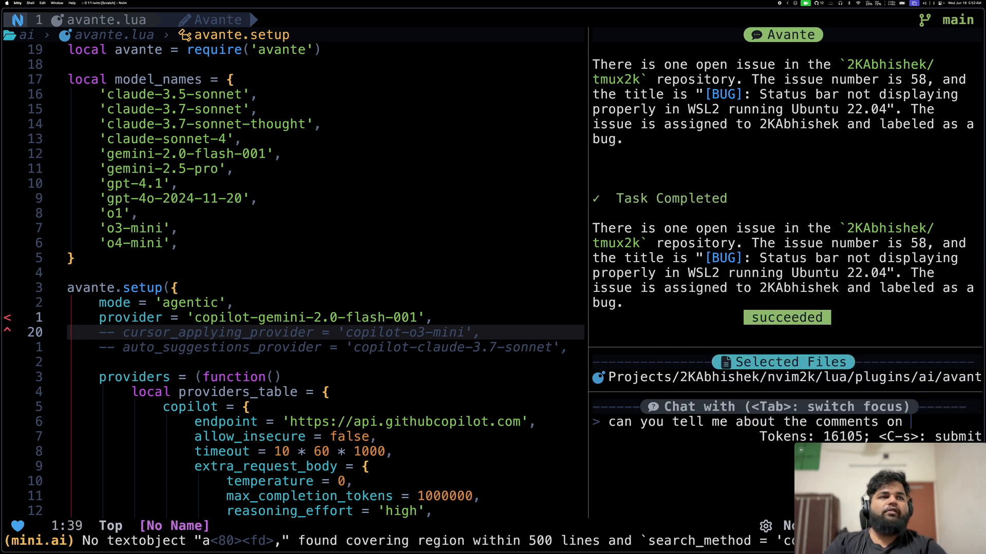
{"action": "type", "text": "that issue"}
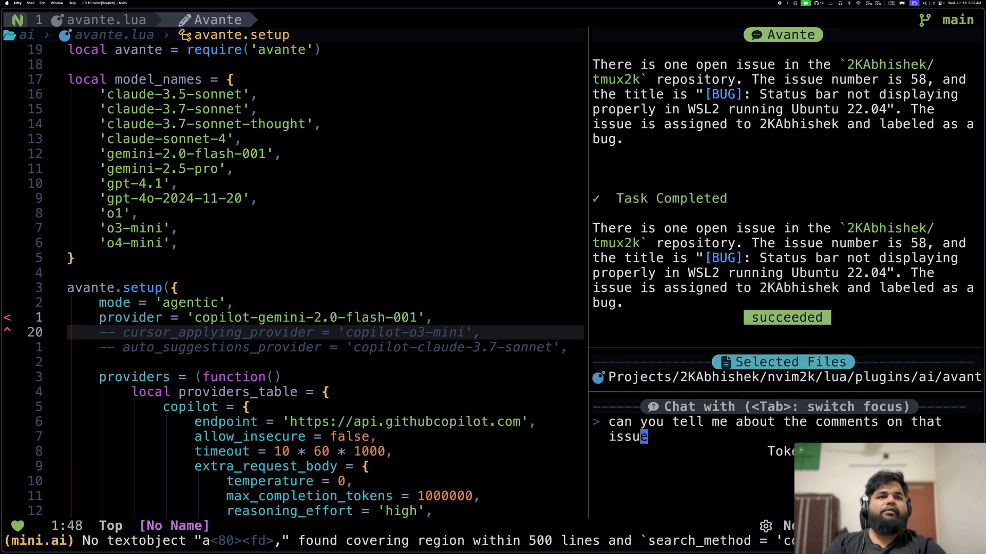
{"action": "key", "text": "Return"}
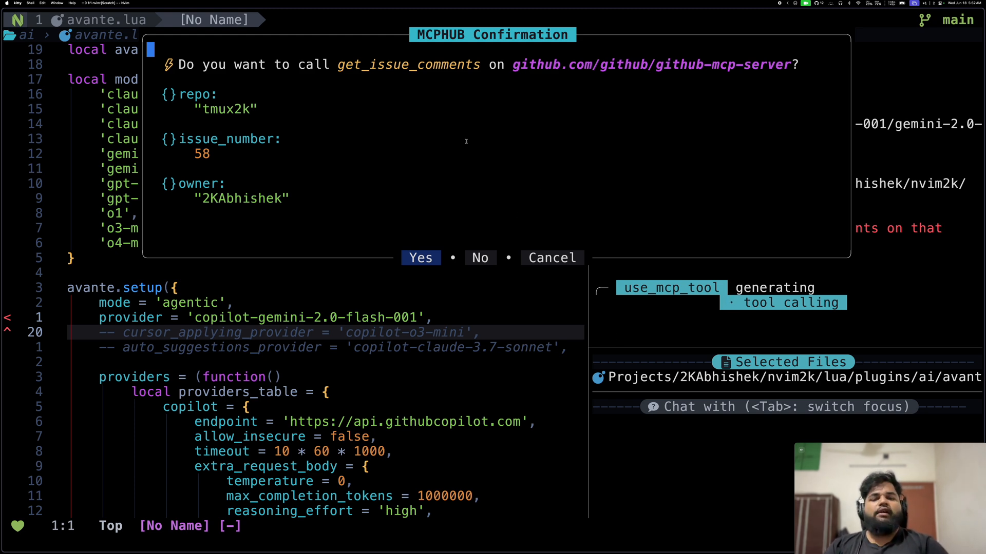
{"action": "left_click", "coordinate": [420, 258]}
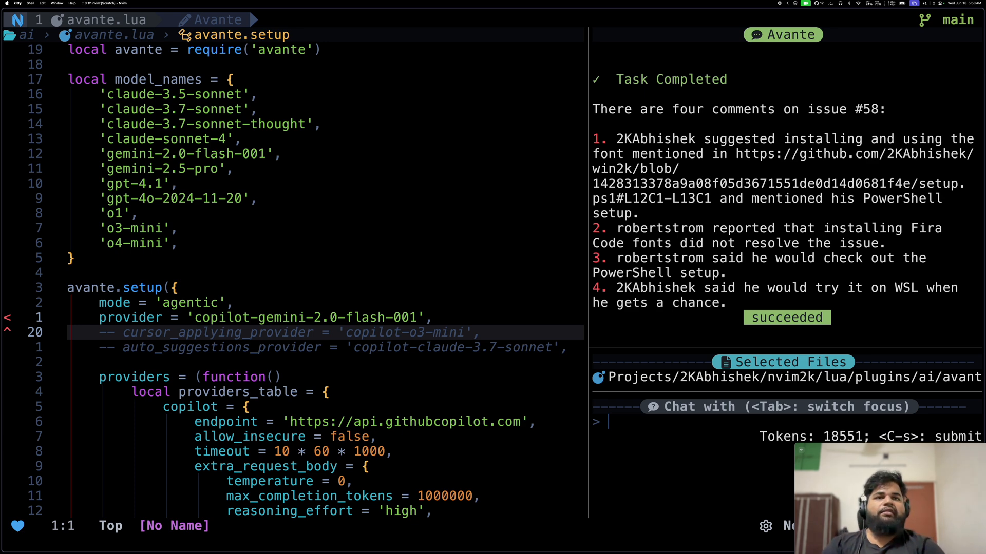
Step: Ask Avante to create a 'WSL Support' issue with a plan to fix it
{"action": "type", "text": "cre"}
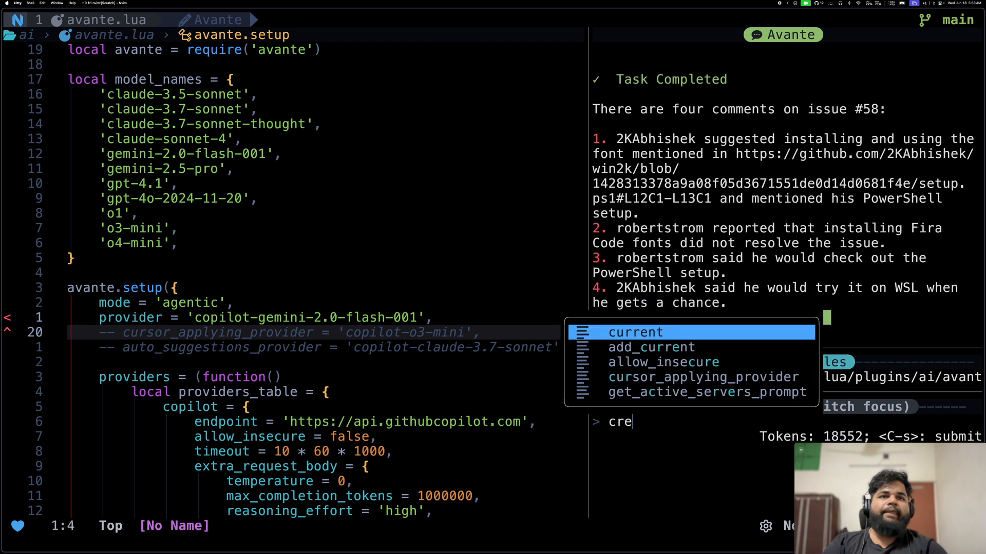
{"action": "type", "text": "ate an iss"}
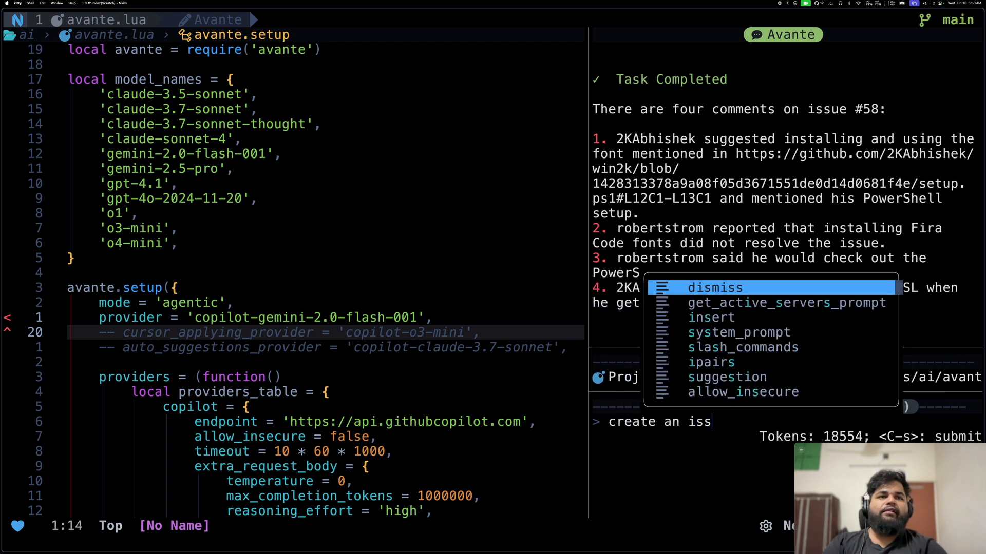
{"action": "type", "text": "ue with the title"}
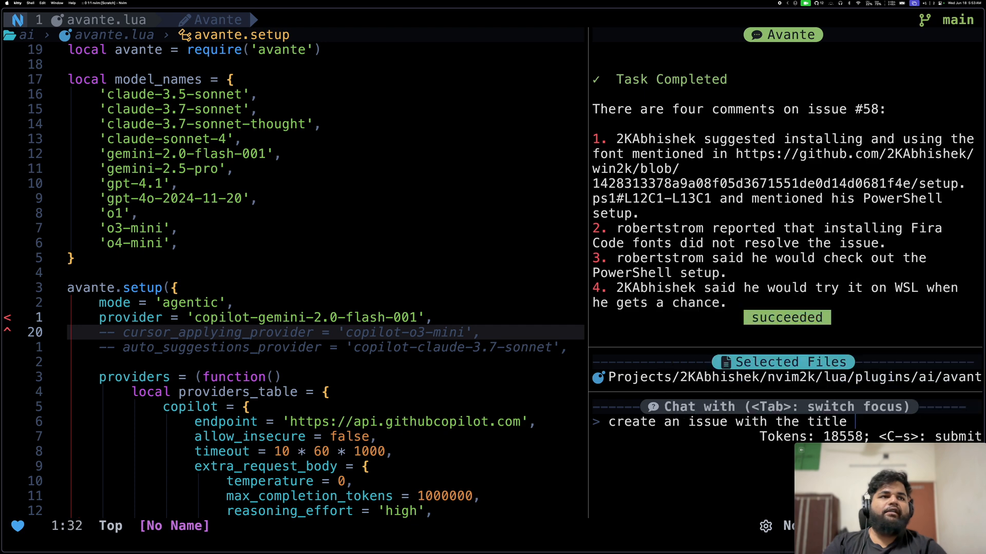
{"action": "type", "text": "of WSL"}
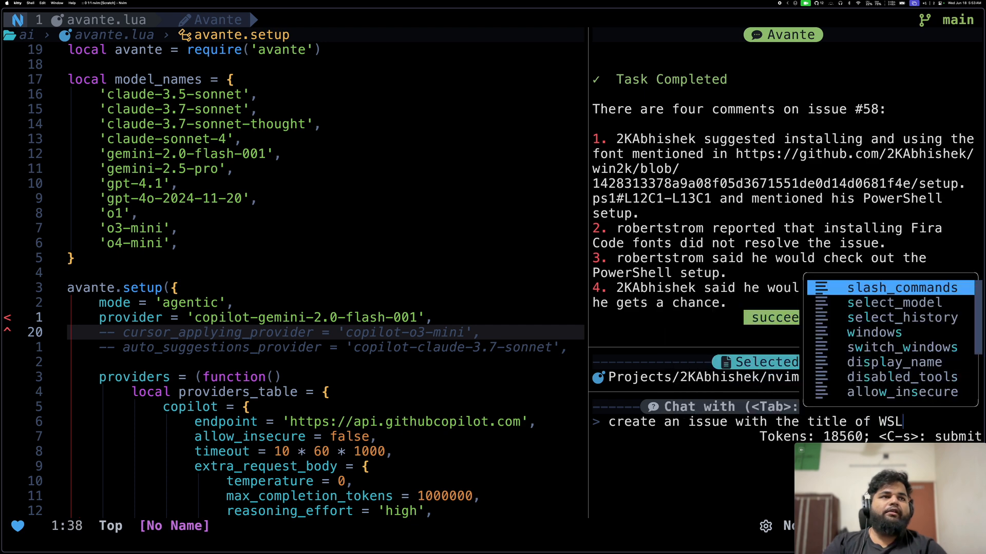
{"action": "type", "text": "Support"}
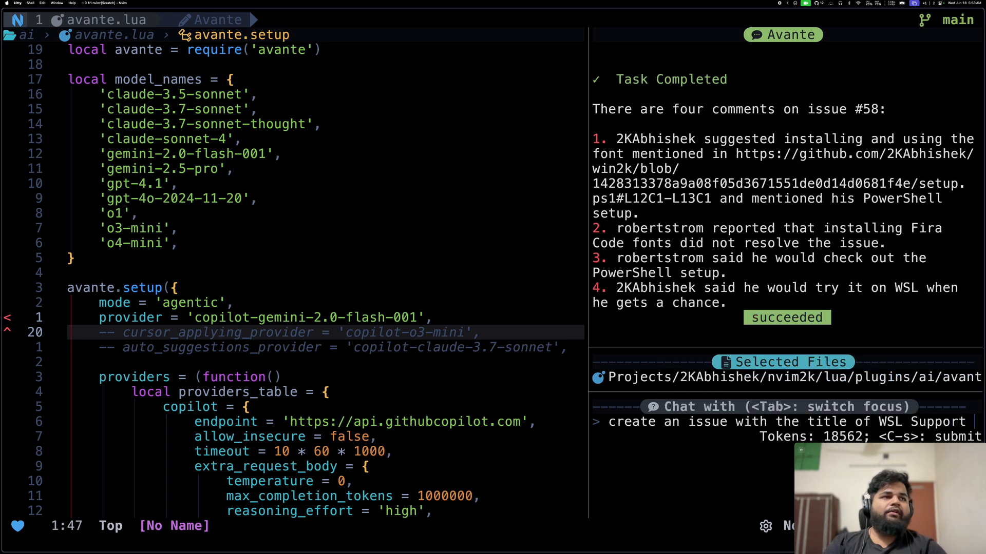
{"action": "type", "text": "and"}
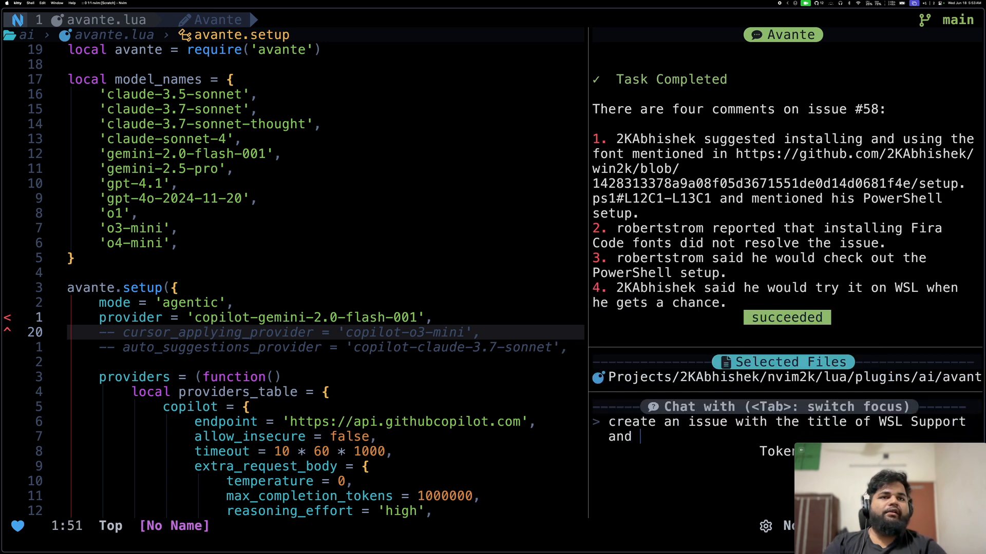
{"action": "type", "text": "add"}
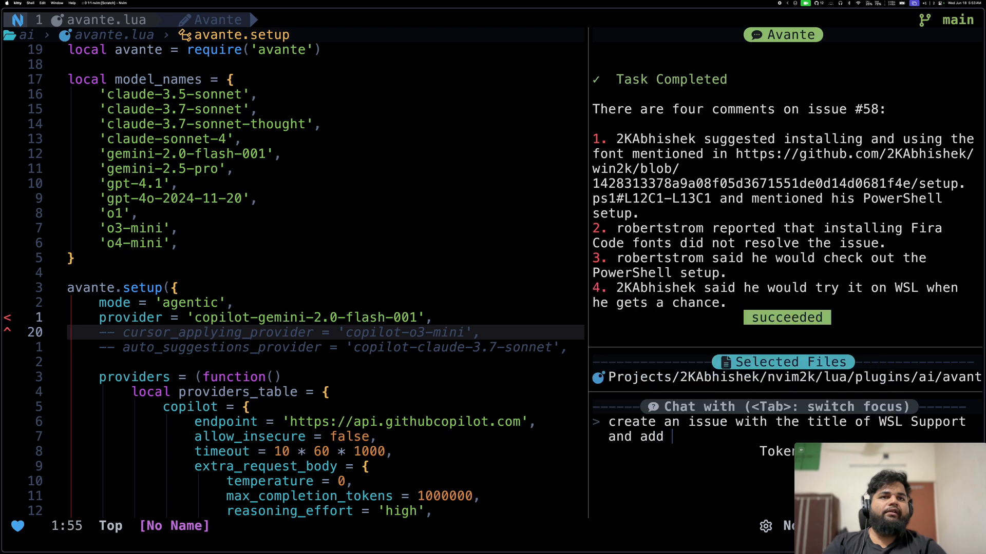
{"action": "type", "text": "a plan to"}
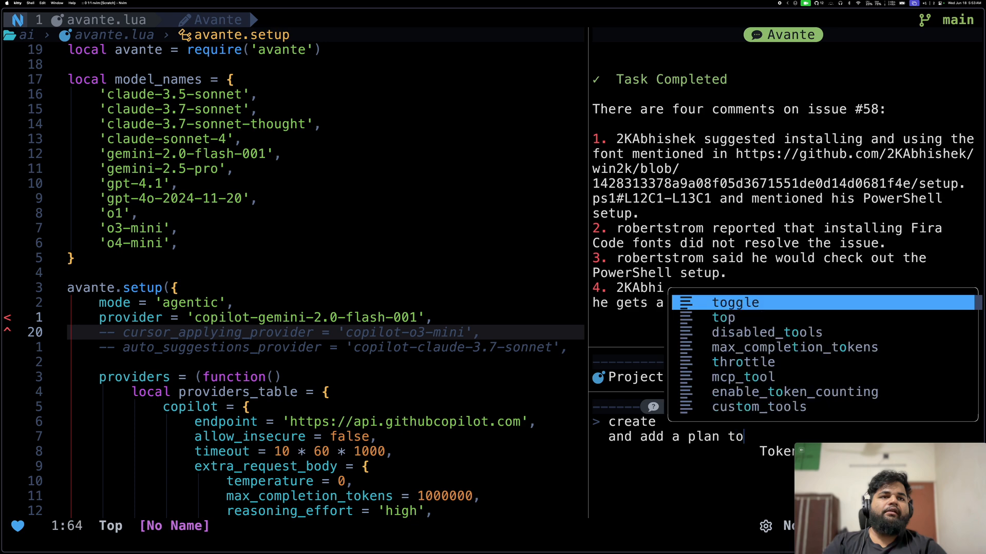
{"action": "type", "text": "fix the current ope"}
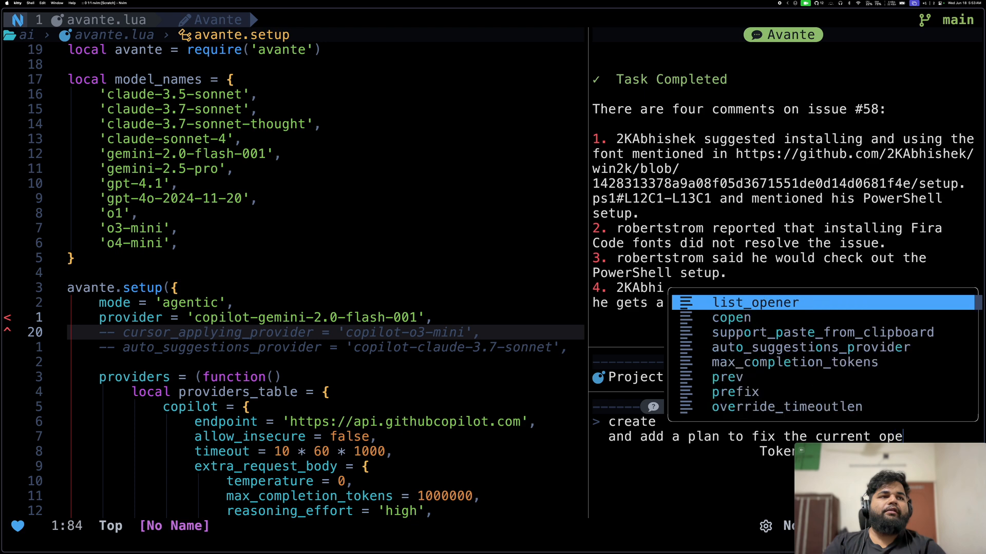
{"action": "type", "text": "her"}
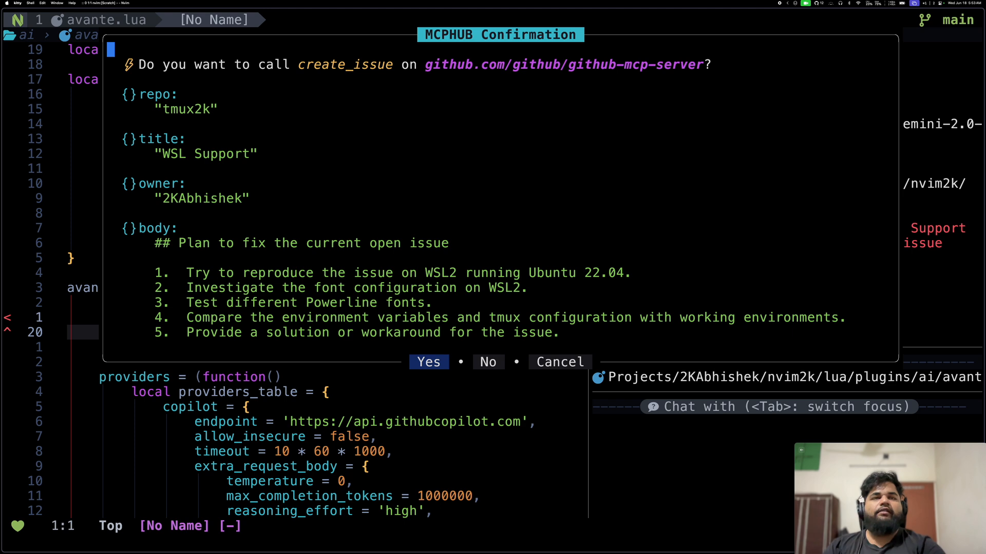
Step: Approve the create_issue call, which fails with a token permissions error
{"action": "left_click", "coordinate": [428, 362]}
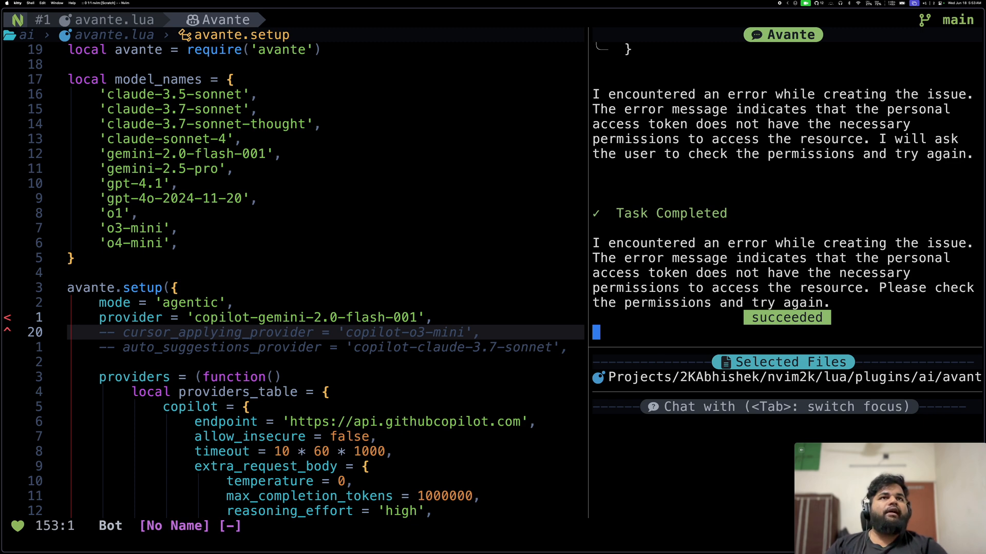
{"action": "mouse_move", "coordinate": [664, 319]}
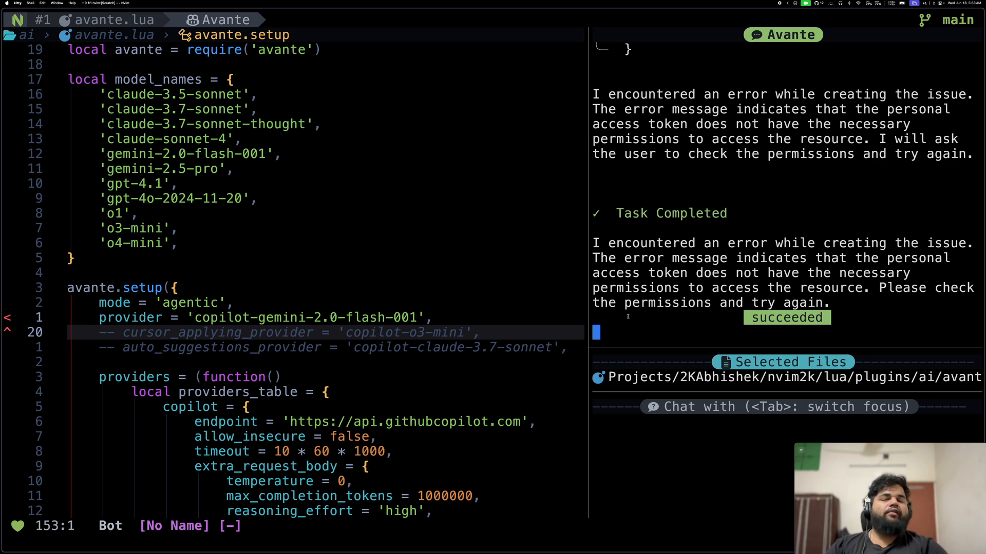
{"action": "scroll", "scroll_direction": "up", "scroll_amount": 3}
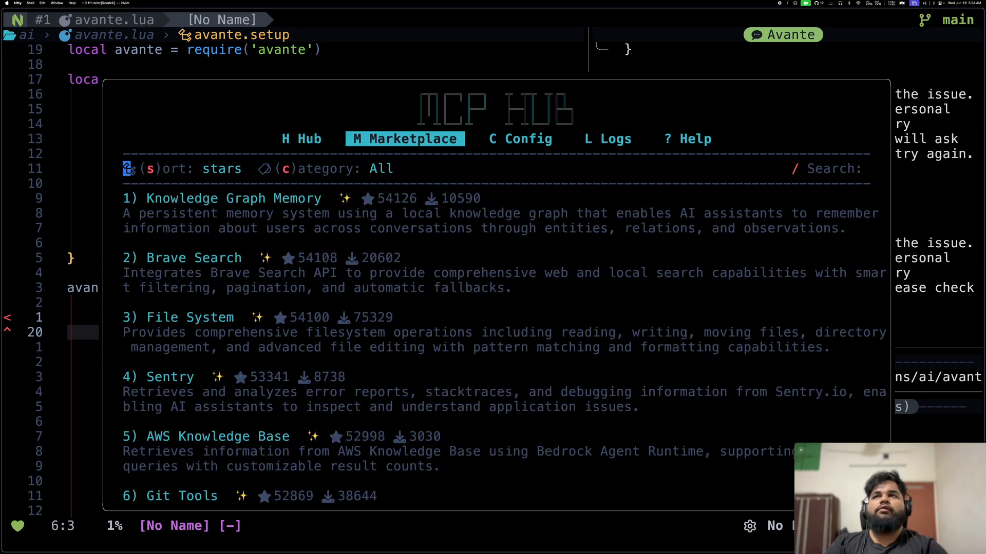
Step: Search the MCP Hub marketplace for 'Atlassian'
{"action": "type", "text": "At"}
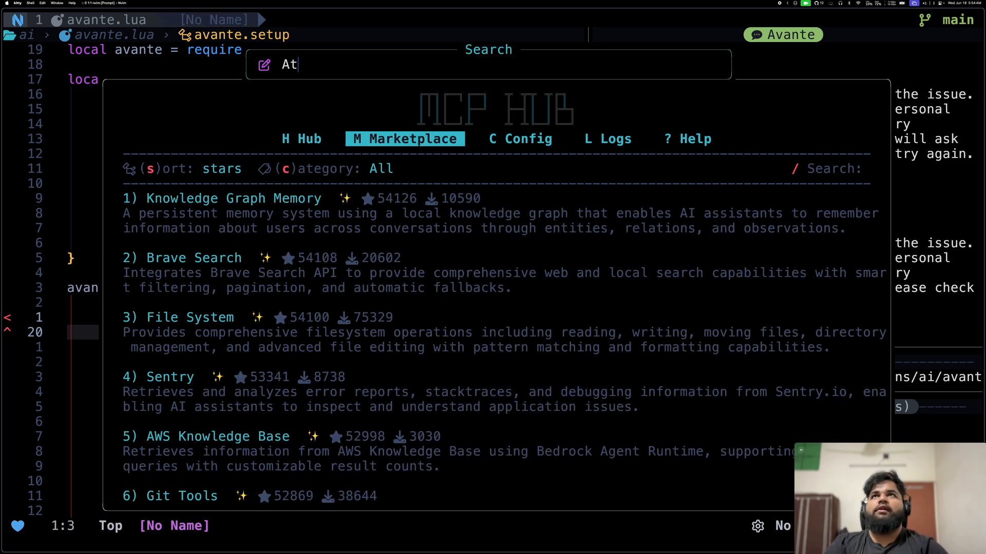
{"action": "type", "text": "lass"}
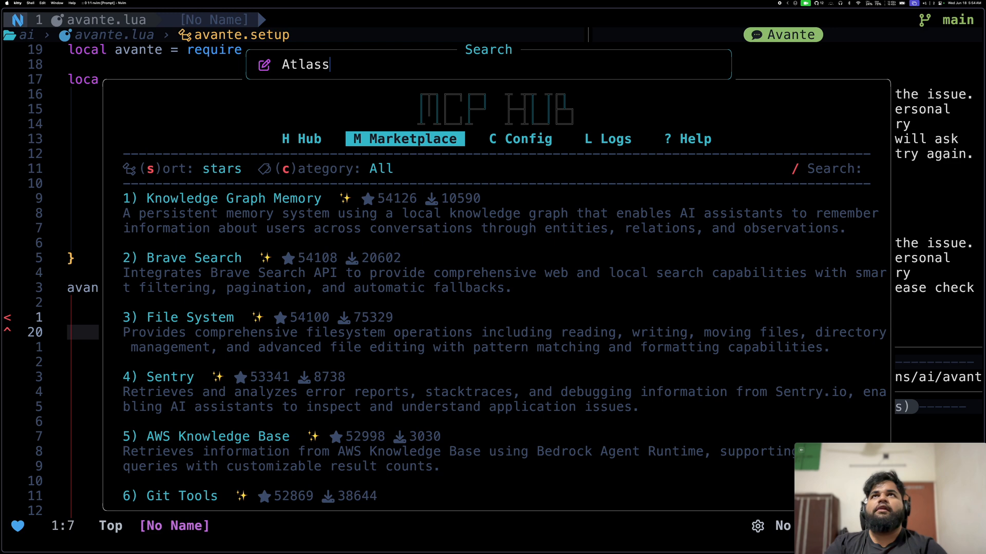
{"action": "type", "text": "ian"}
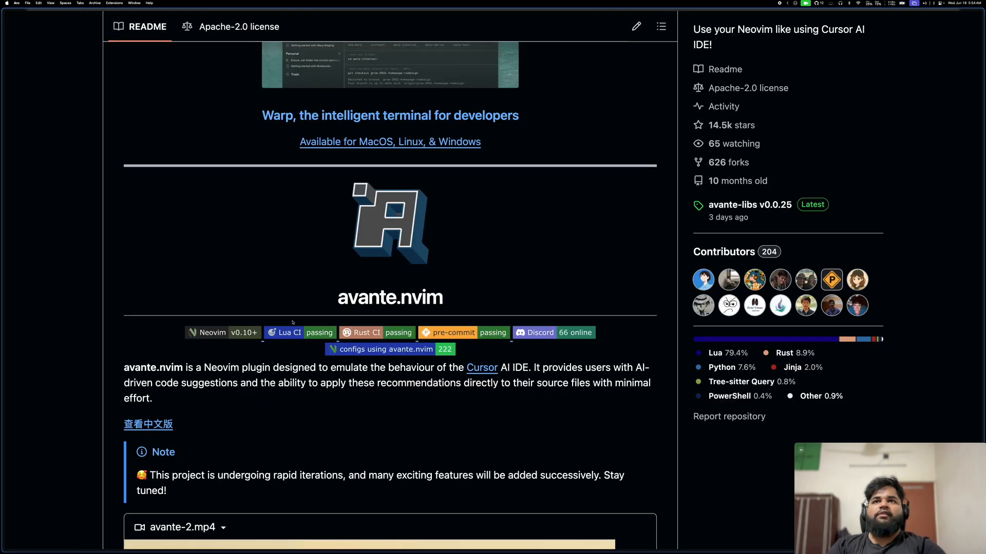
Step: Open mcphub.lua under lua/plugins/ai in the nvim2k repository
{"action": "scroll", "scroll_direction": "up", "scroll_amount": 3}
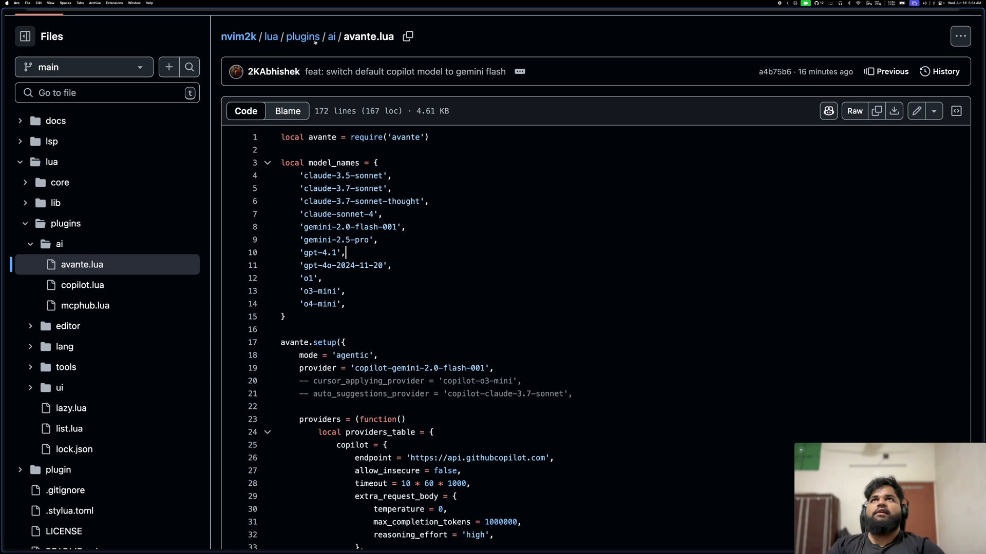
{"action": "mouse_move", "coordinate": [302, 162]}
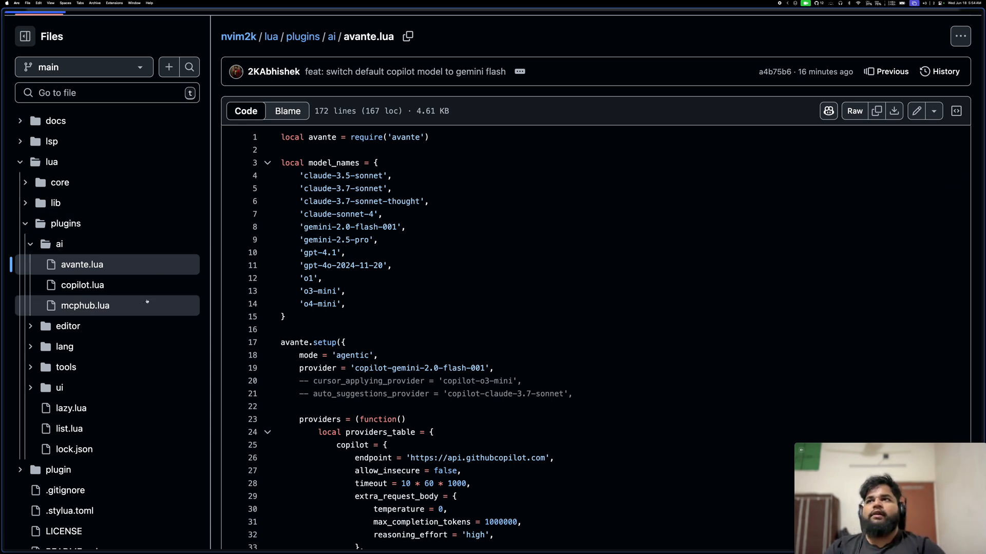
{"action": "left_click", "coordinate": [85, 306]}
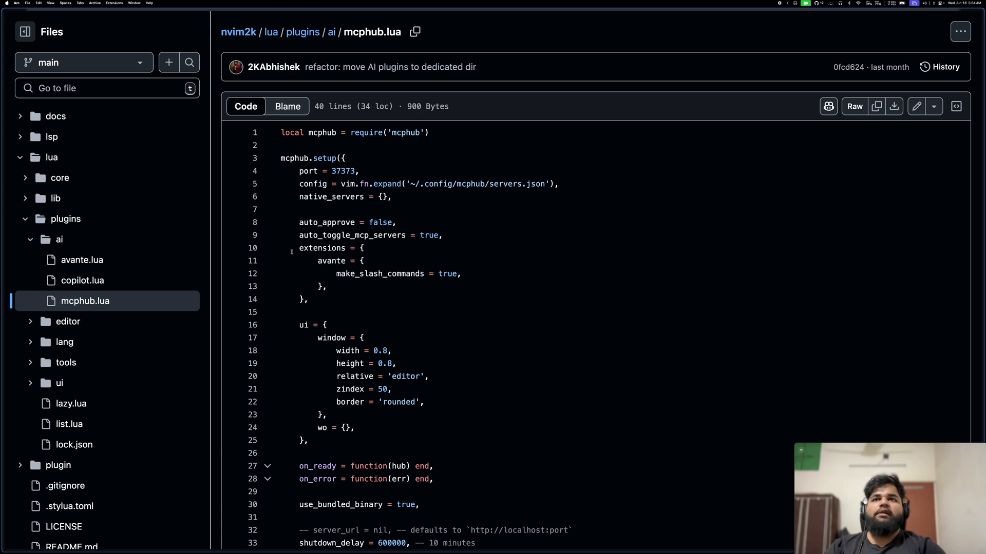